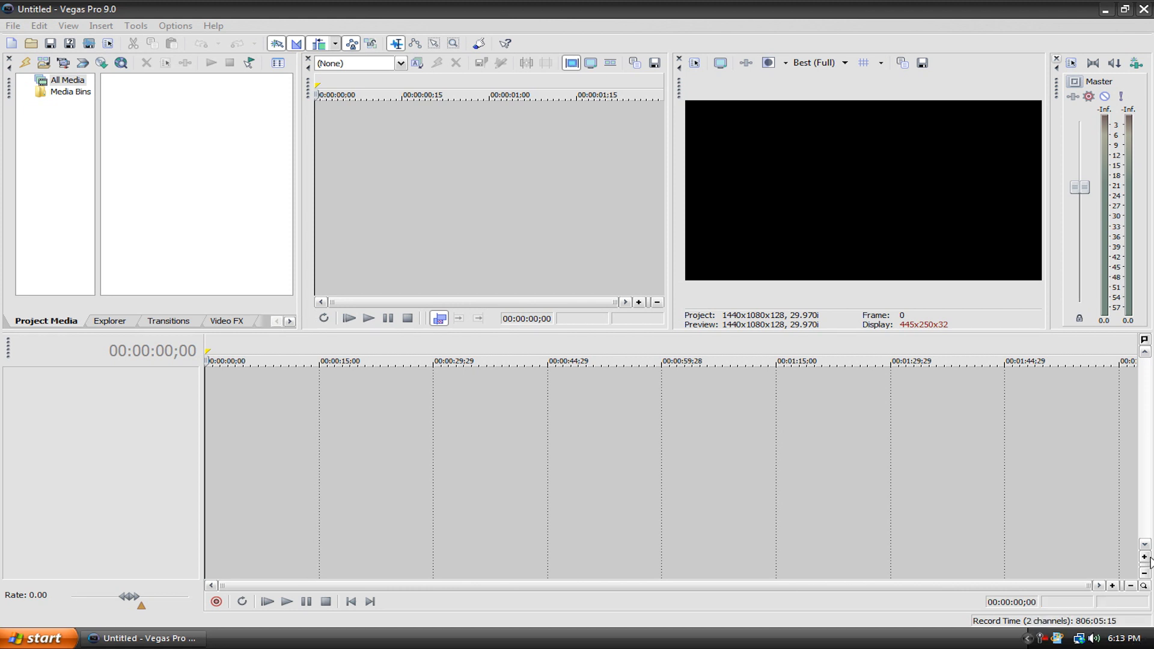
mouse_move(1143, 558)
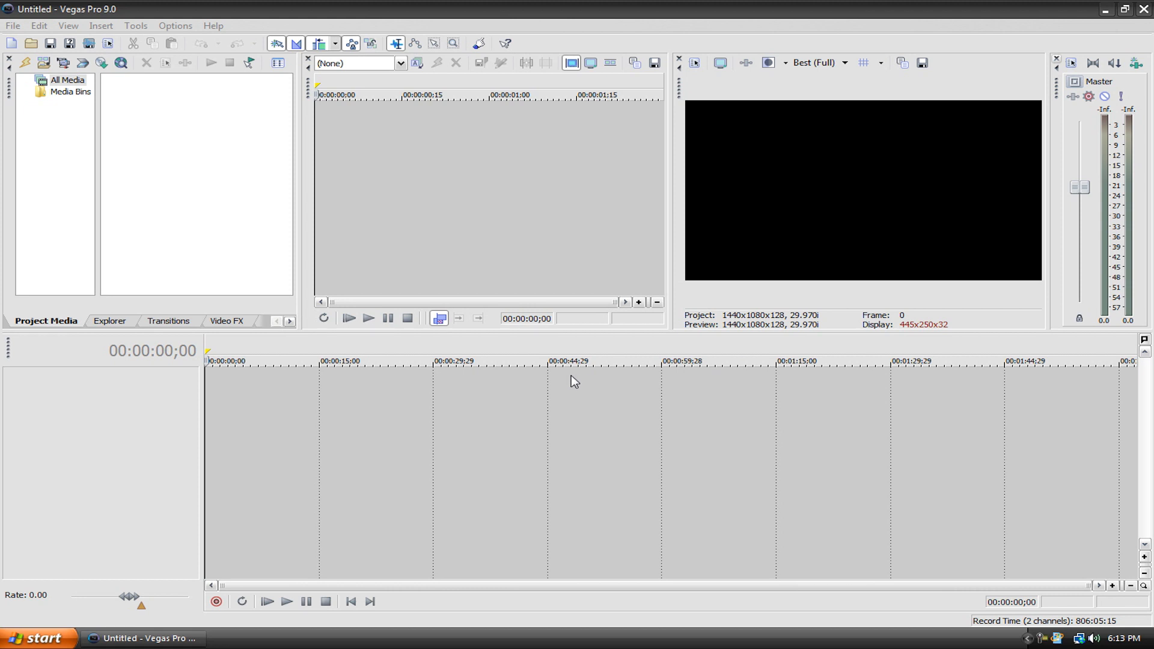
mouse_move(573, 384)
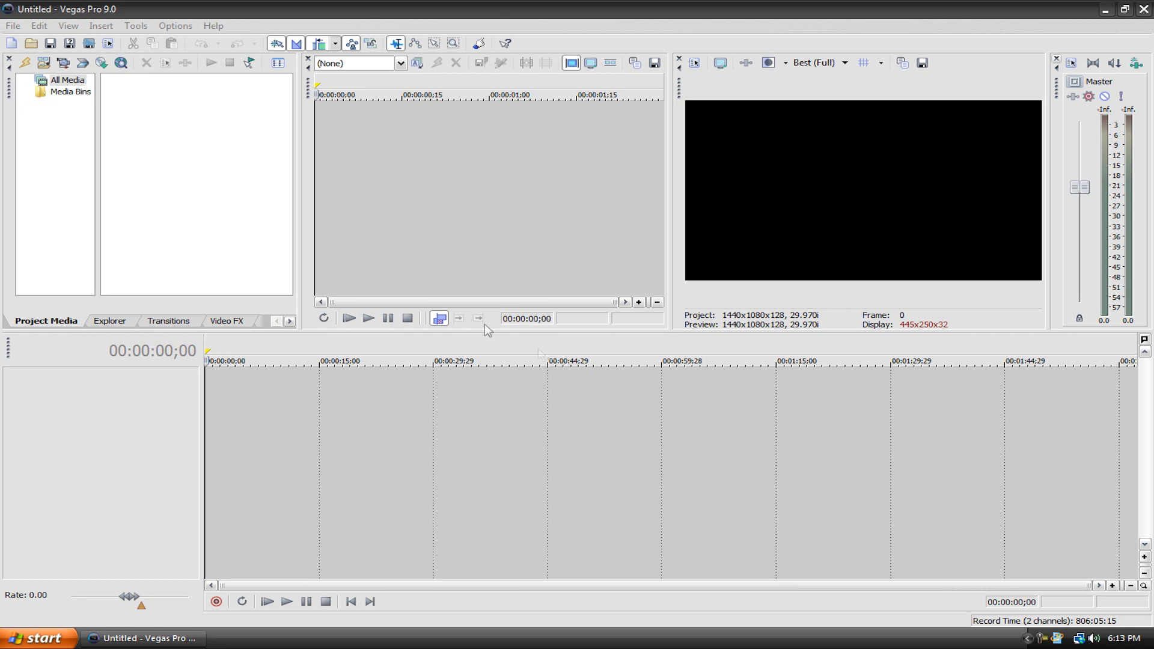
mouse_move(589, 408)
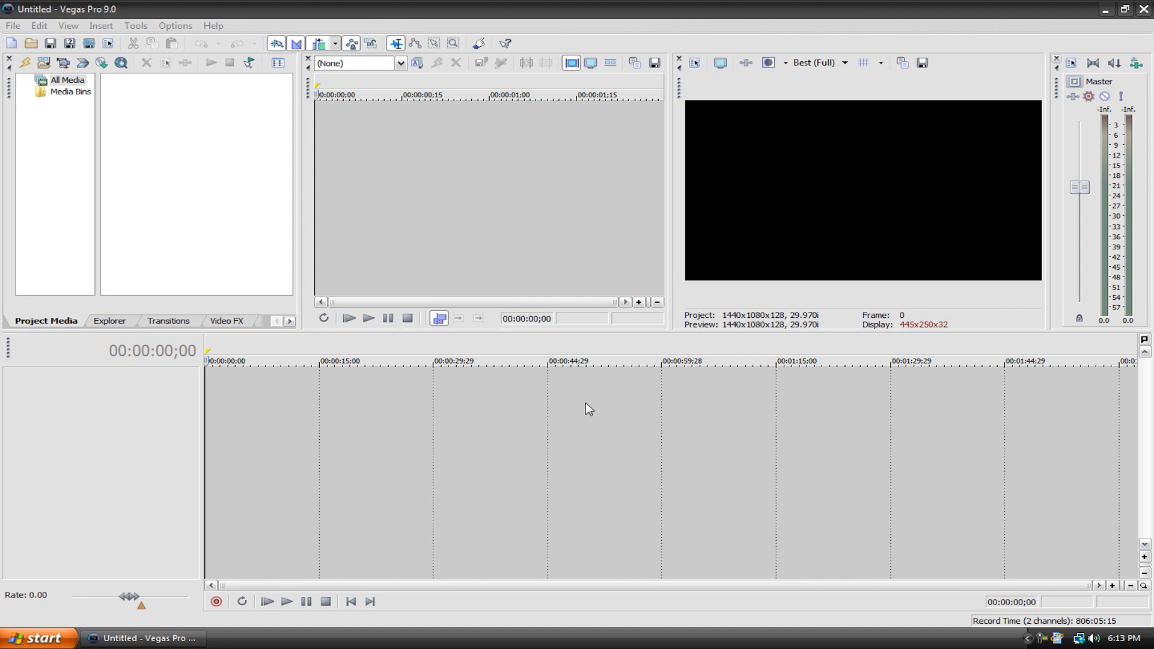
mouse_move(566, 417)
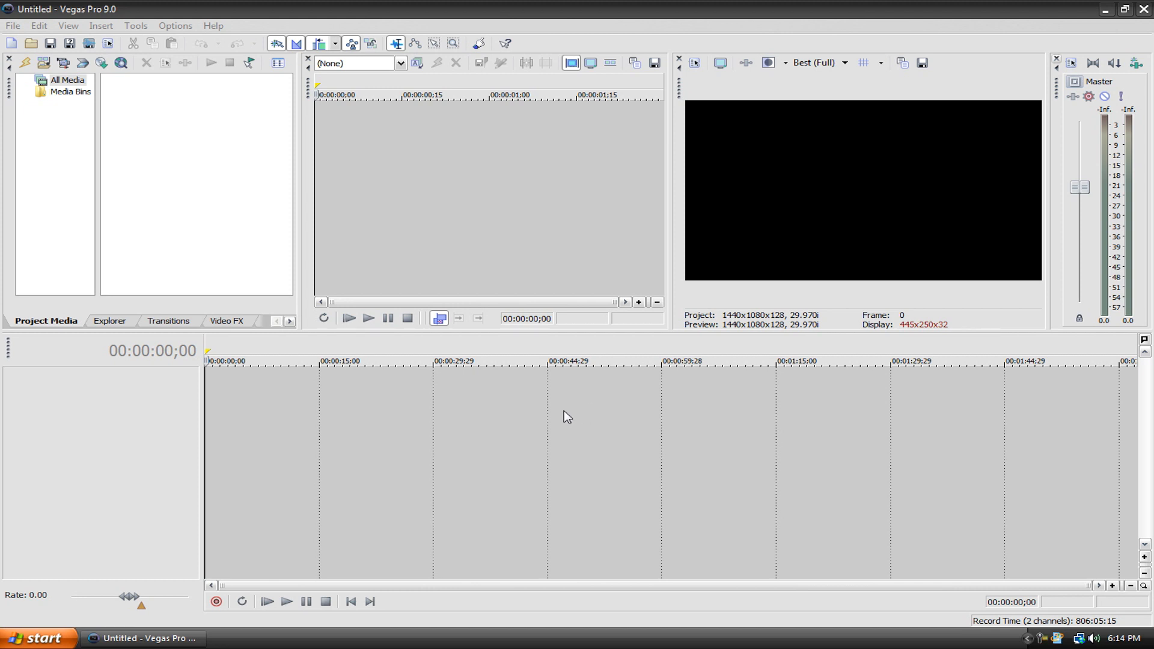
mouse_move(603, 411)
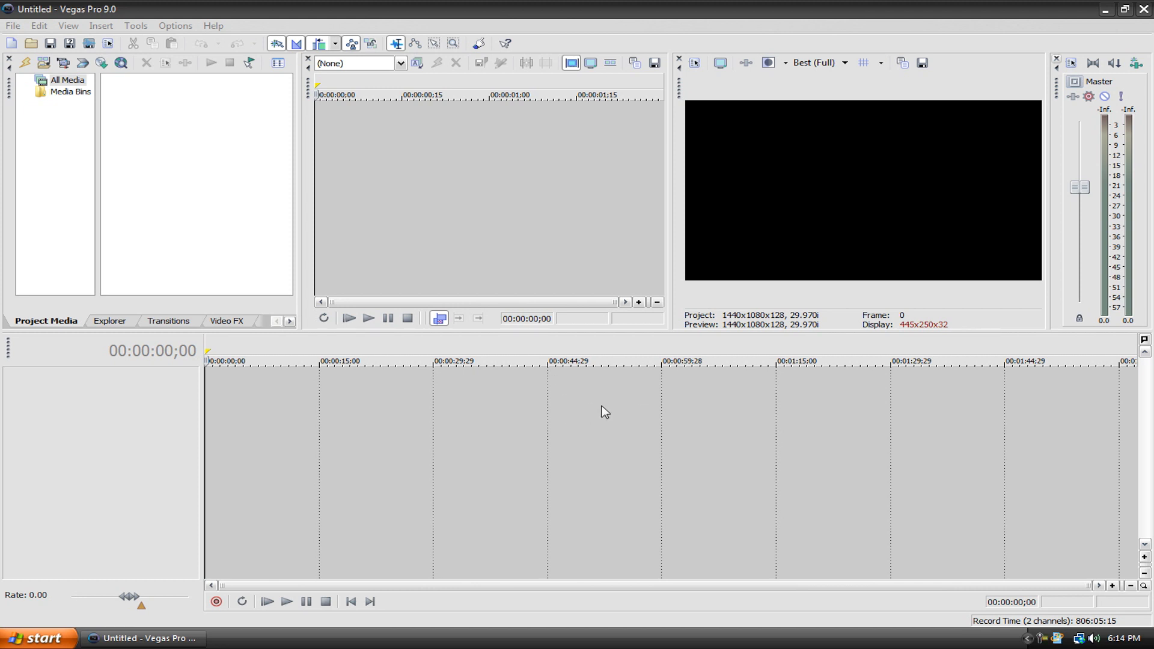
Reset the workspace to the Default window layout from the View menu
left_click(67, 25)
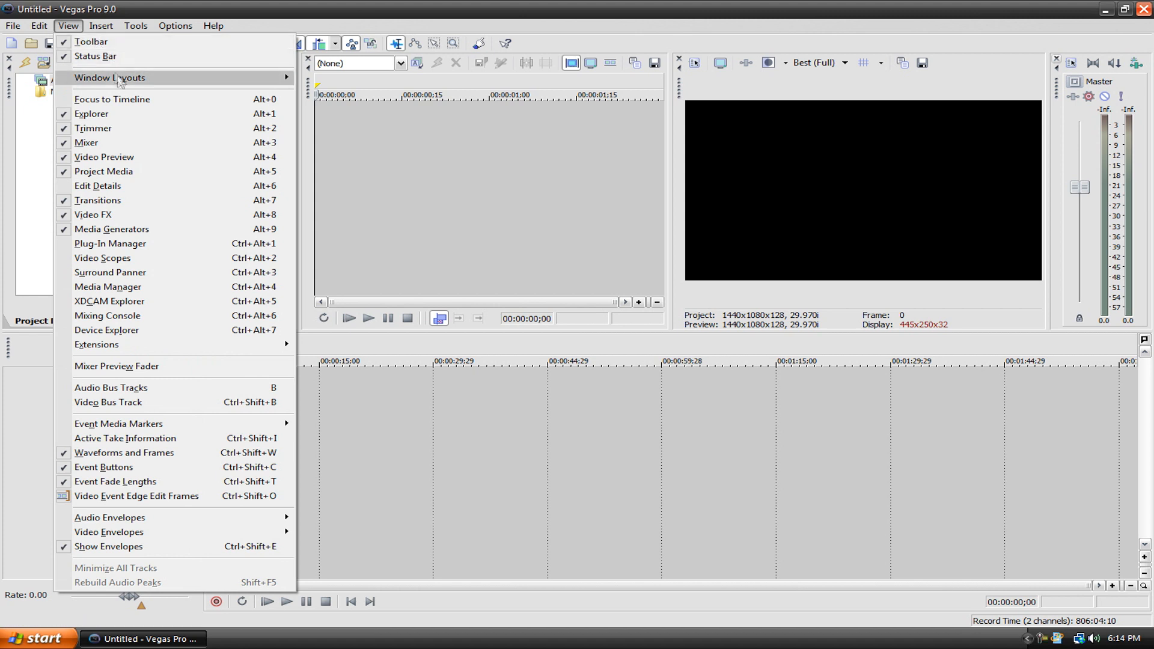
left_click(110, 77)
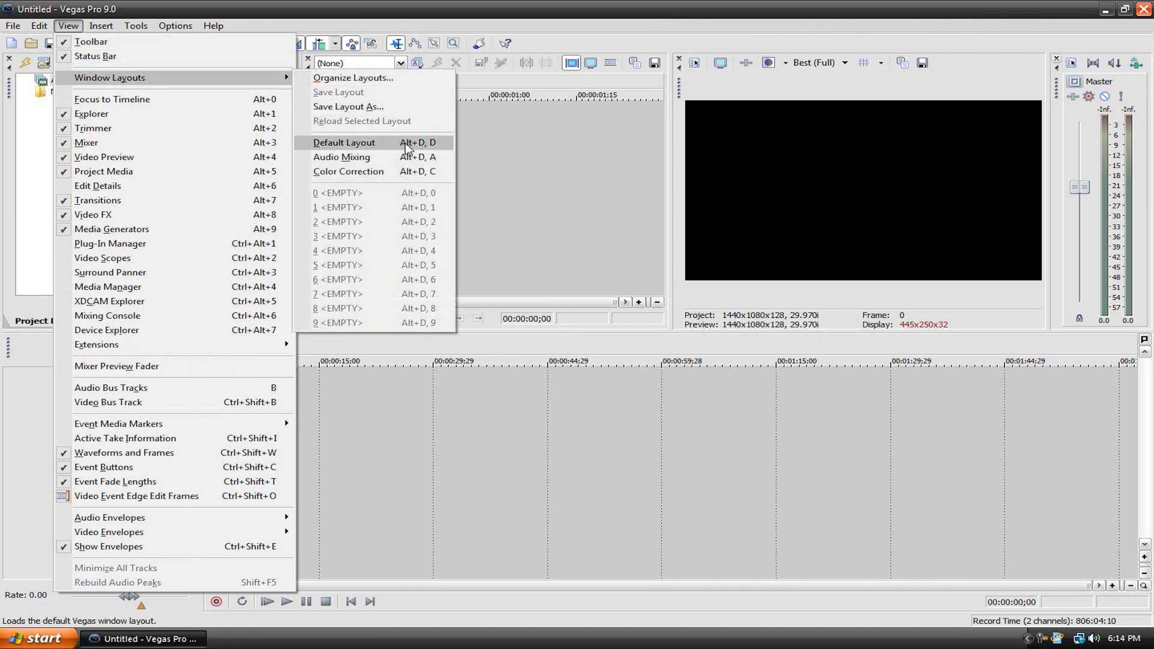
left_click(343, 143)
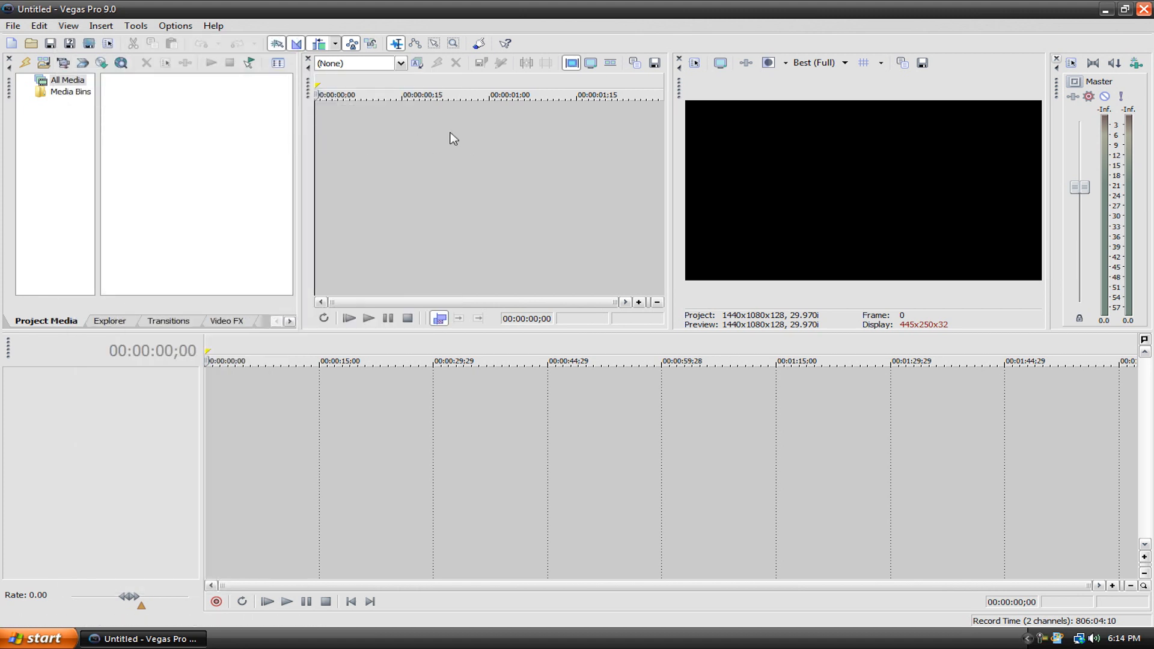
mouse_move(444, 134)
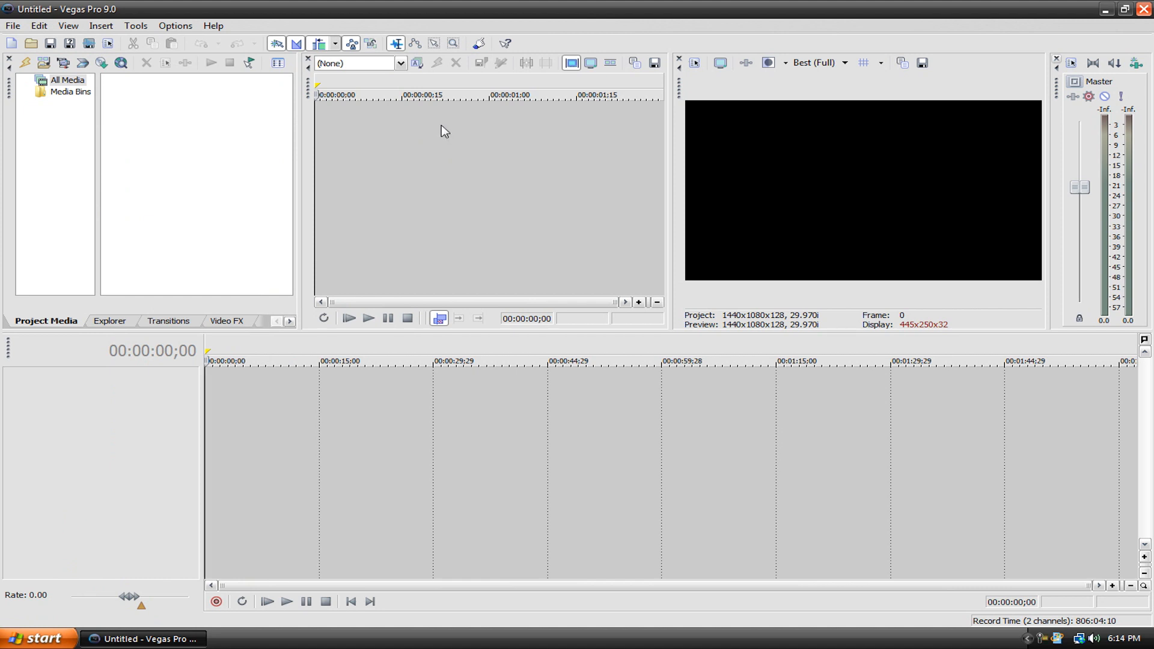
mouse_move(361, 280)
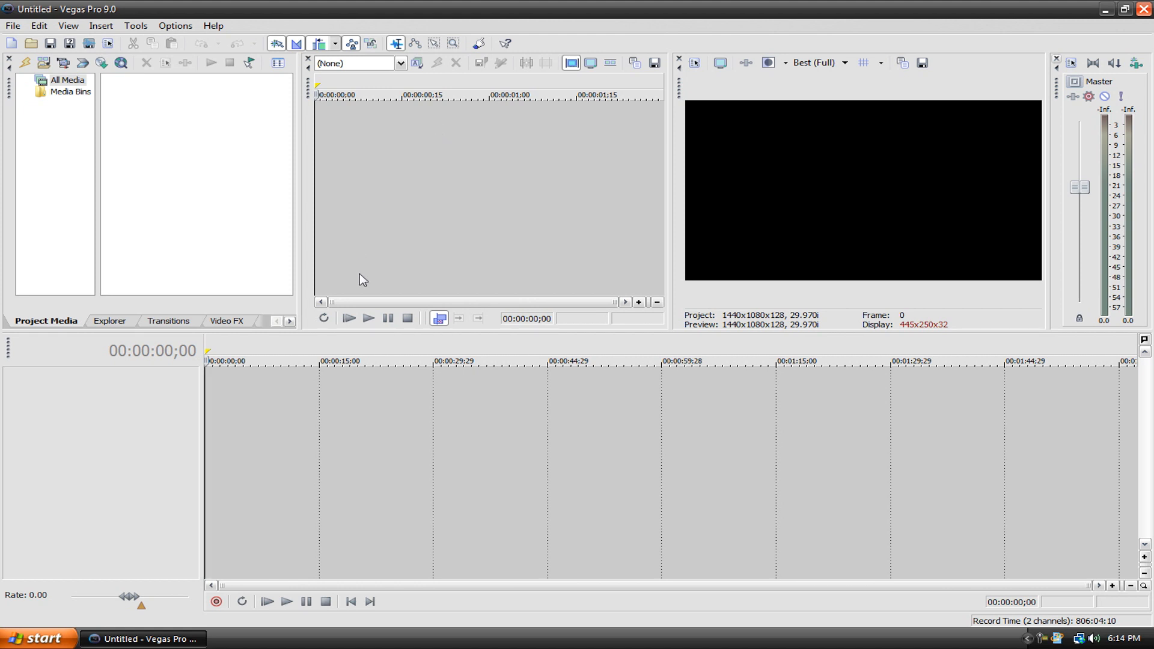
mouse_move(388, 249)
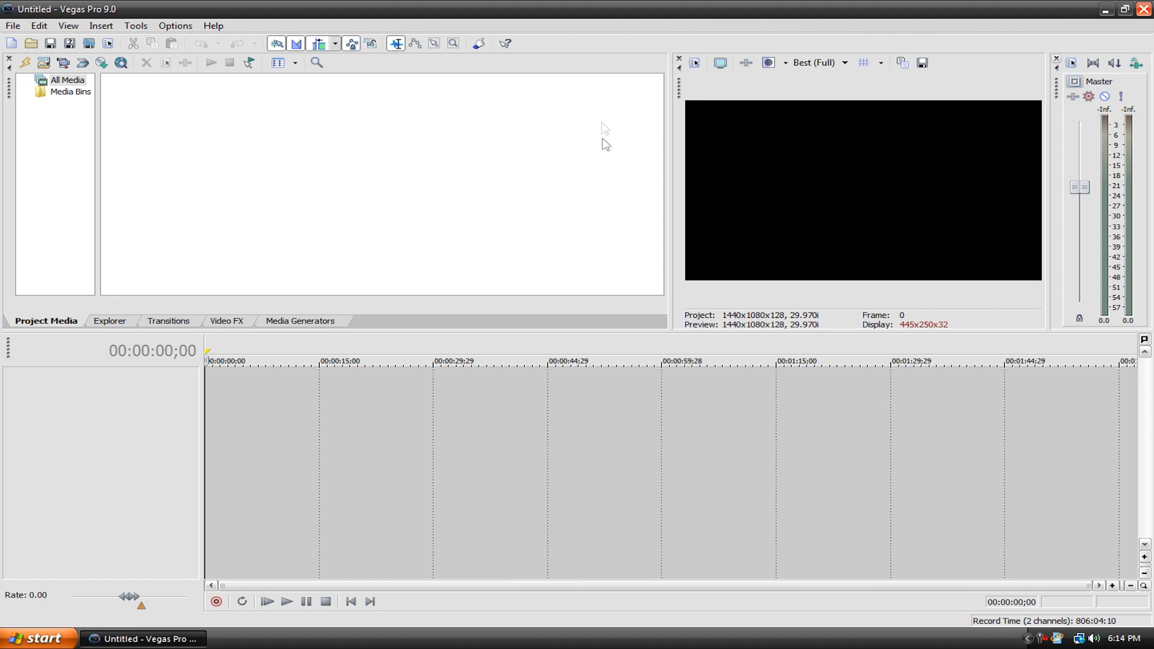
mouse_move(604, 122)
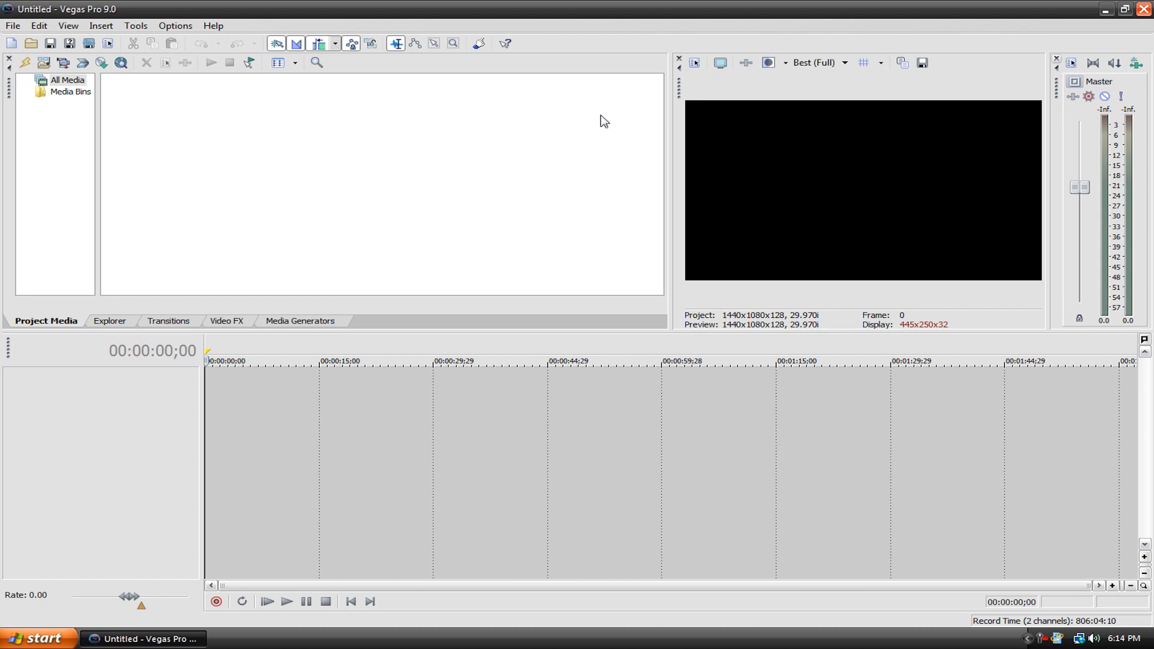
mouse_move(579, 131)
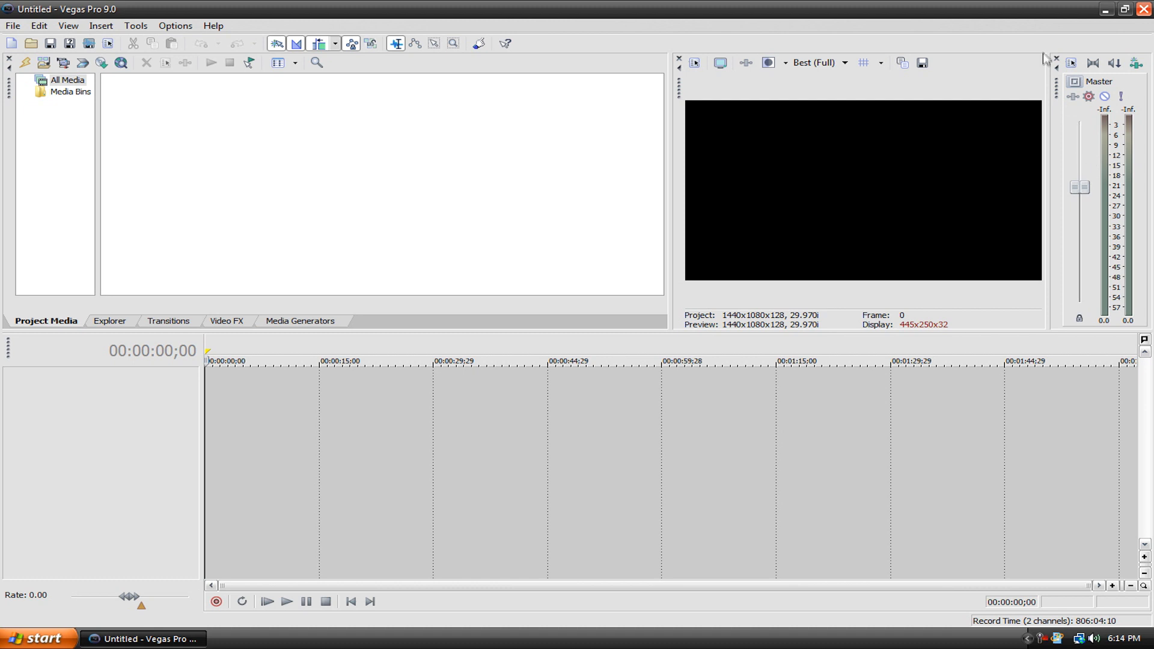
mouse_move(1056, 62)
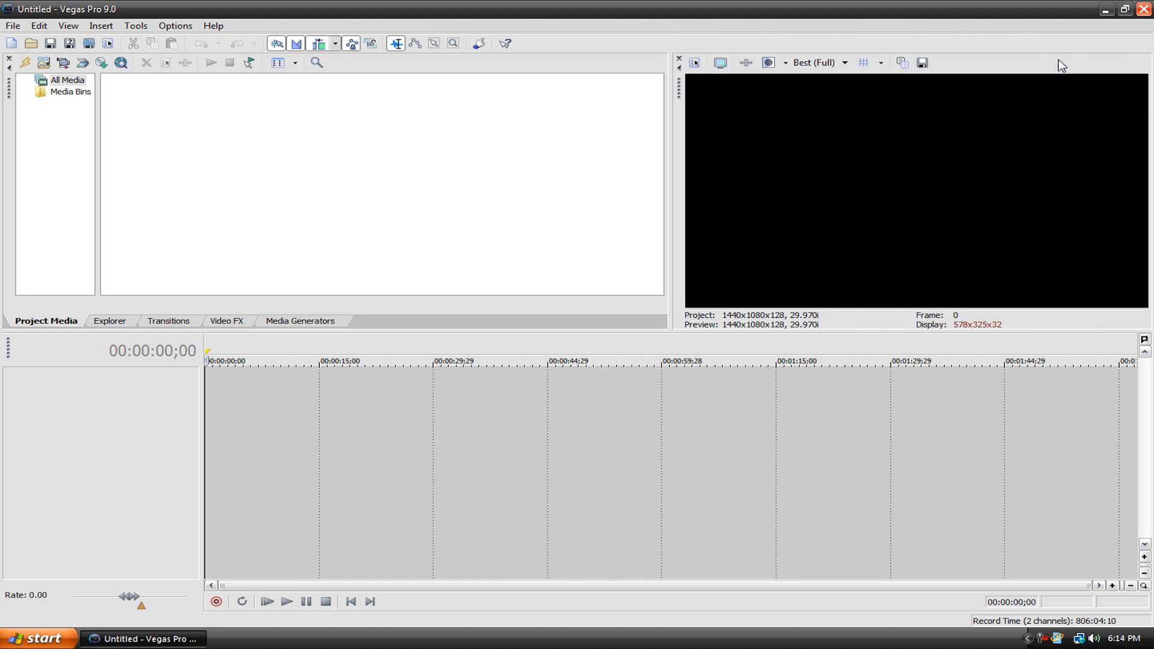
mouse_move(1000, 143)
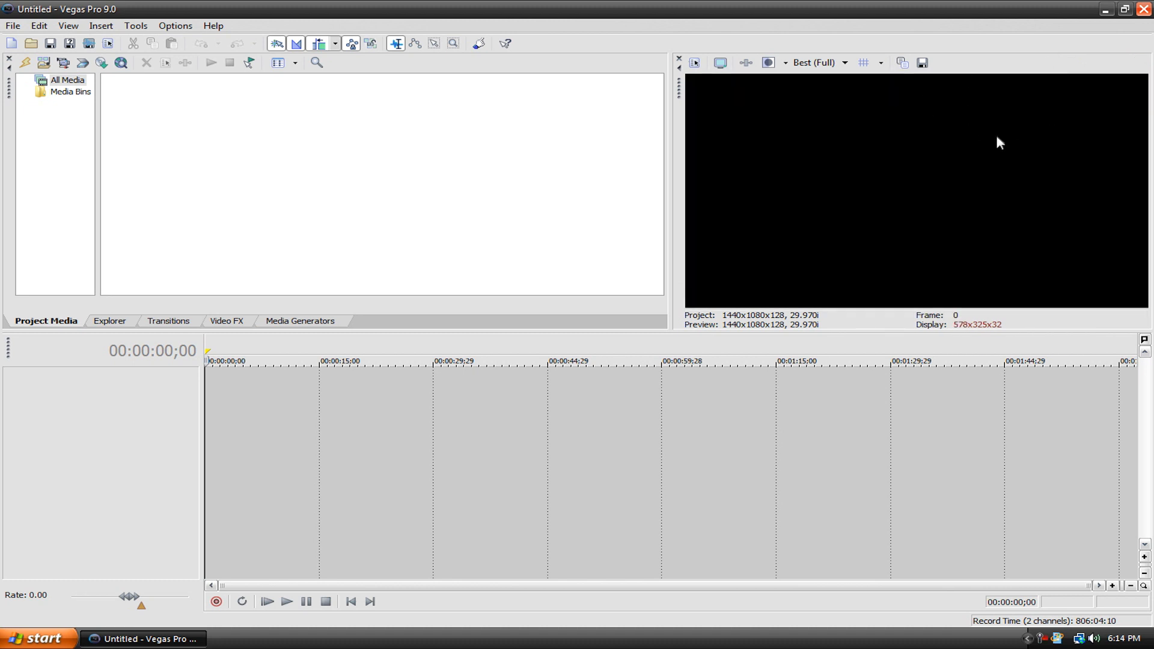
mouse_move(329, 284)
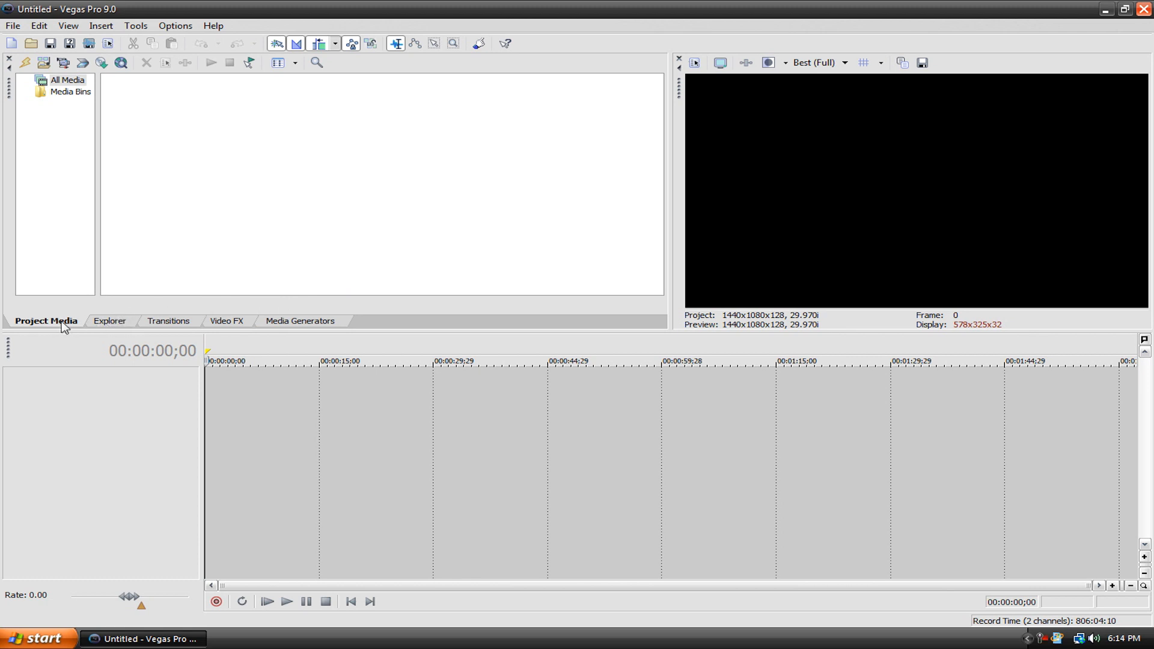
Close the Explorer docked tab and bring the Media Generators presets to the front
left_click(228, 321)
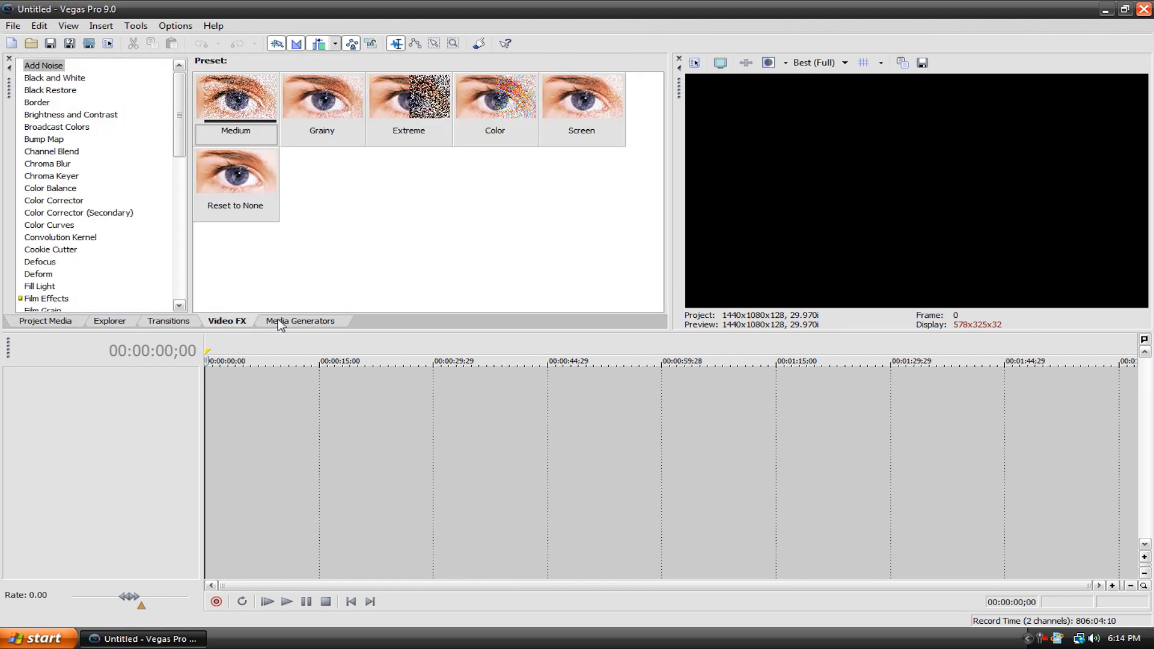
left_click(109, 321)
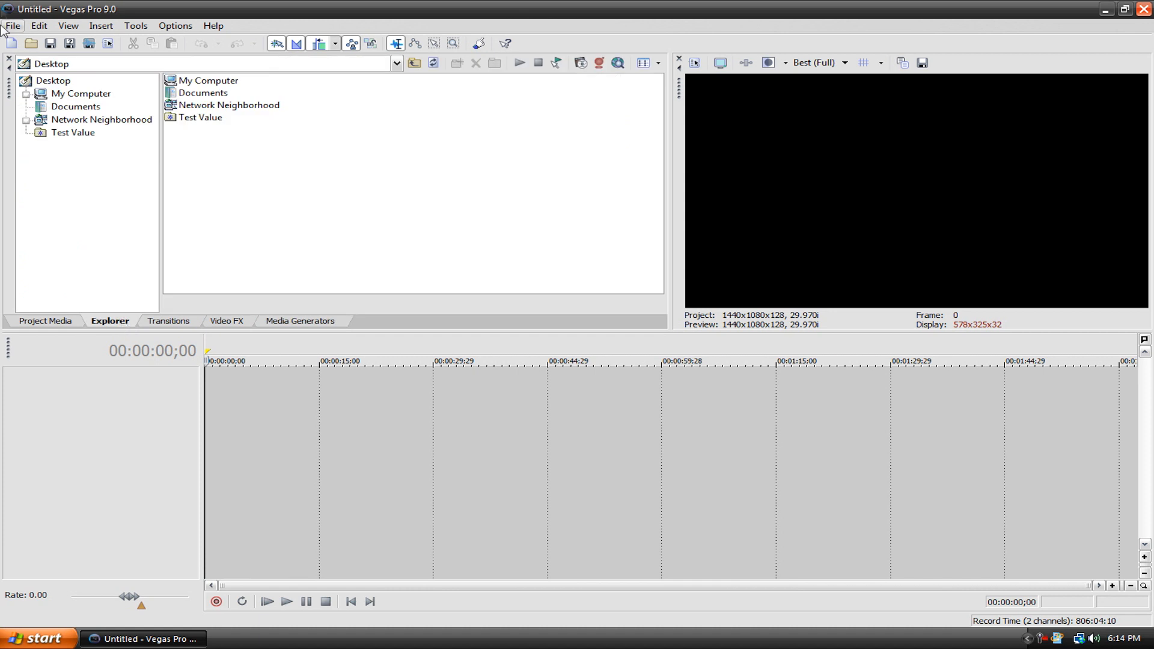
left_click(44, 321)
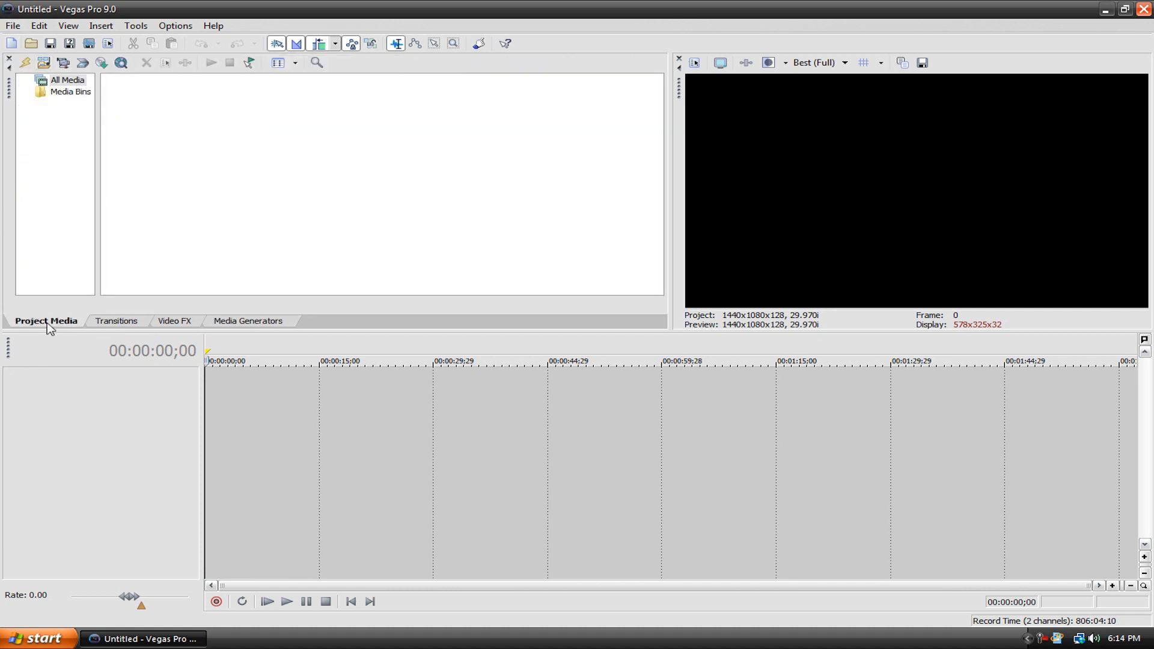
left_click(173, 320)
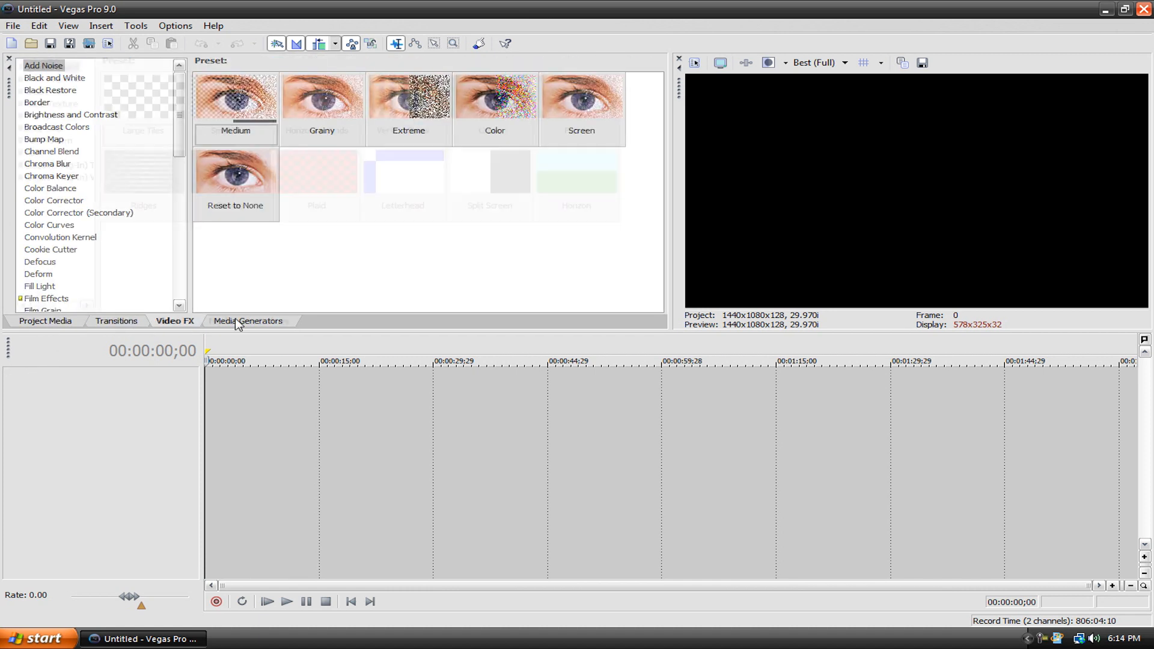
left_click(248, 321)
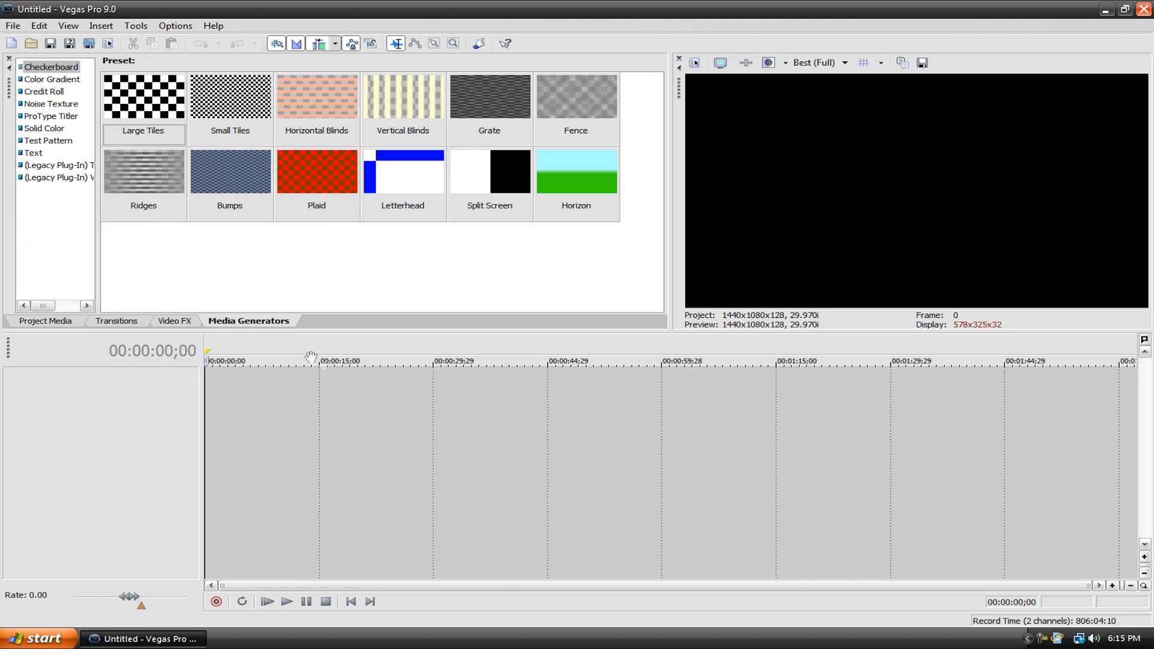
left_click(176, 25)
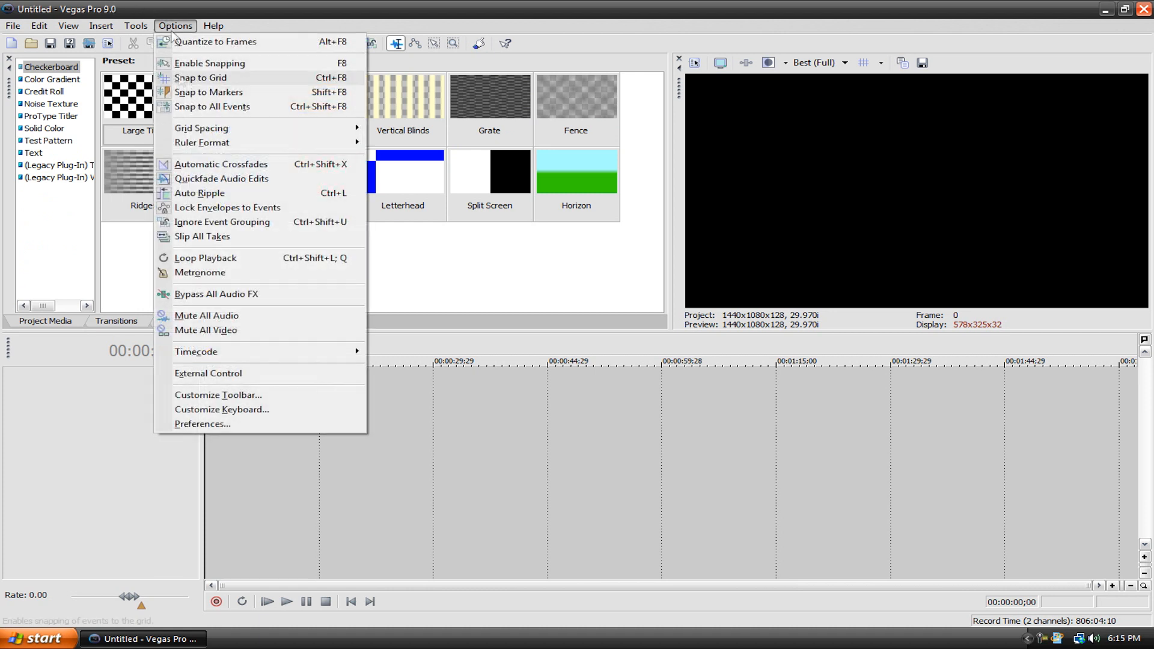
left_click(202, 425)
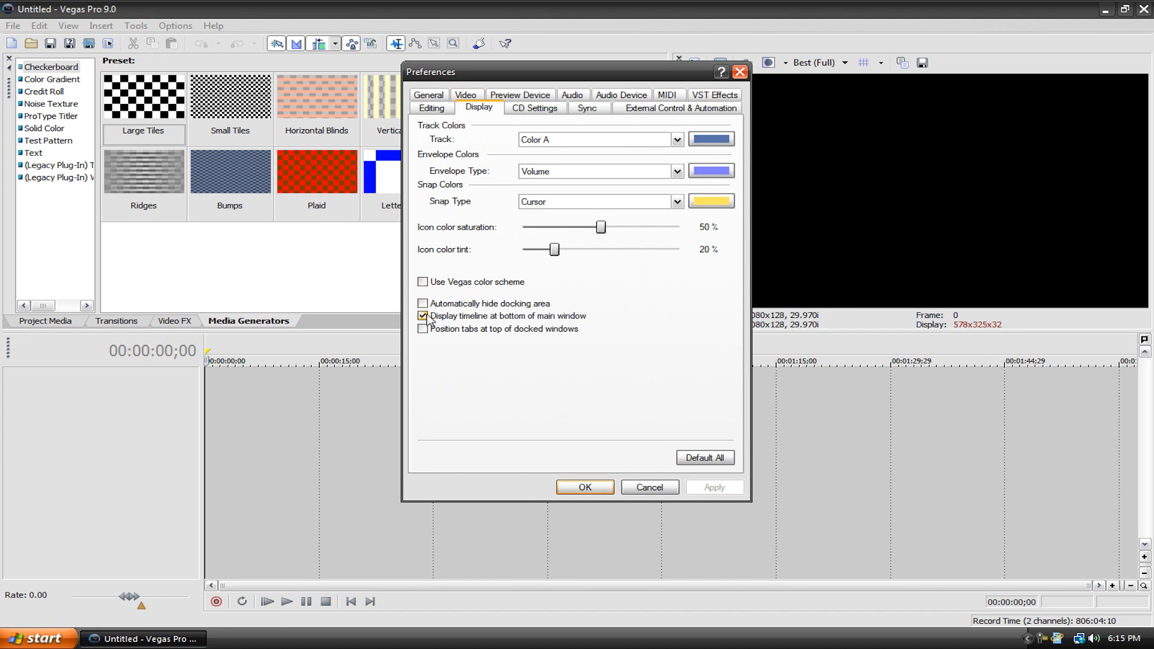
left_click(584, 487)
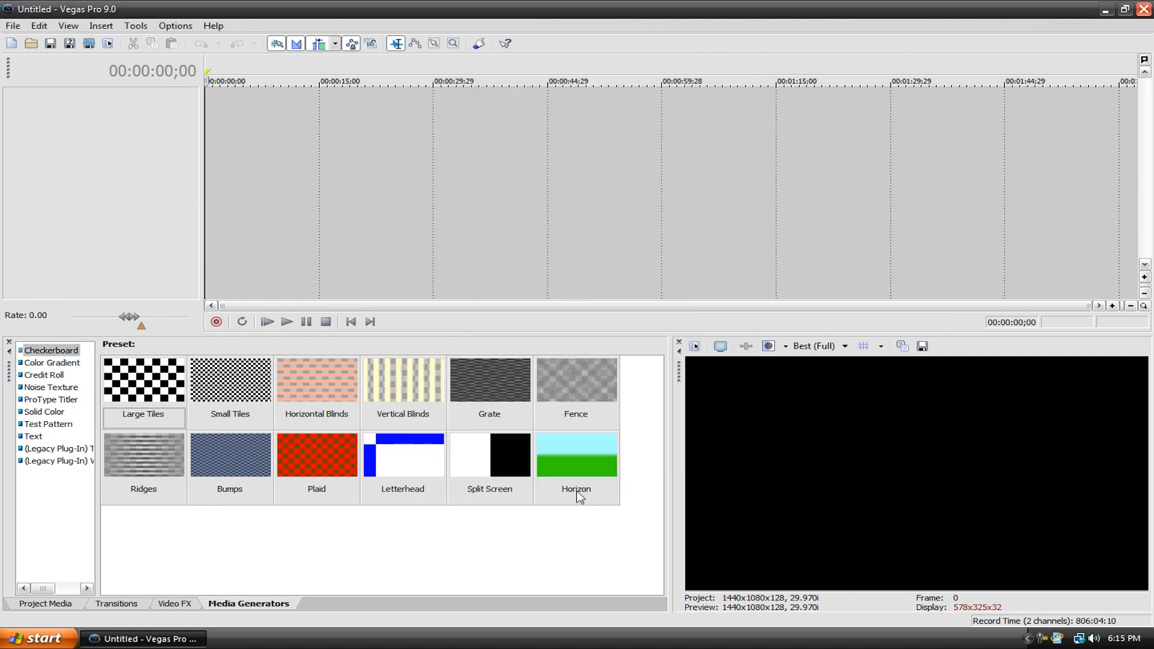
mouse_move(281, 133)
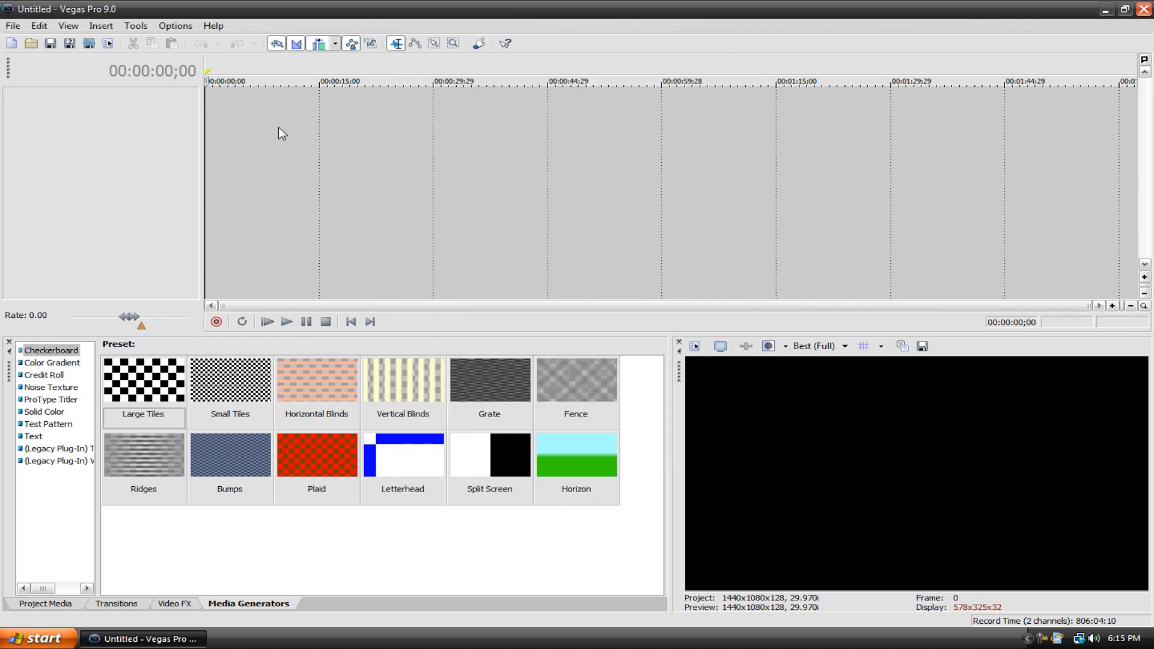
mouse_move(278, 127)
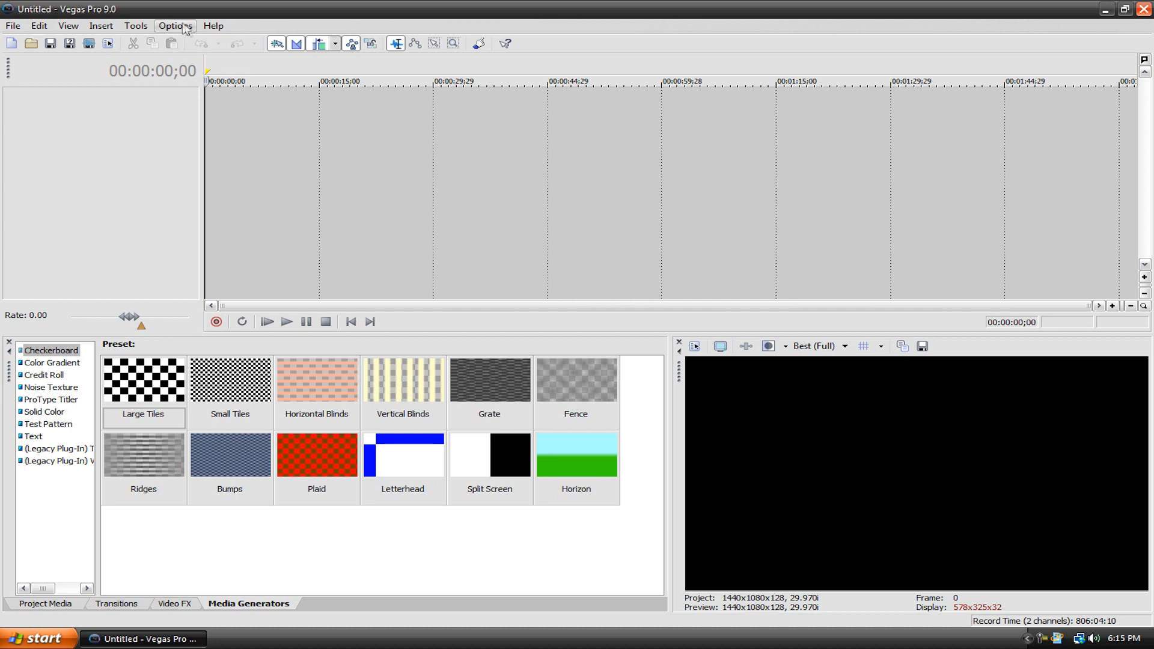
left_click(176, 25)
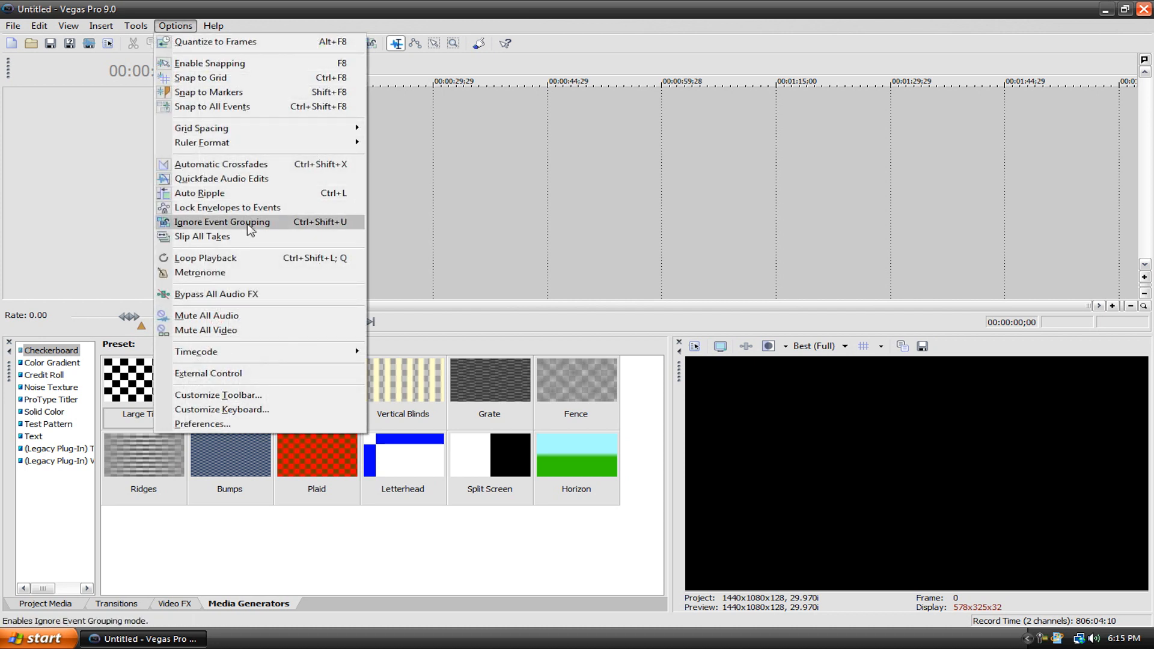
left_click(202, 425)
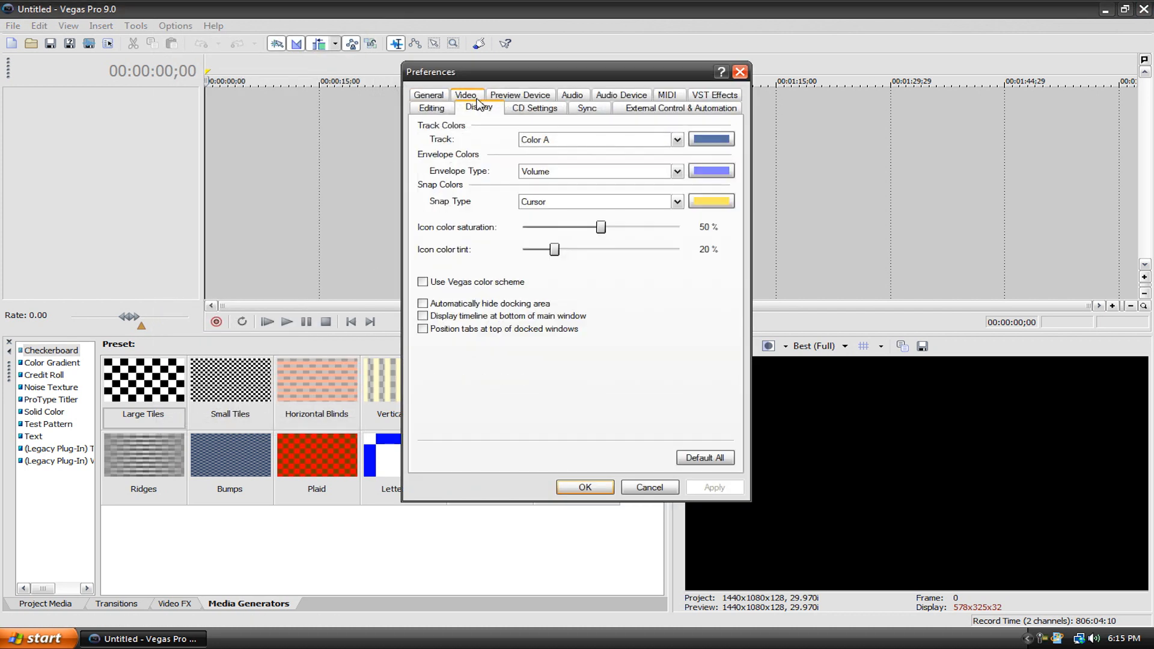
left_click(423, 316)
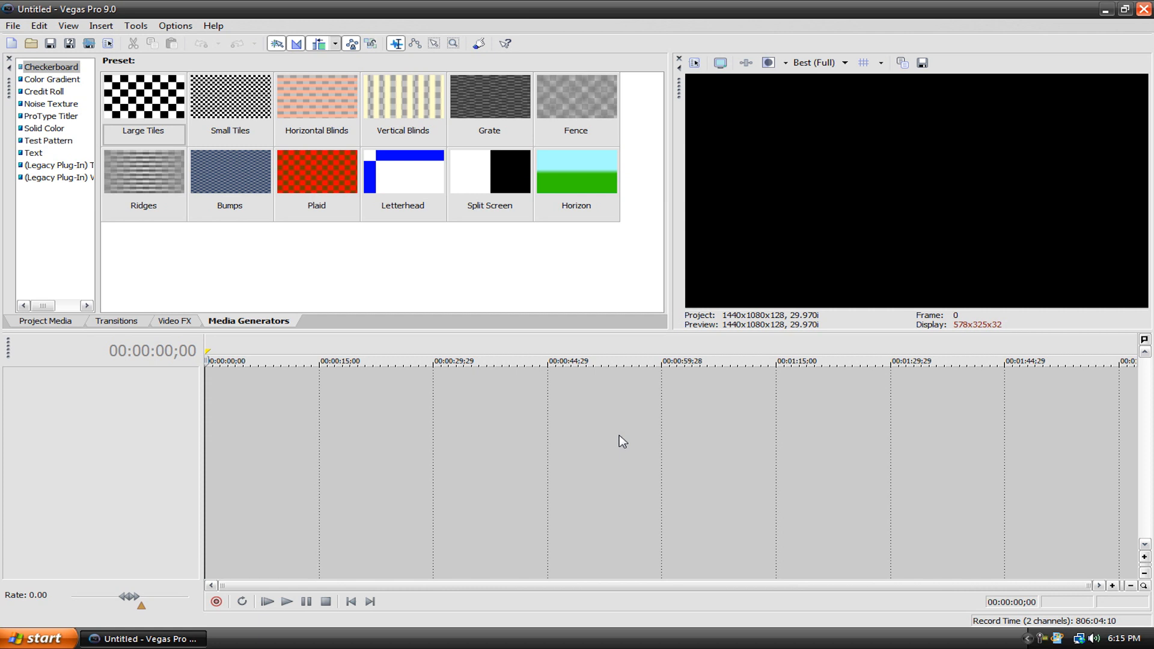
Try the Multimedia 320x240 template in the project's video properties and apply it
left_click(12, 25)
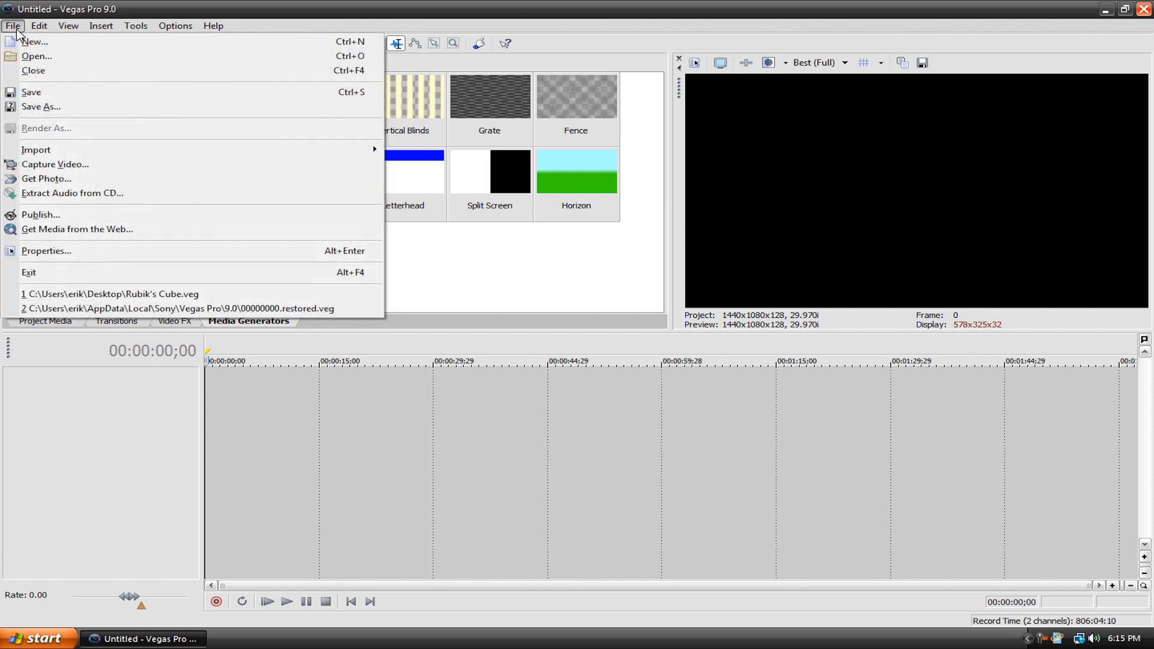
left_click(46, 251)
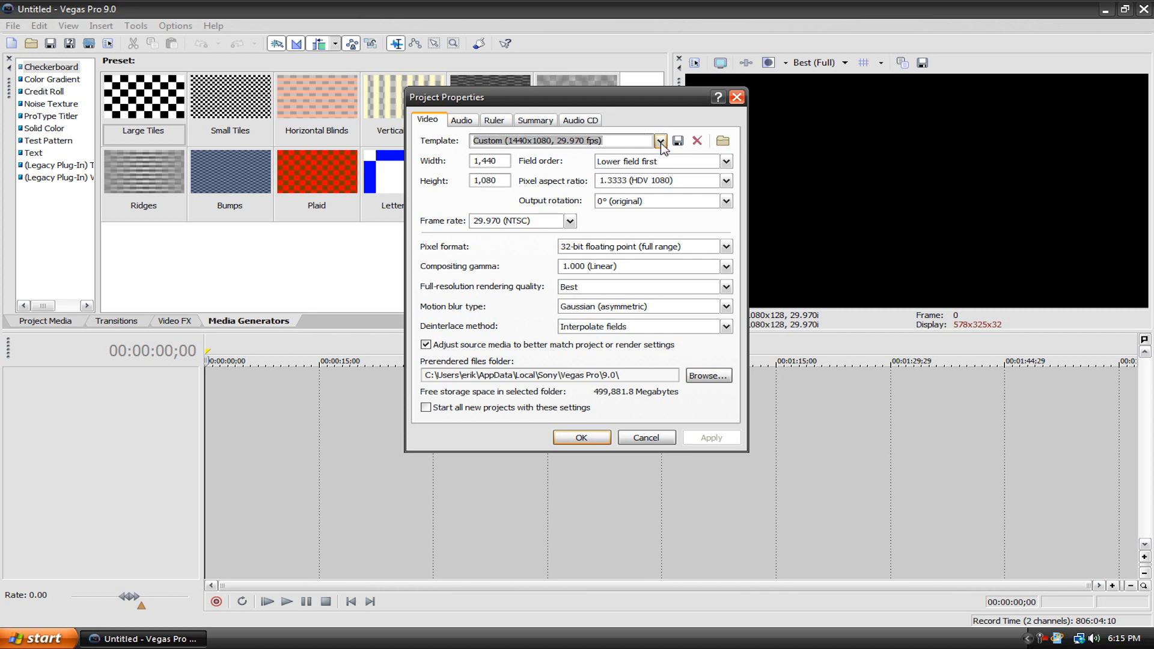
mouse_move(676, 141)
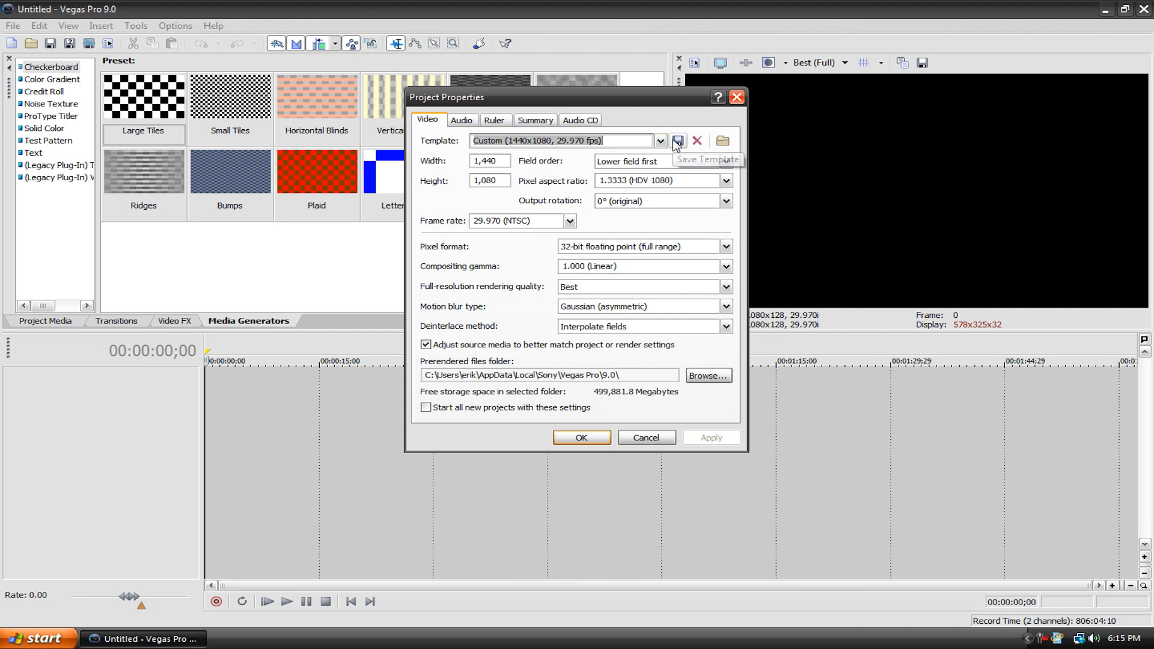
left_click(658, 141)
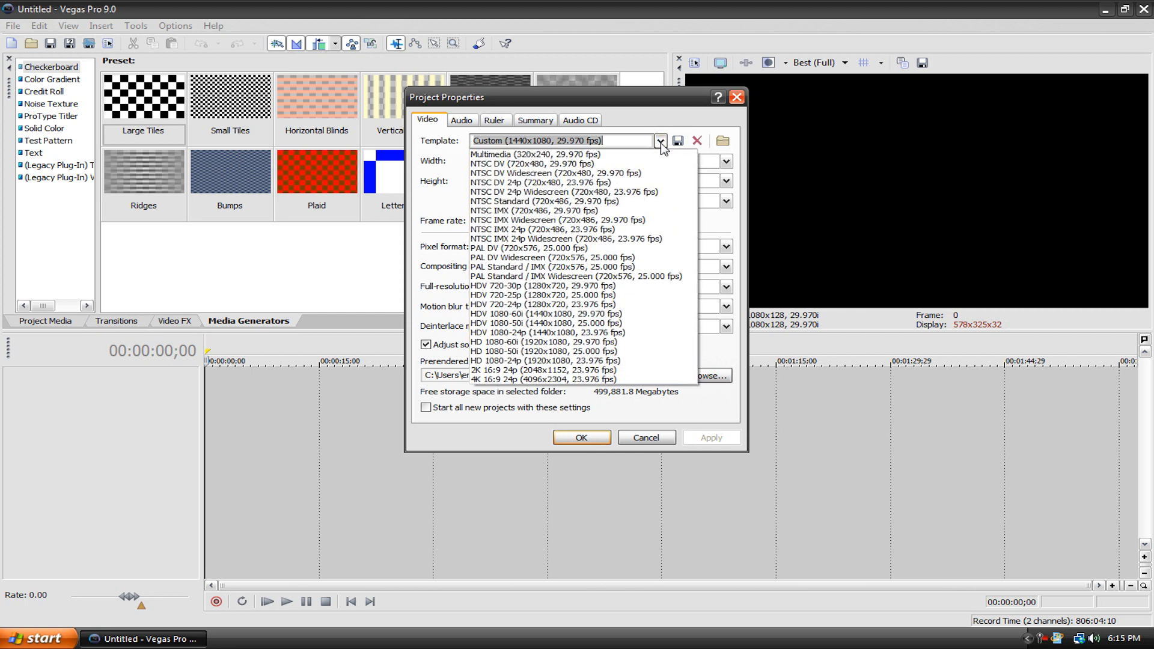
left_click(491, 154)
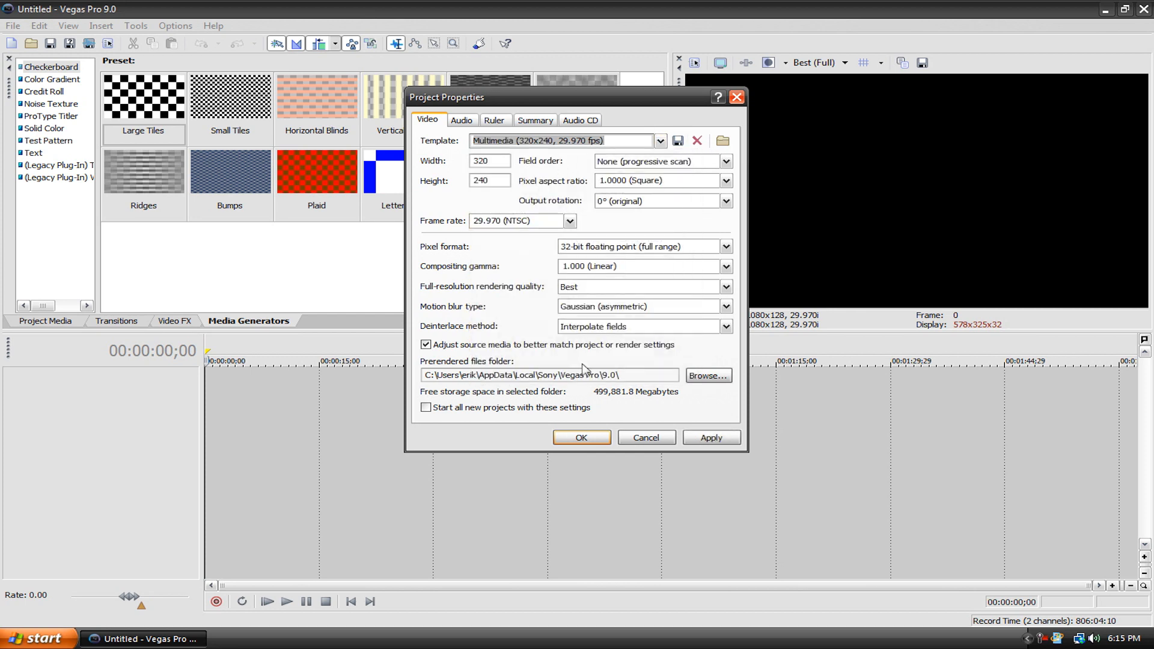
left_click(709, 437)
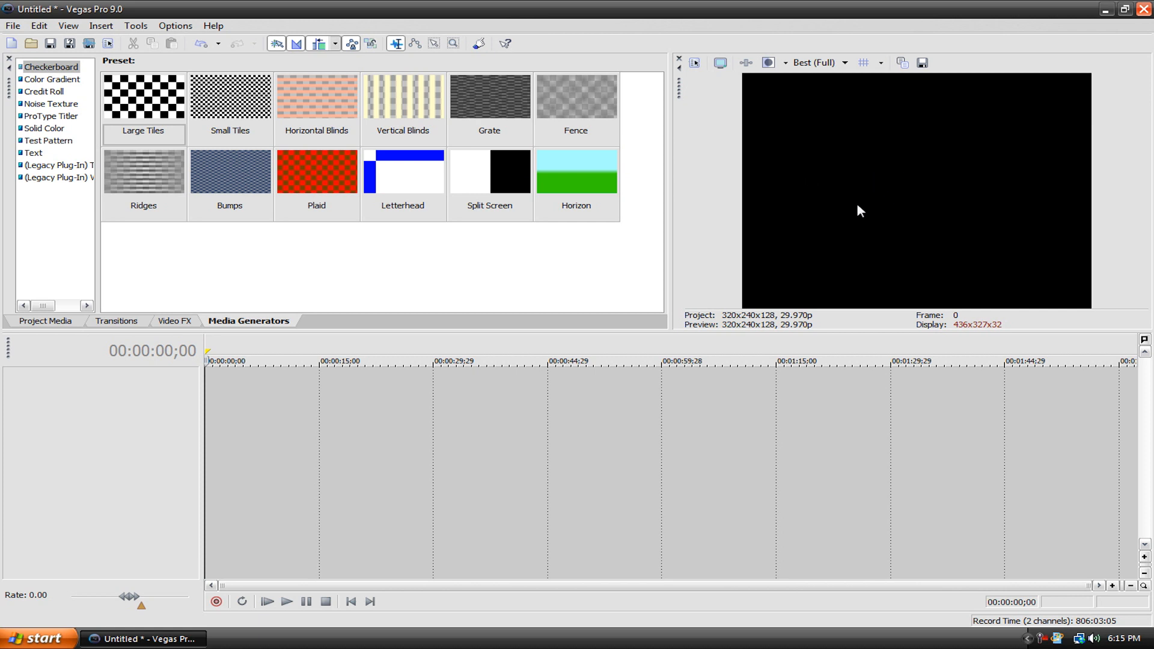
Enter a custom 1440 width and 1080 height, keeping Gaussian (asymmetric) blur and Best rendering quality
left_click(12, 25)
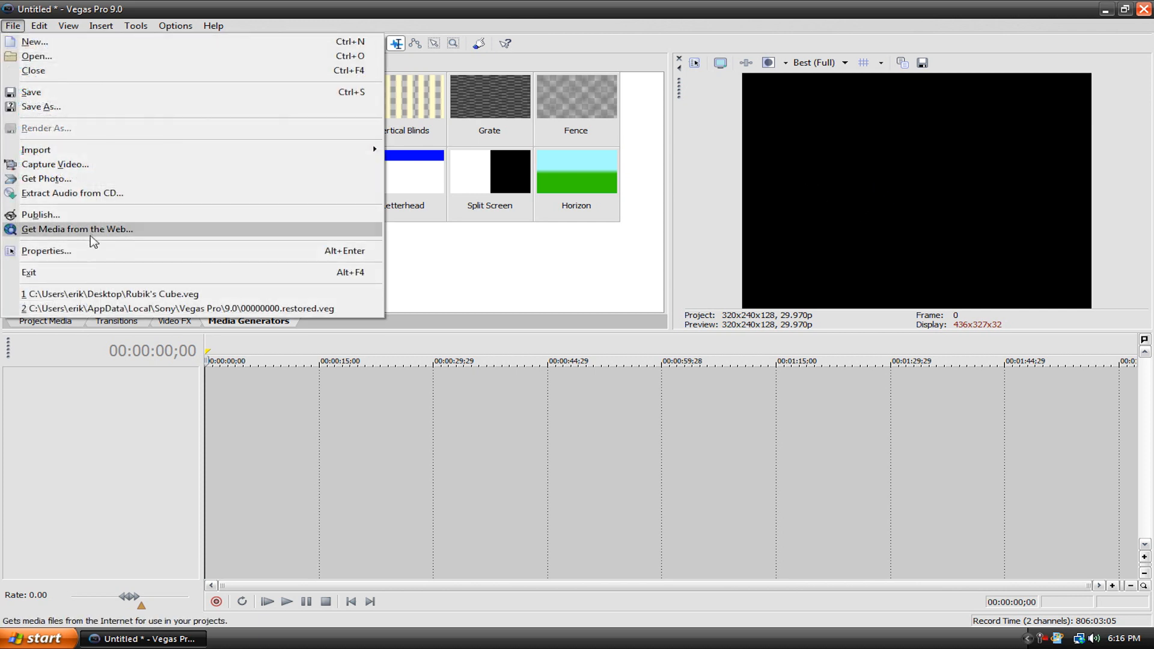
left_click(45, 251)
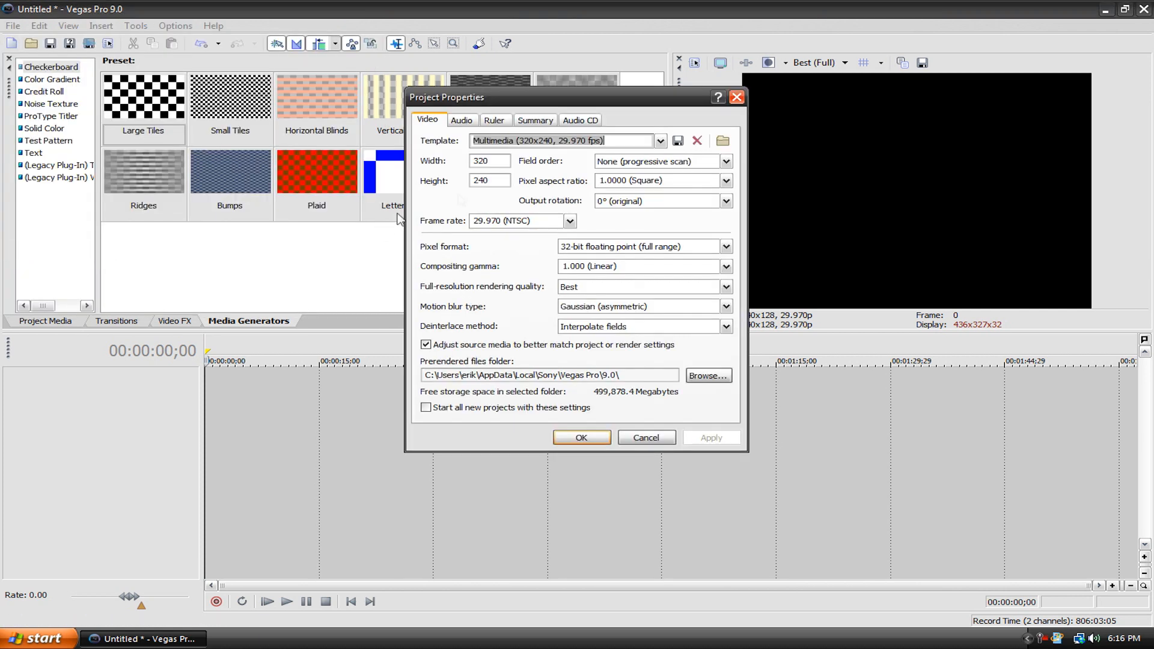
left_click(580, 438)
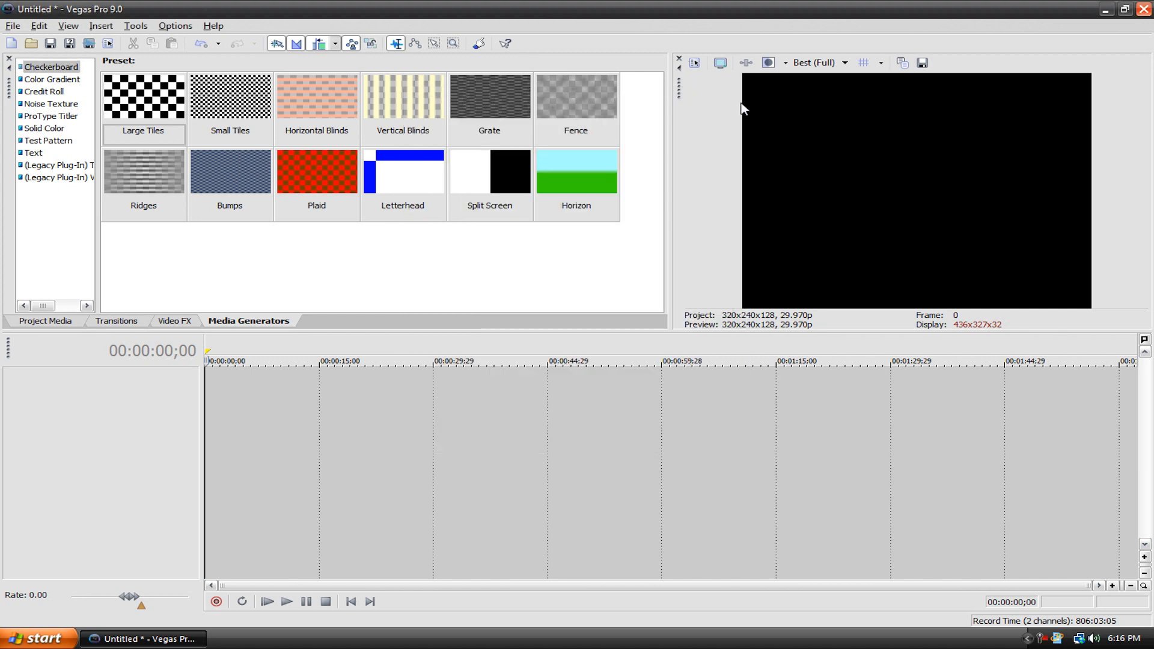
left_click(660, 141)
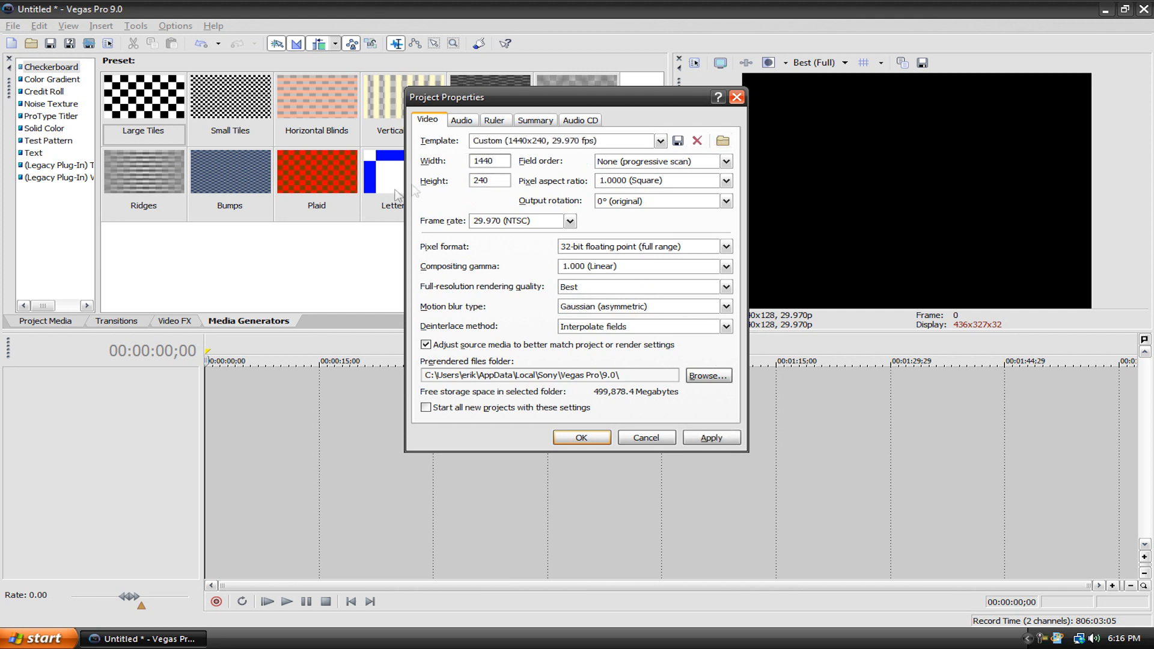
type("1080")
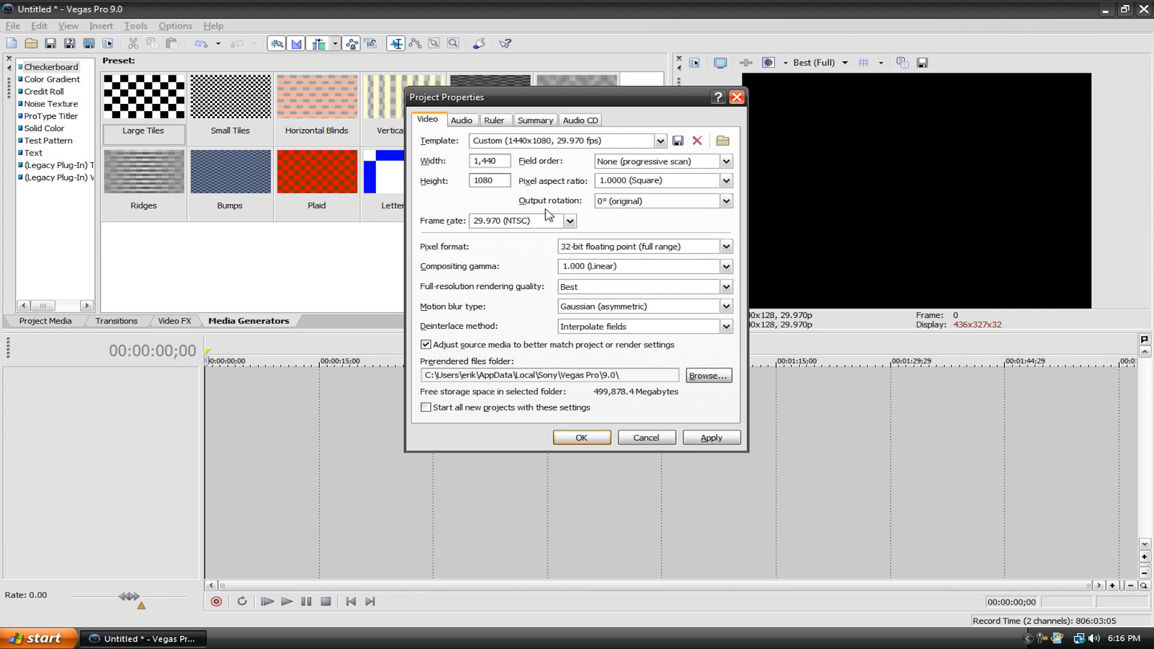
mouse_move(513, 205)
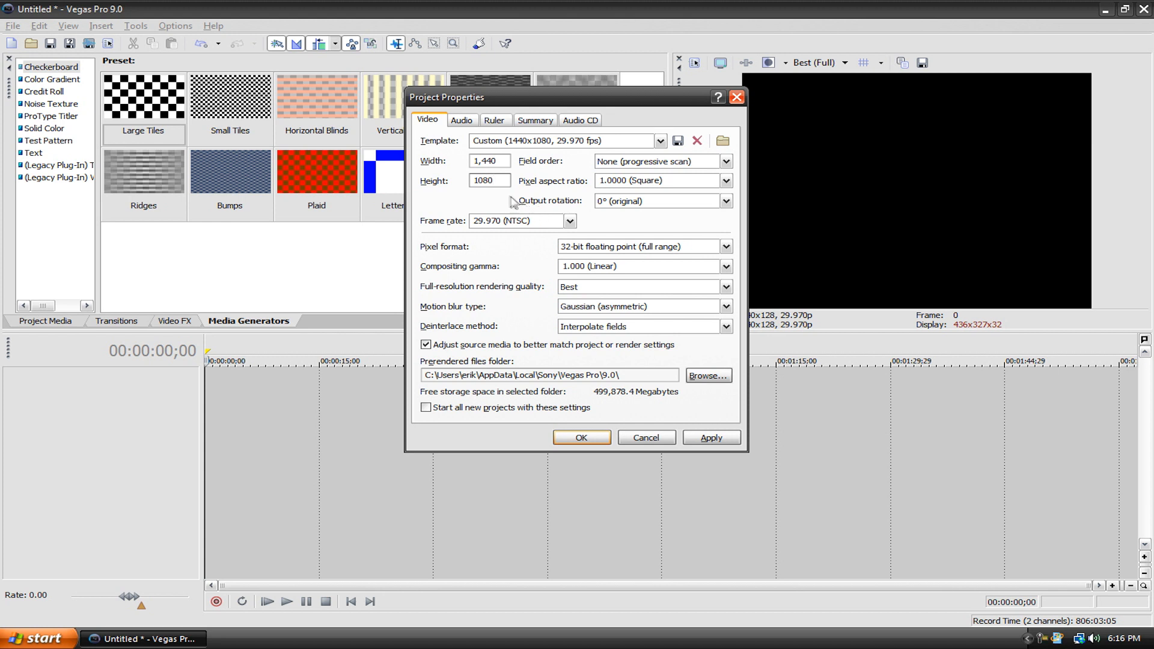
left_click(488, 180)
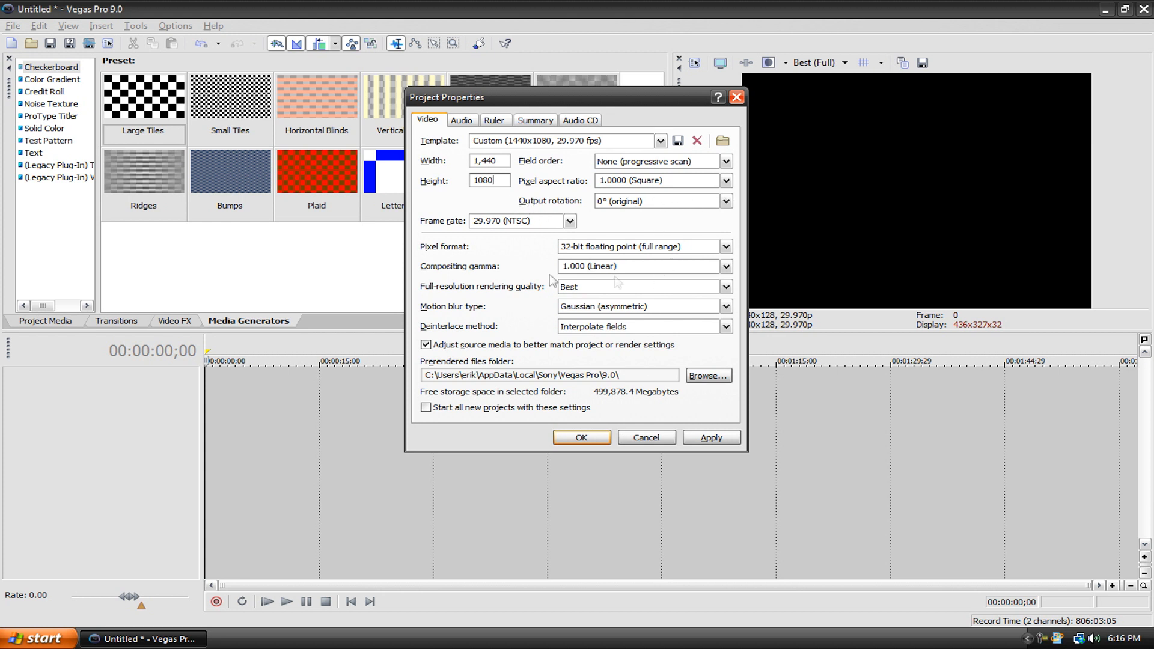
mouse_move(572, 308)
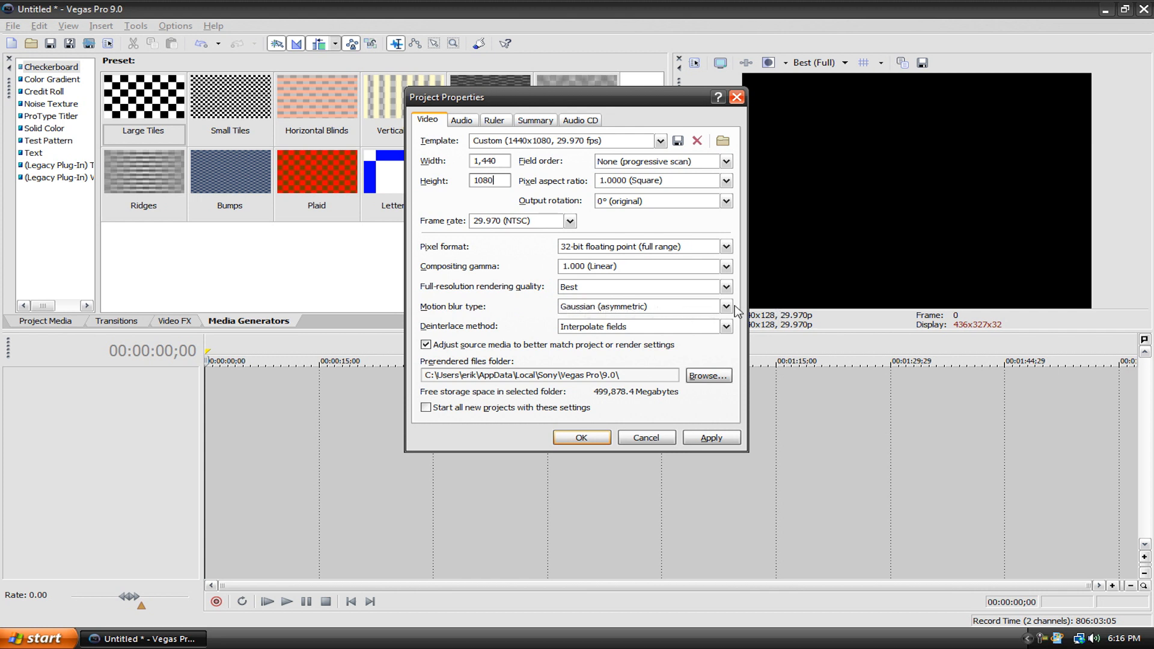
left_click(727, 306)
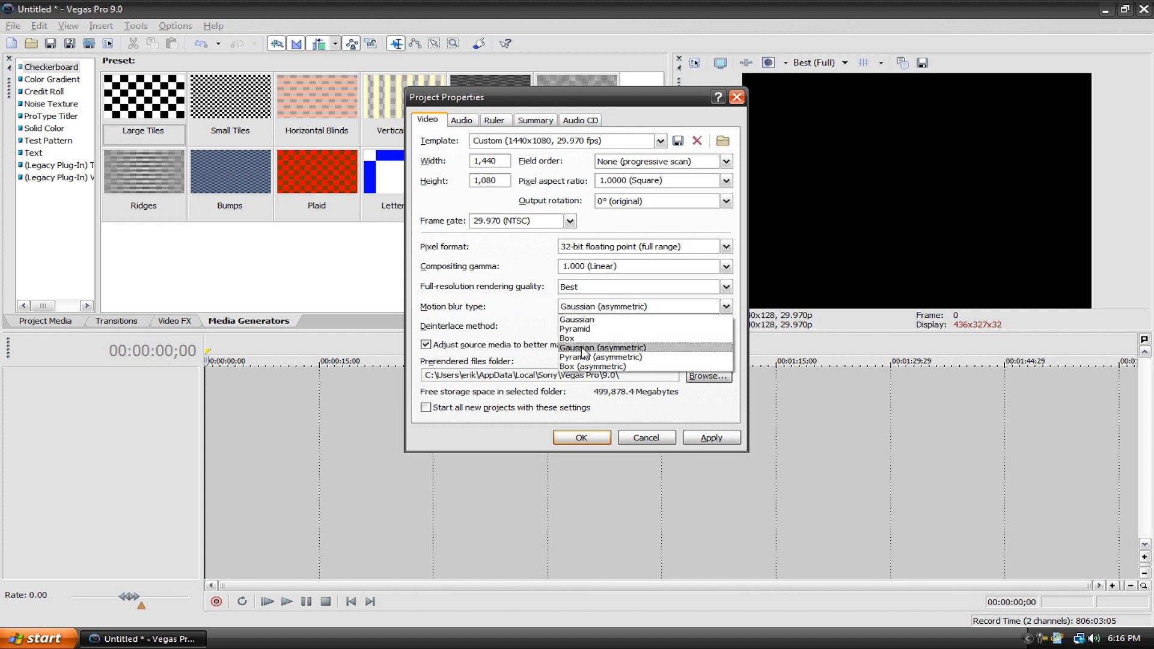
left_click(600, 346)
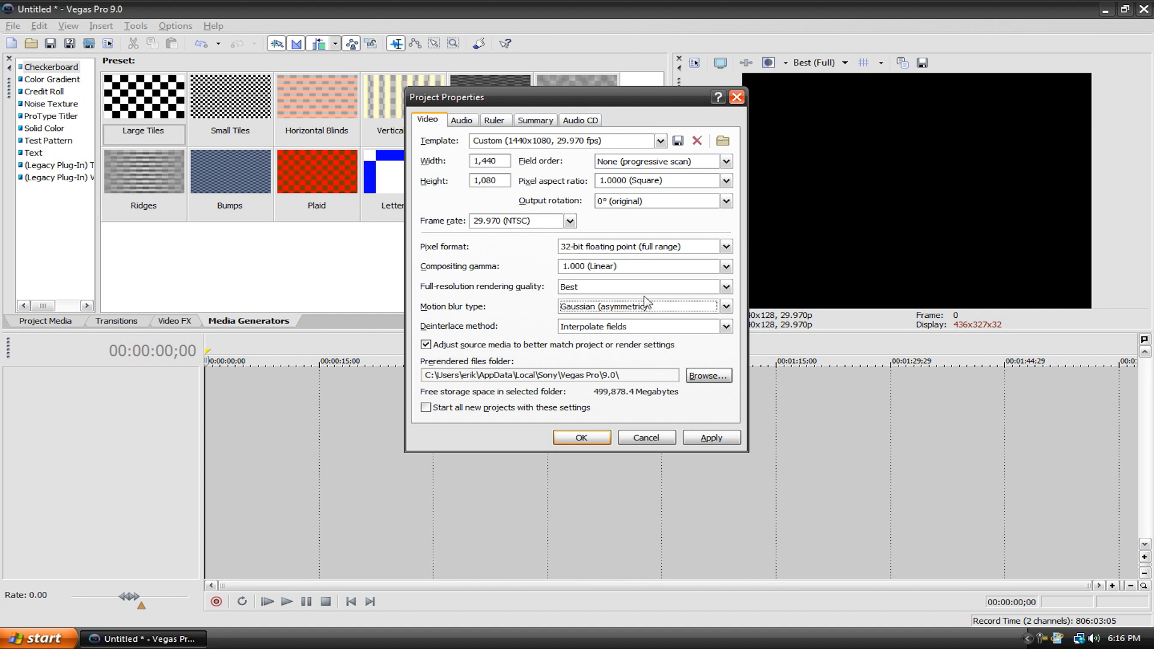
left_click(725, 286)
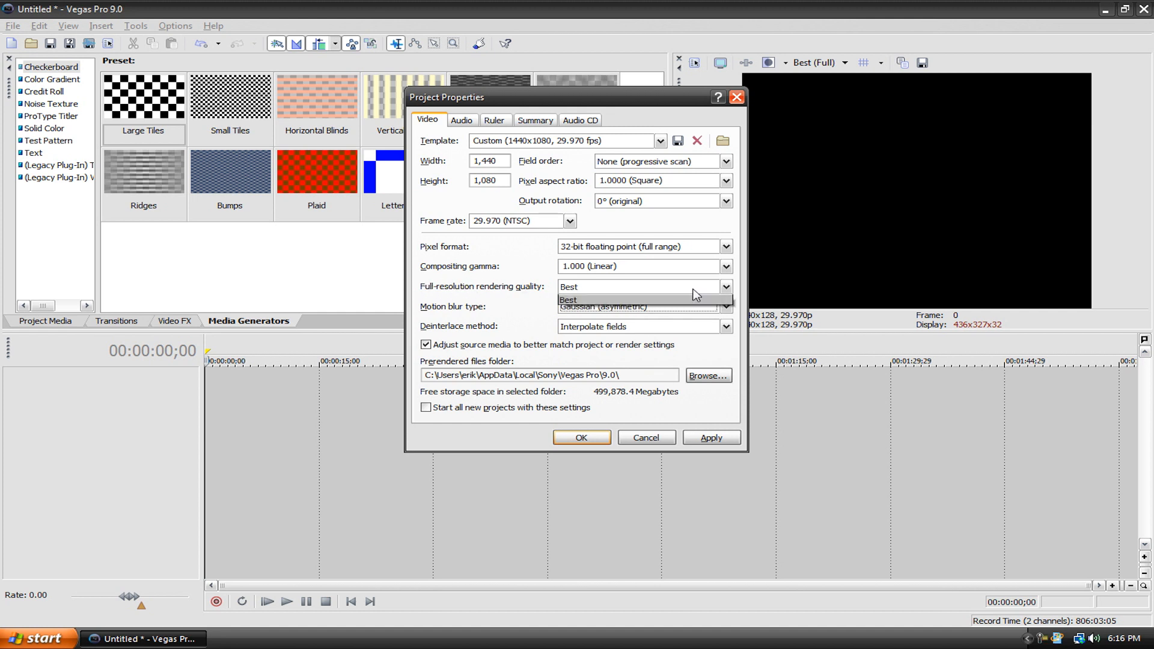
left_click(569, 286)
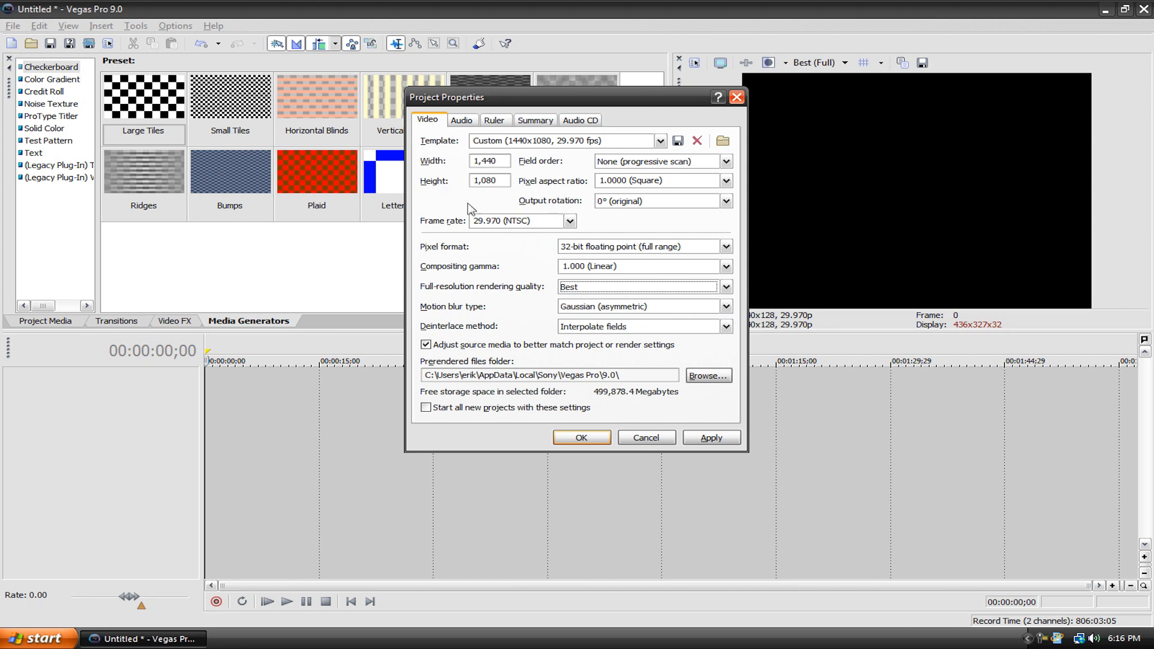
Apply the custom 1440x1080 settings and tick 'Start all new projects with these settings'
left_click(580, 437)
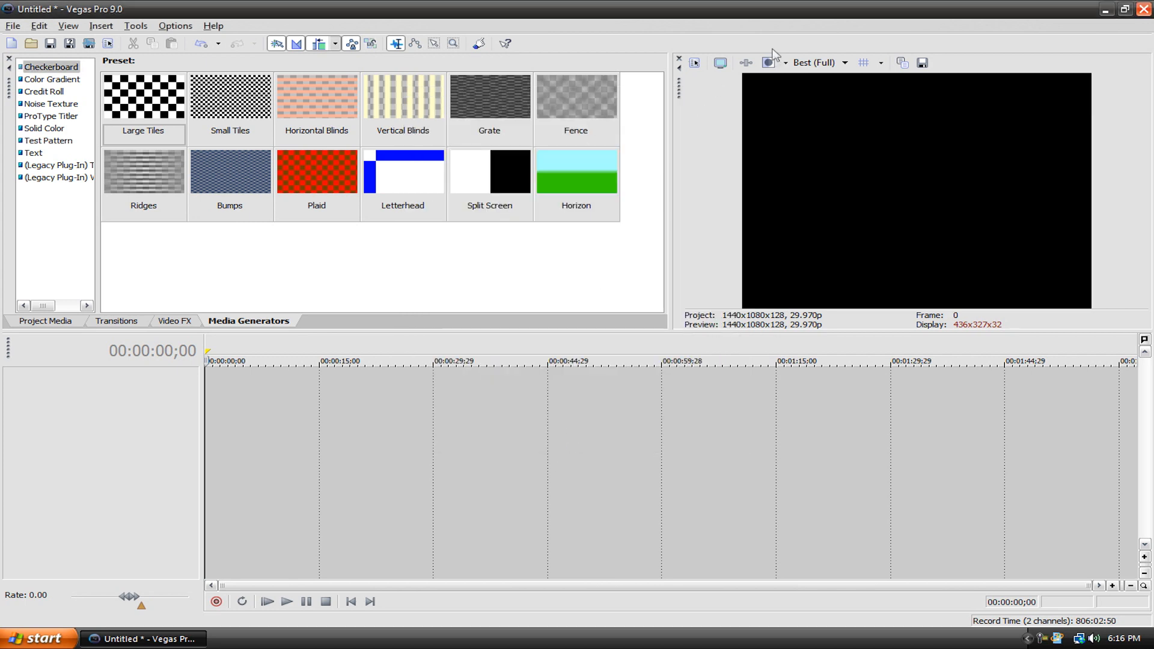
left_click(12, 25)
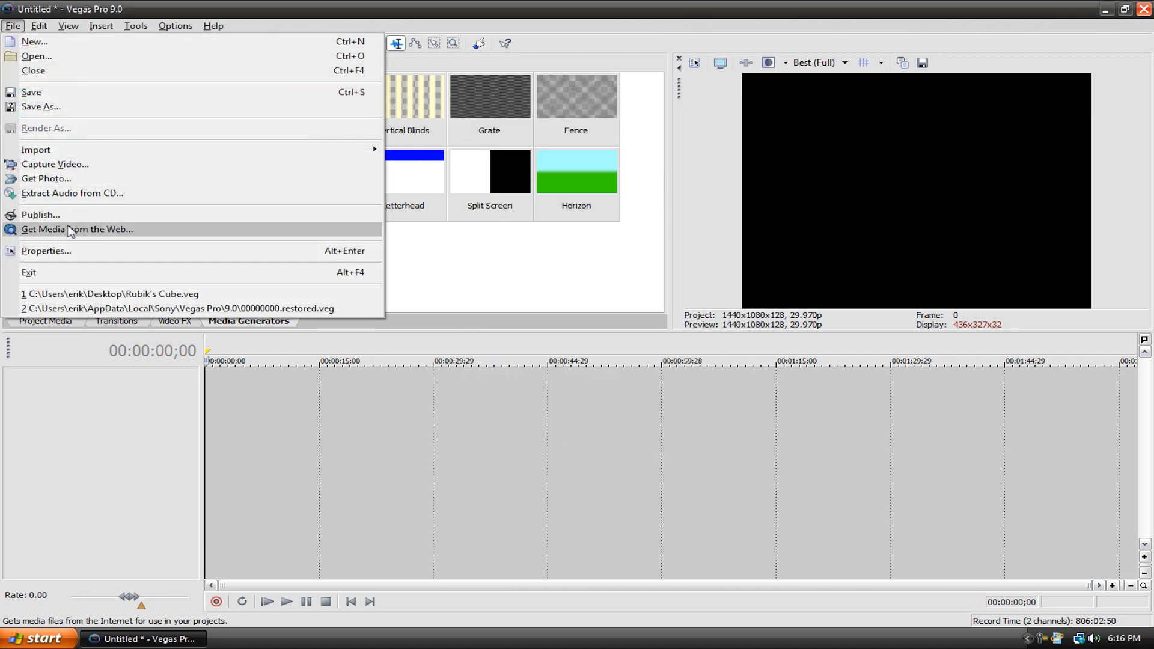
left_click(46, 251)
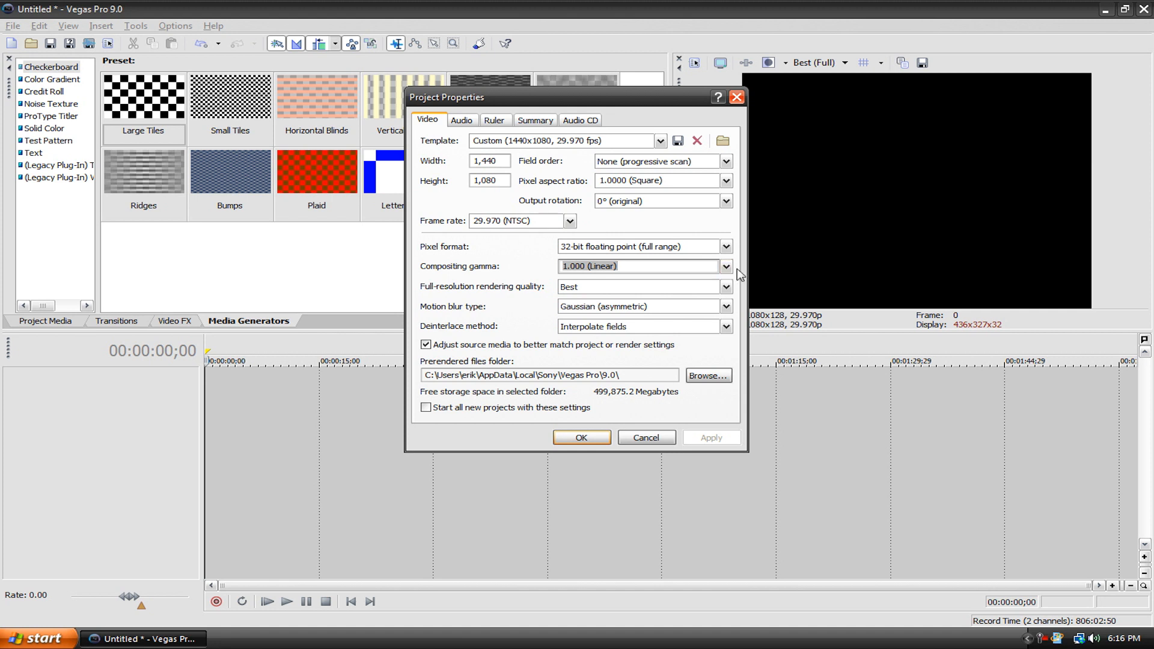
left_click(425, 408)
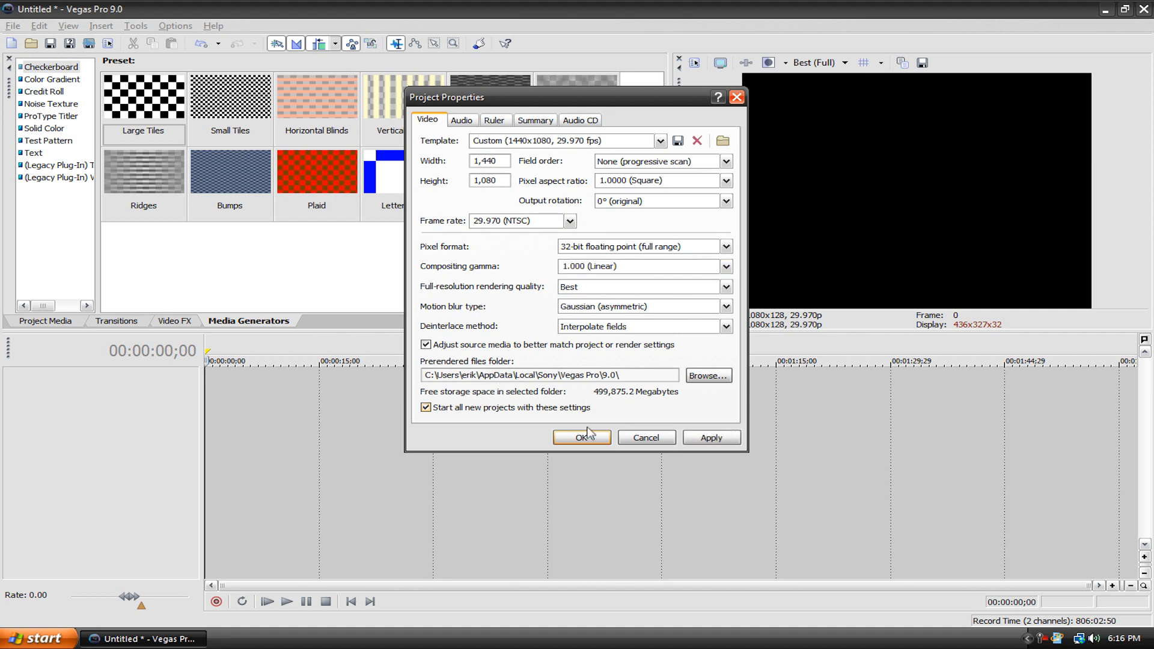
left_click(581, 437)
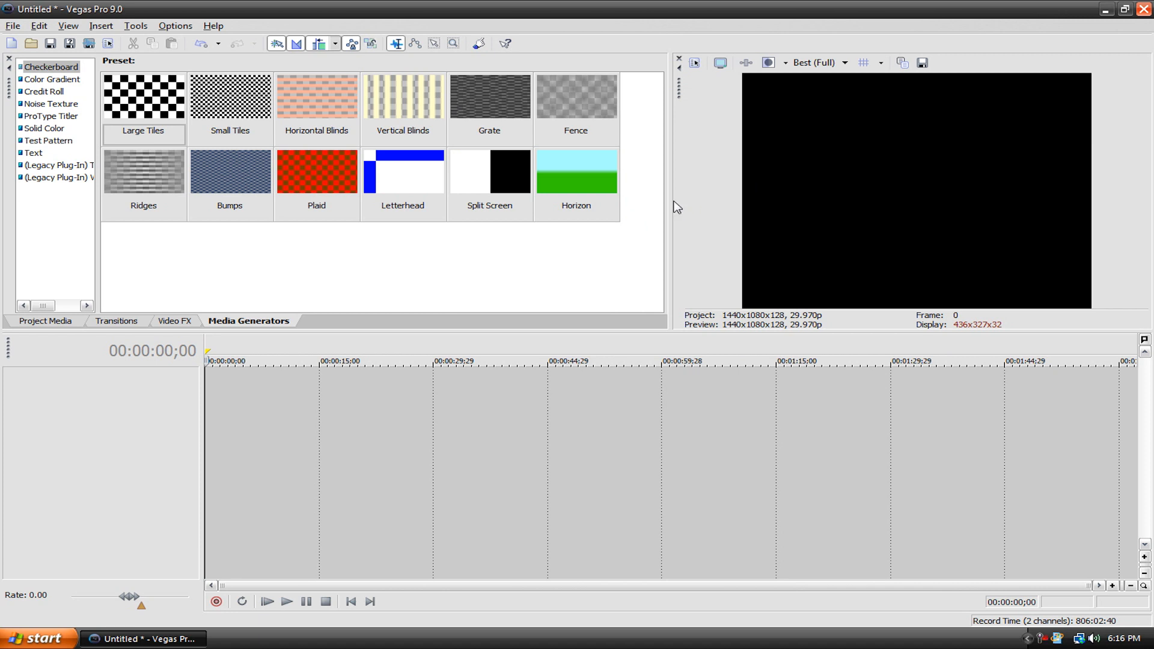
mouse_move(700, 191)
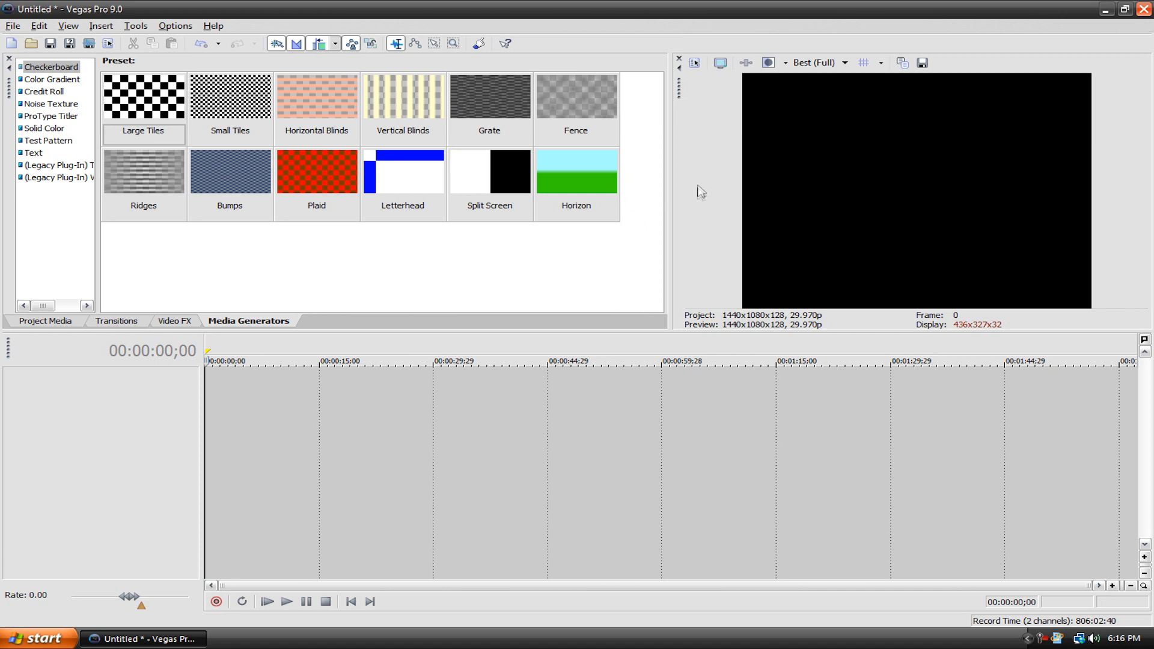
mouse_move(725, 124)
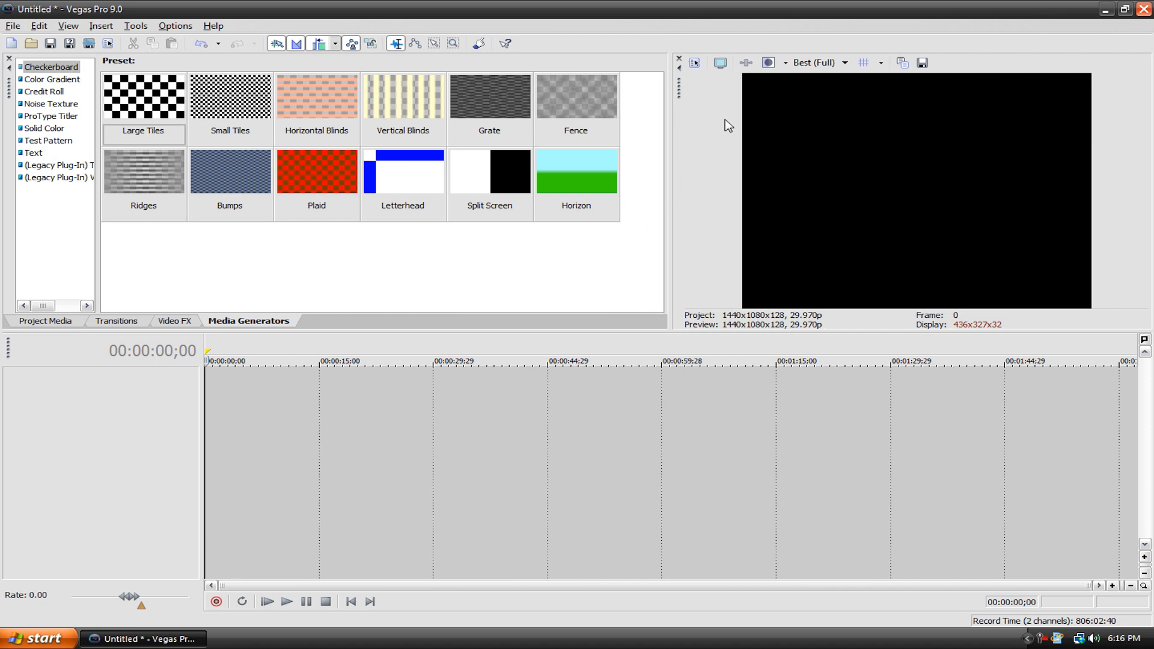
mouse_move(724, 81)
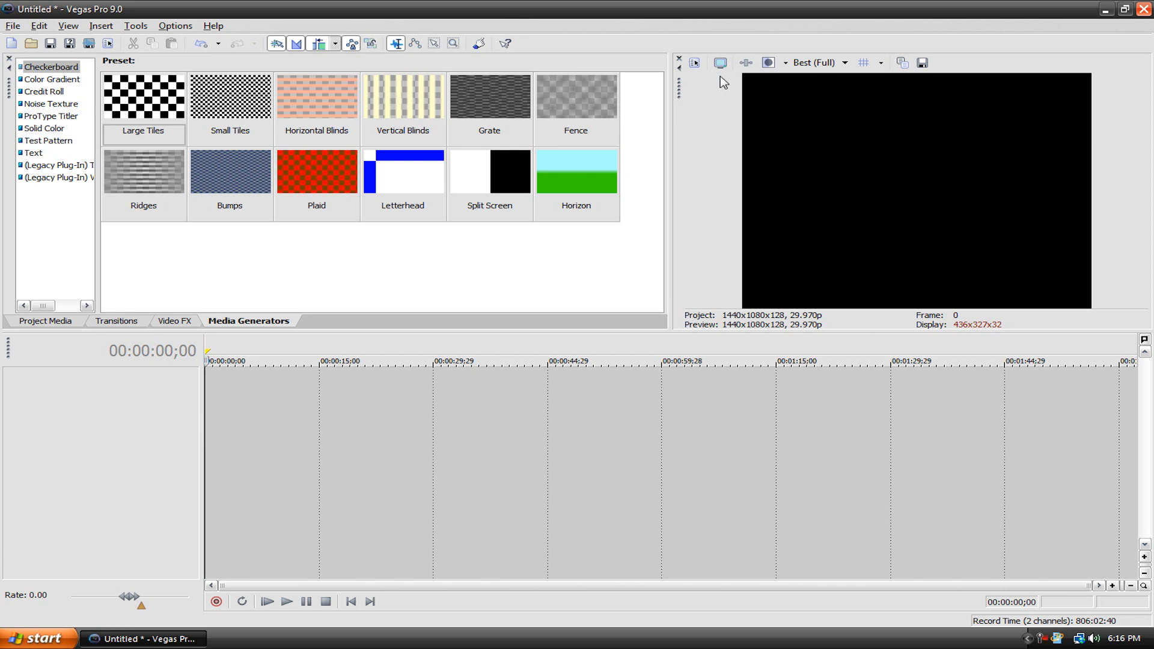
mouse_move(638, 77)
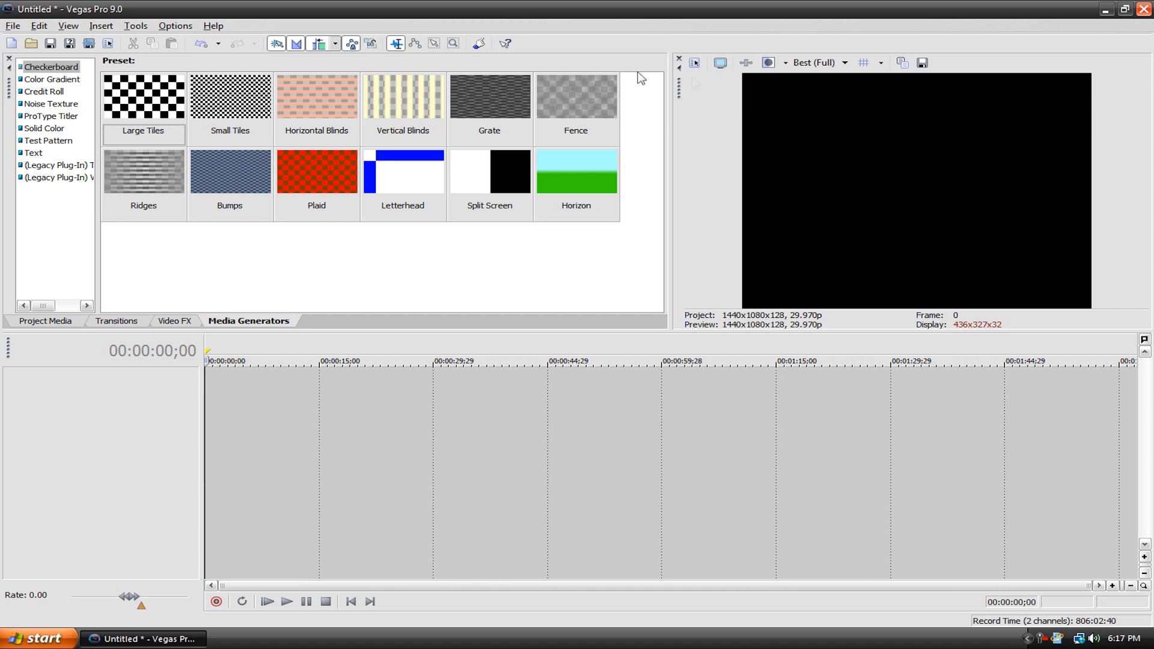
left_click(176, 25)
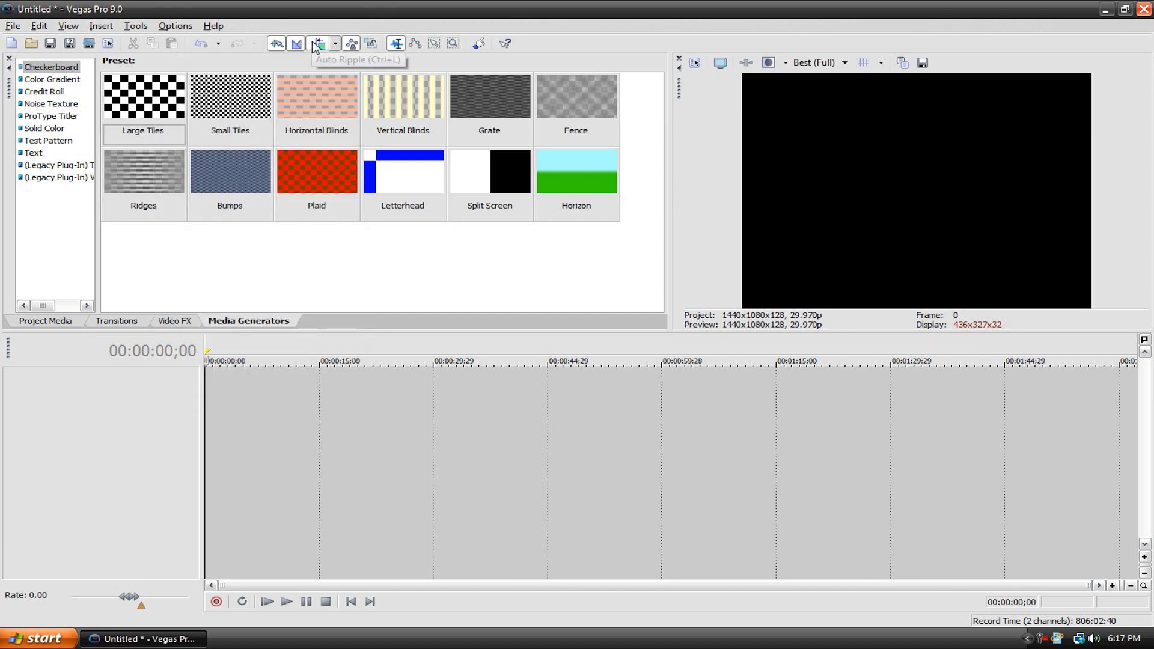
mouse_move(351, 124)
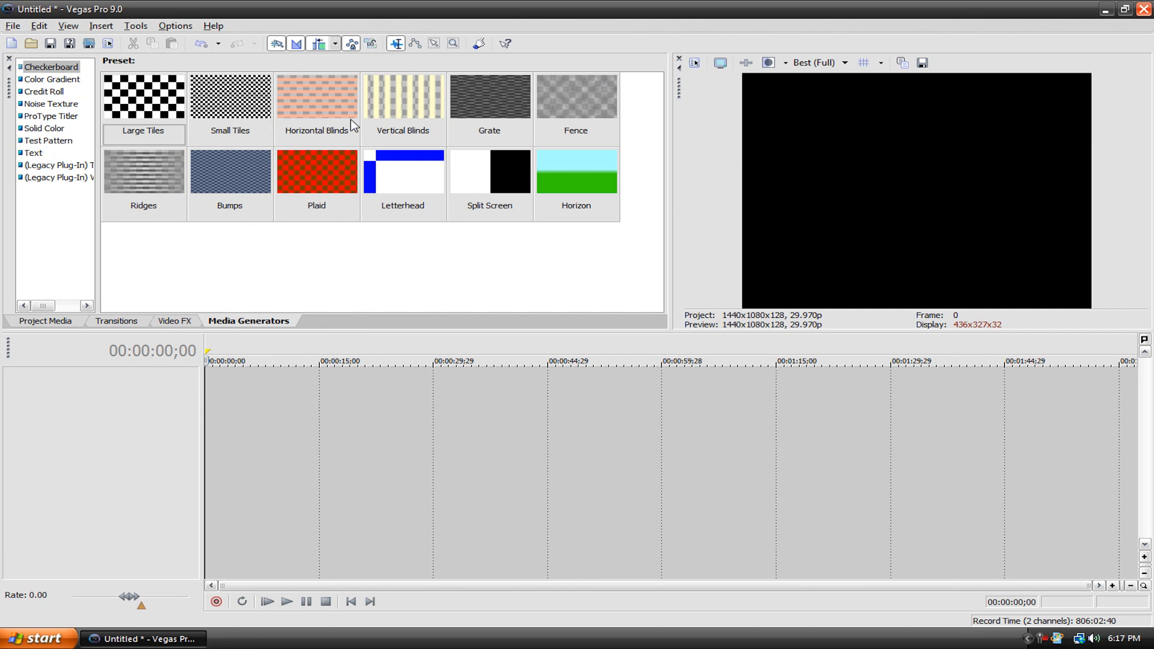
mouse_move(286, 151)
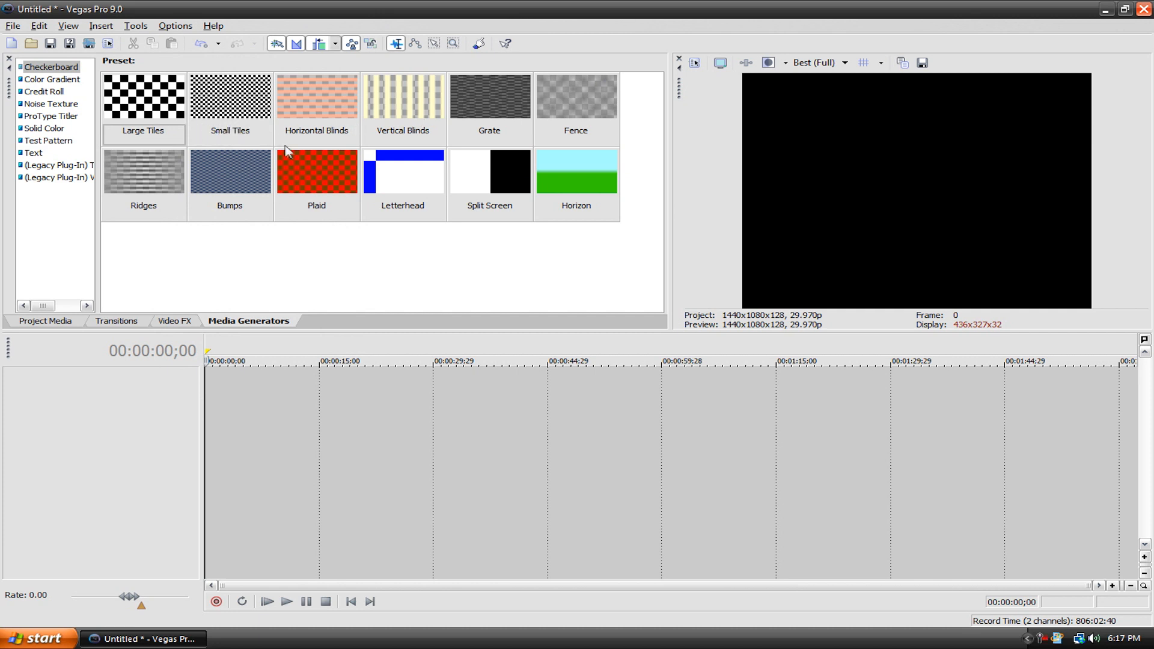
mouse_move(1114, 11)
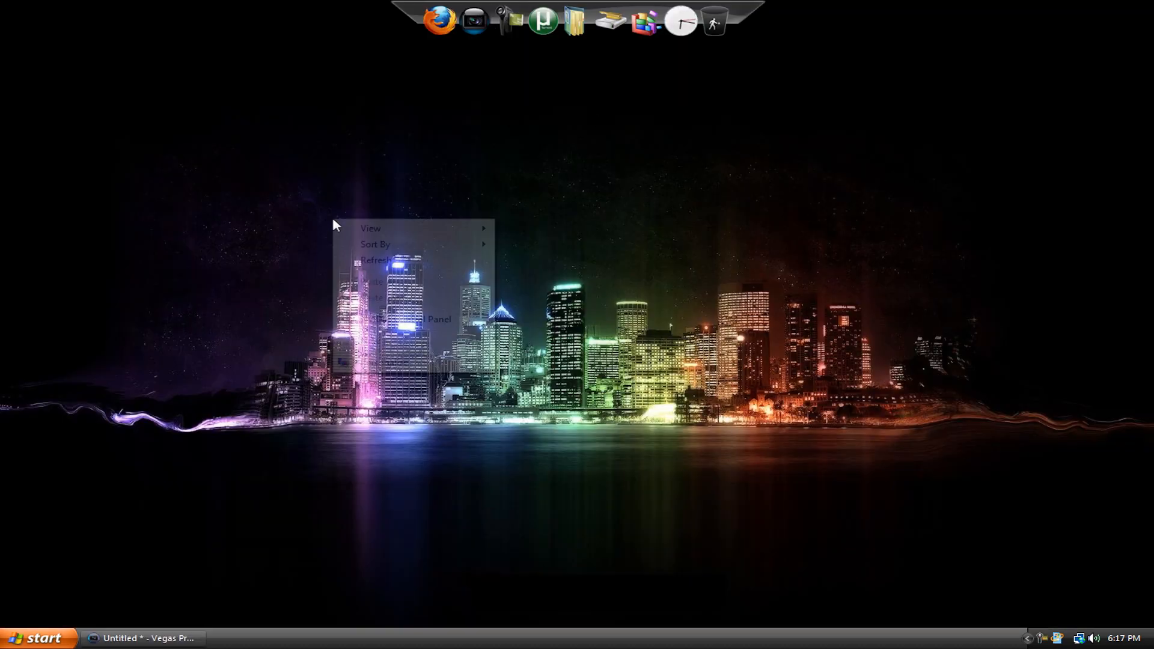
Open Windows Personalization and browse the Theme and Display settings without changing them
left_click(398, 320)
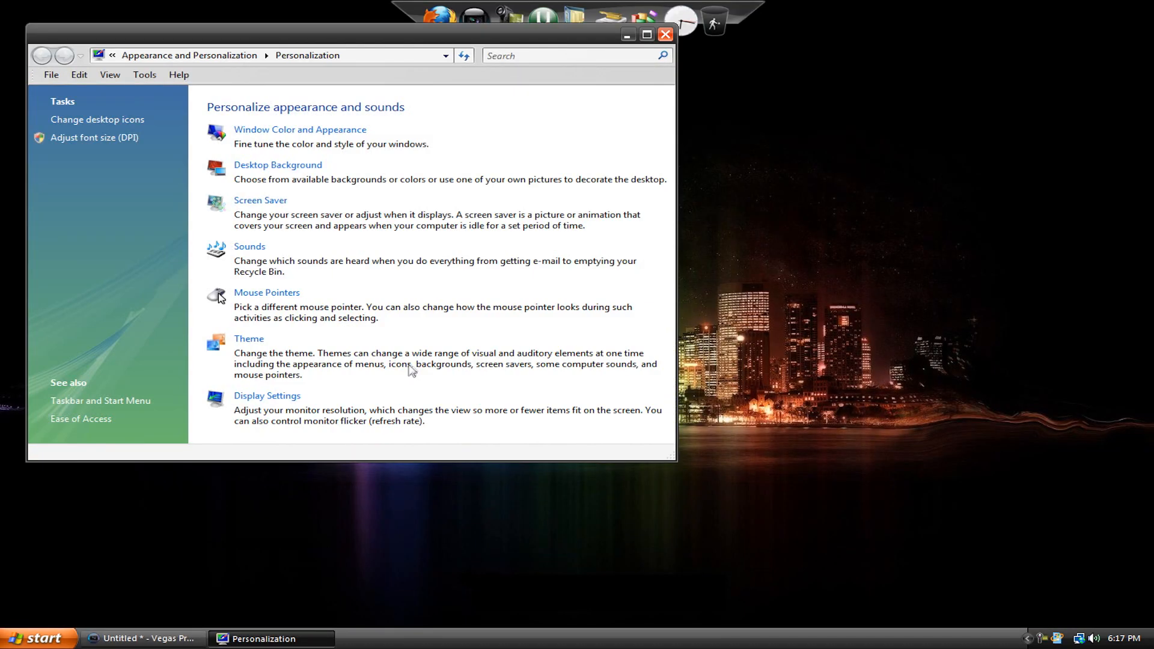
mouse_move(247, 339)
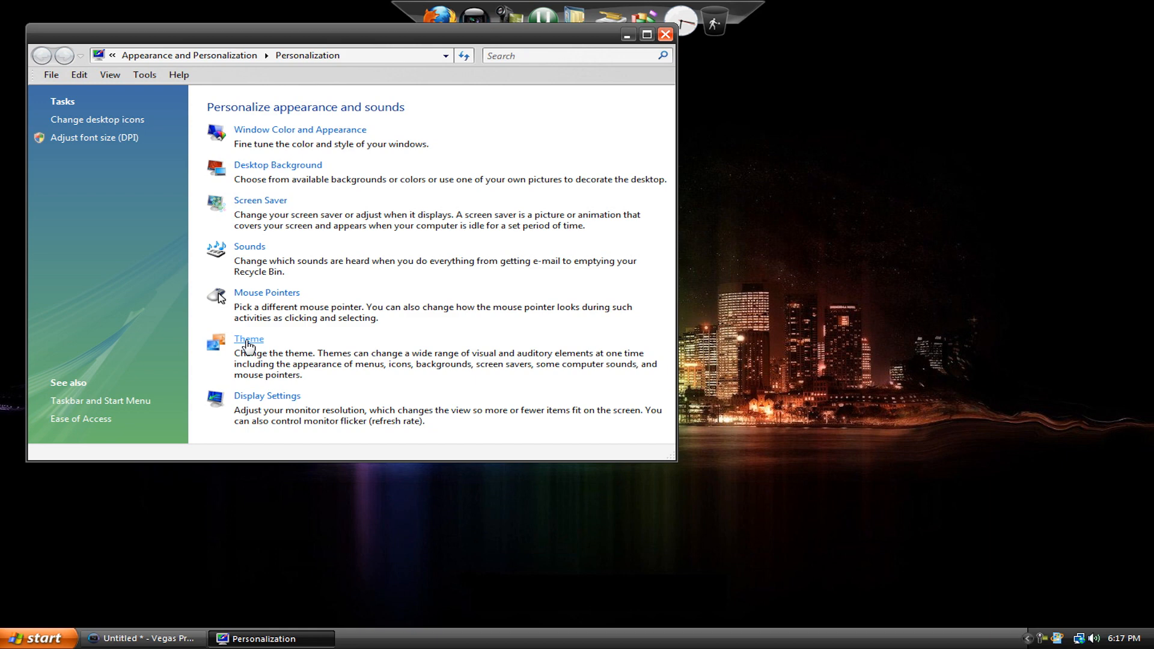
left_click(248, 338)
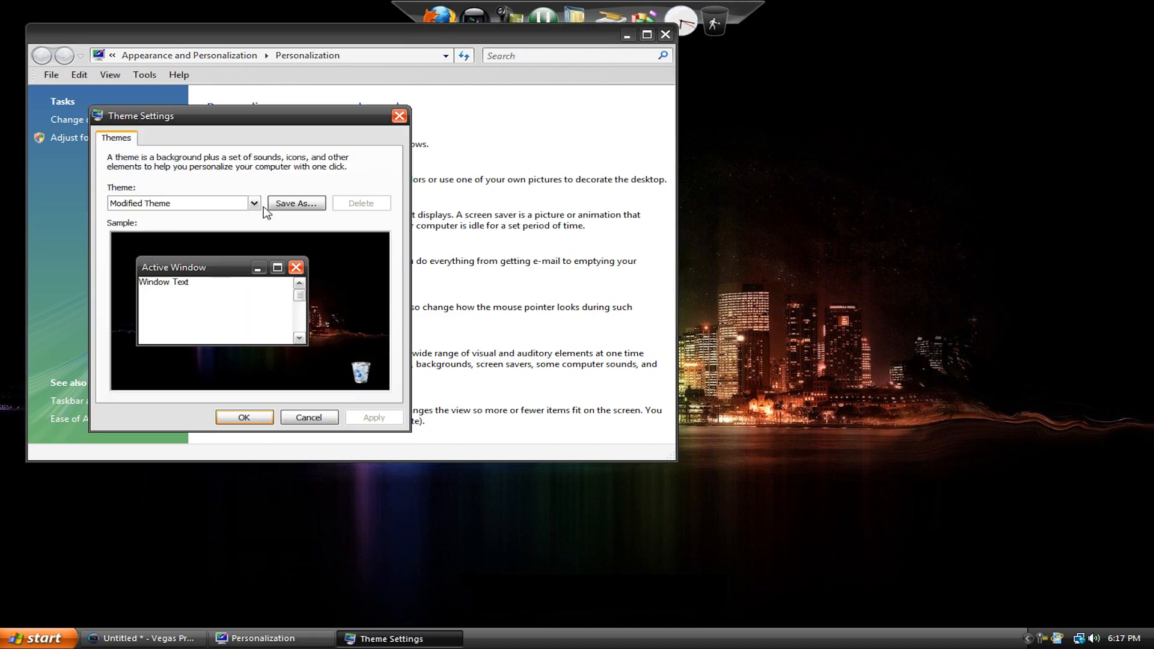
left_click(309, 417)
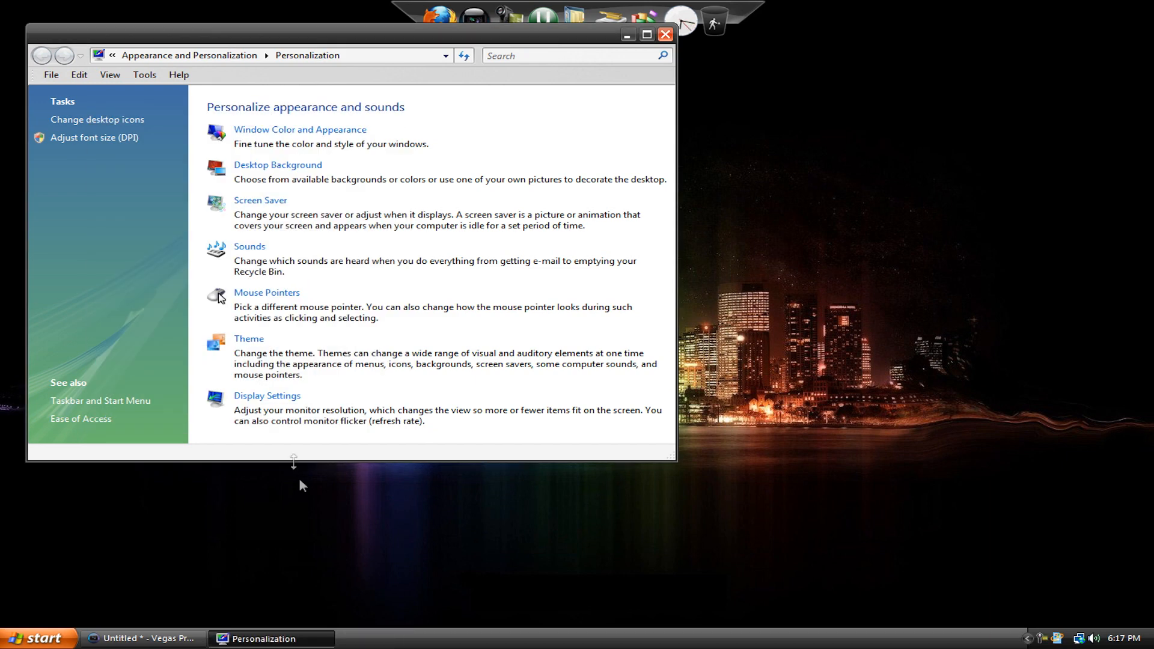
left_click(267, 396)
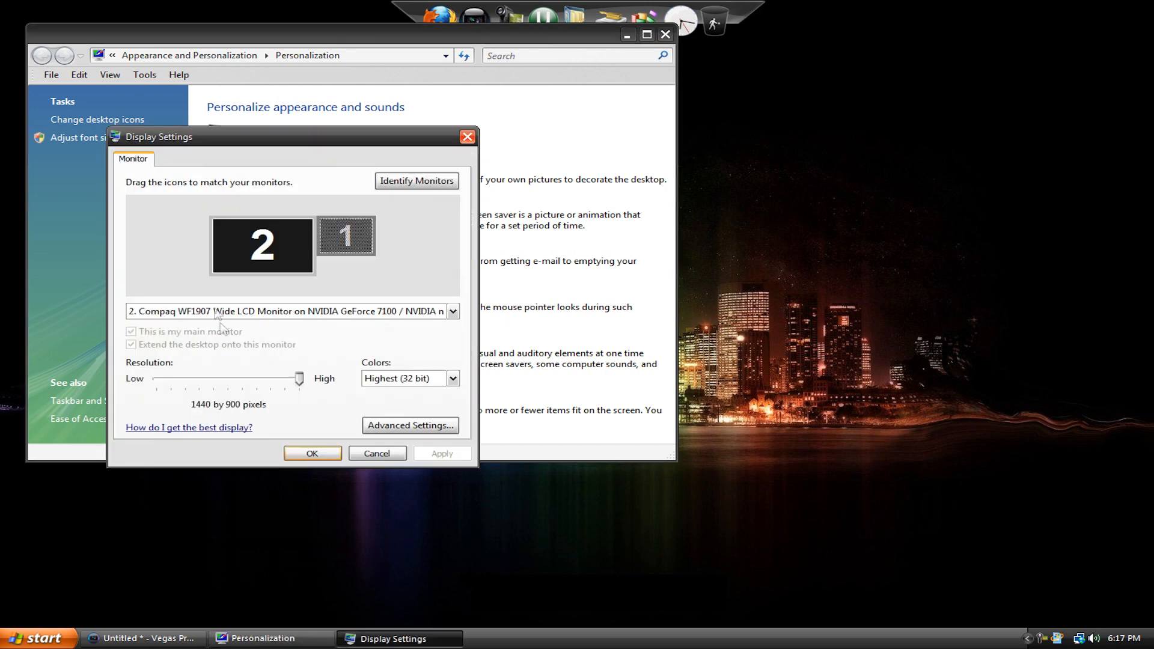
left_click(376, 453)
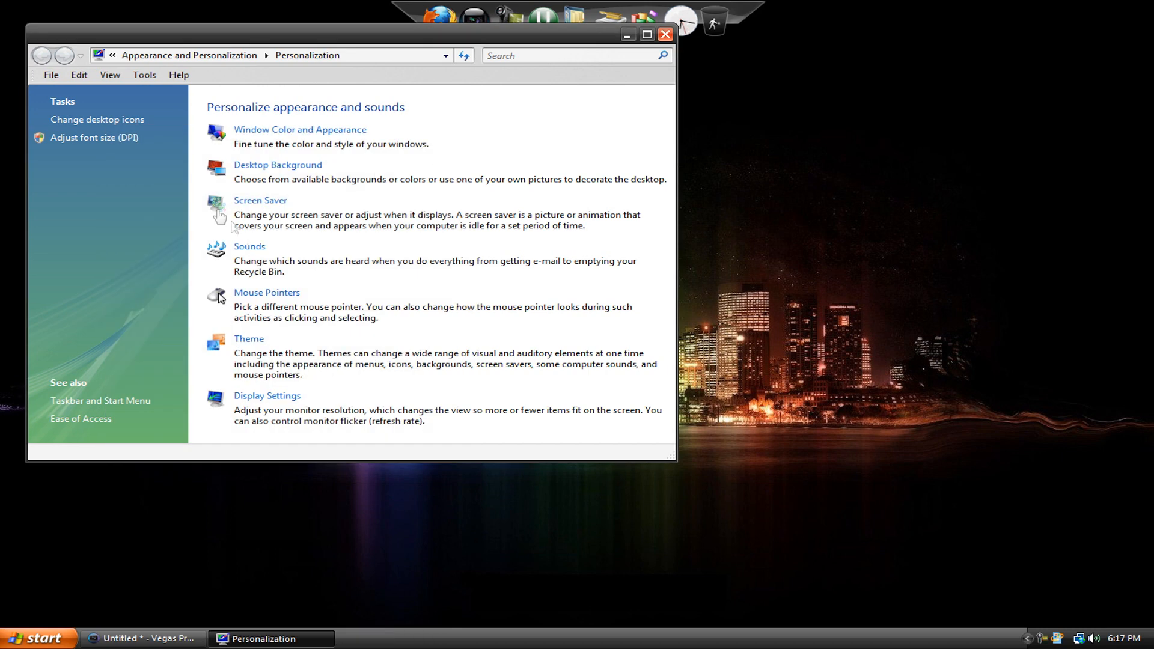
Choose a light lavender colour for window surfaces in the advanced appearance options
left_click(299, 129)
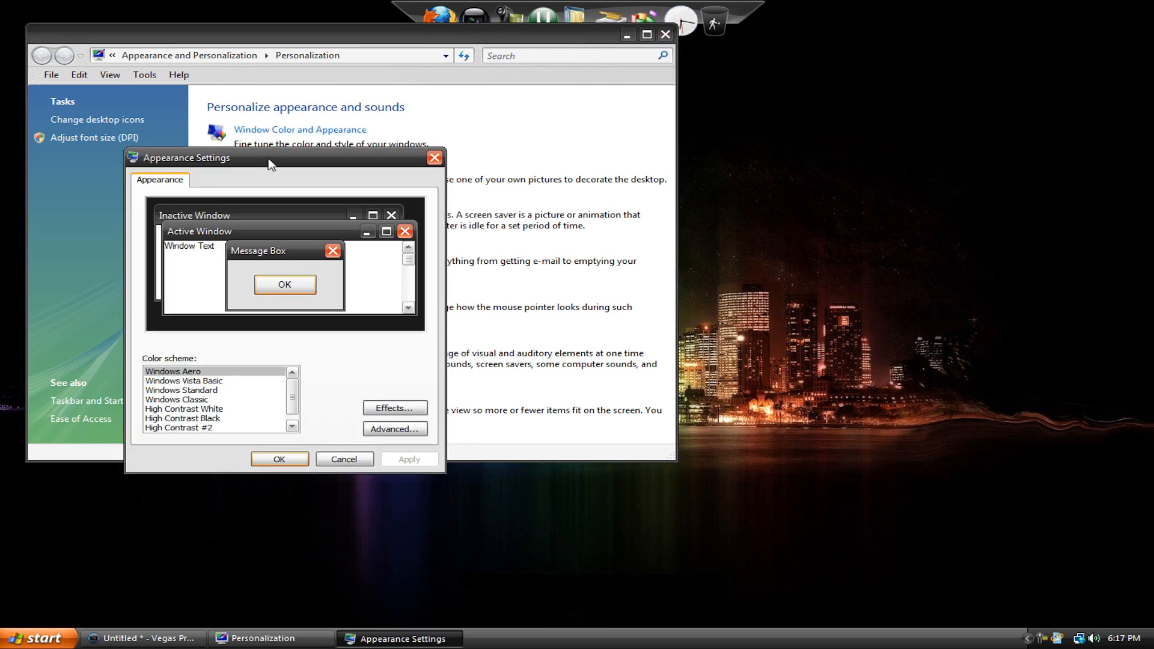
left_click(395, 429)
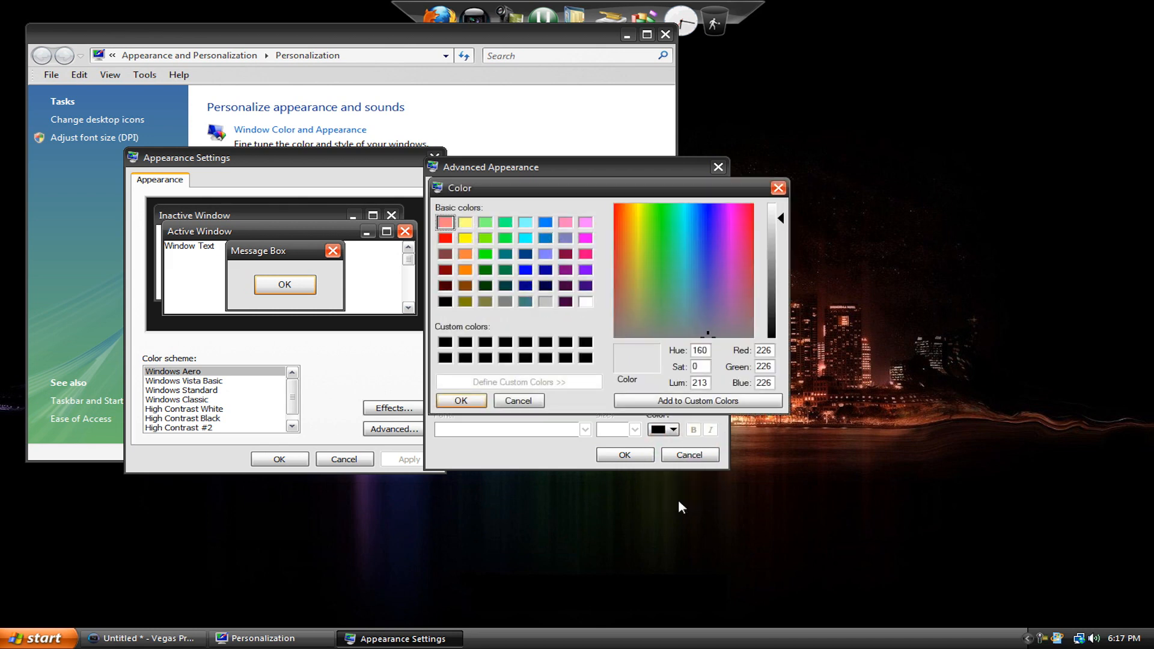
left_click(711, 245)
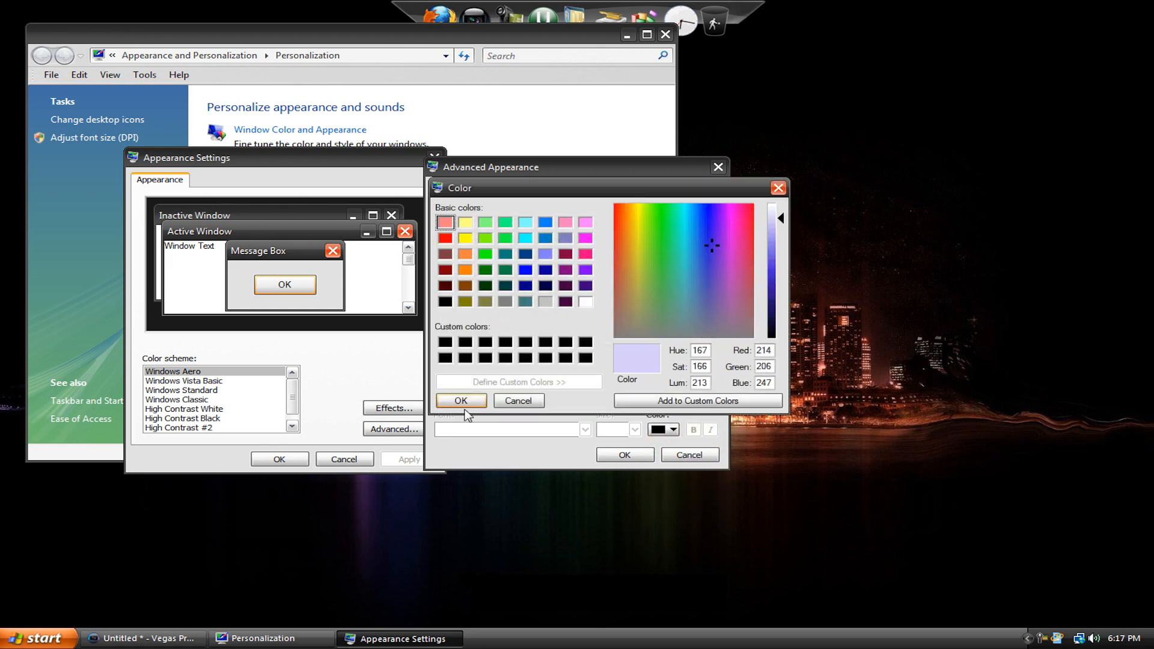
left_click(460, 400)
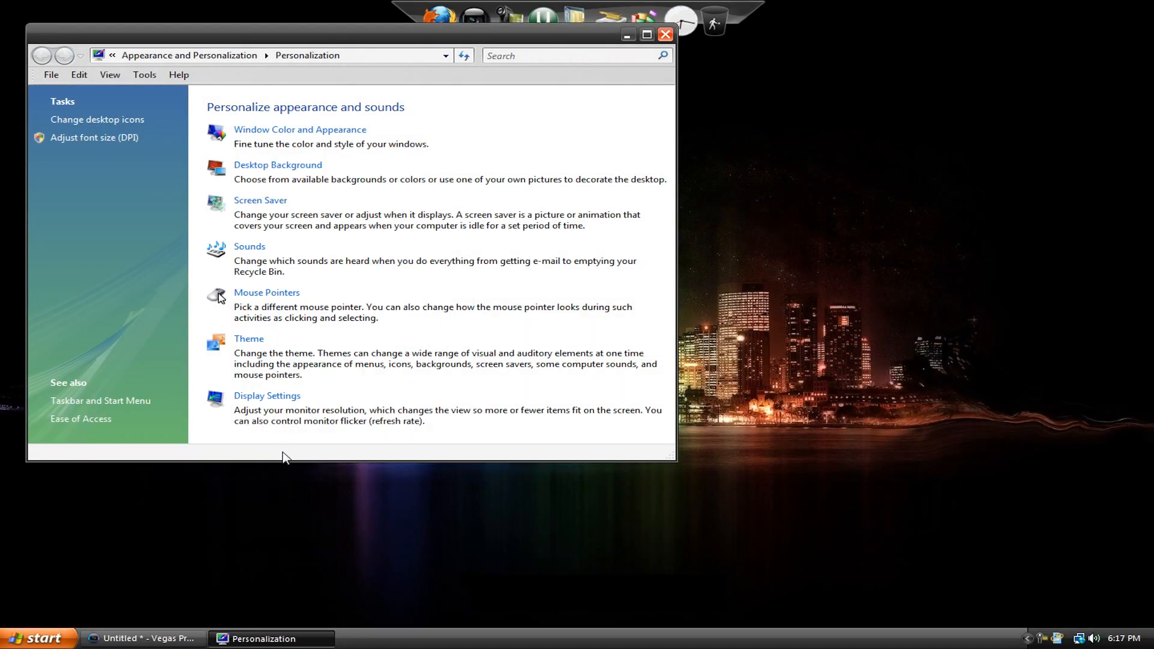
Set the 3D Objects colour back to plain grey and confirm the advanced appearance changes
left_click(139, 638)
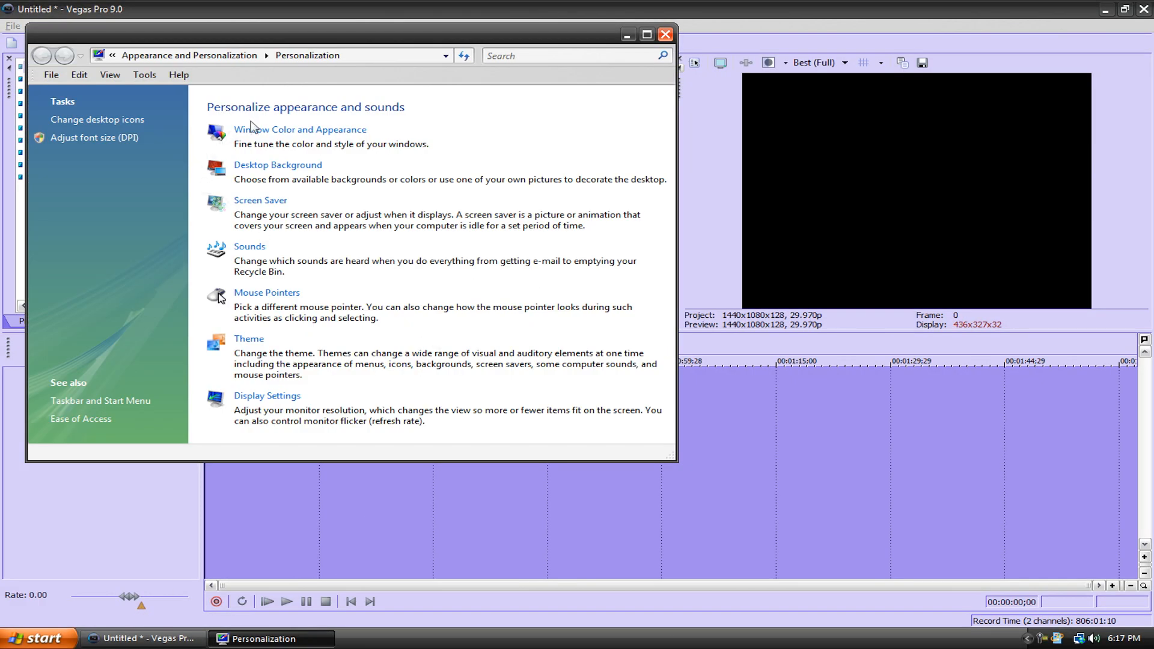
left_click(288, 303)
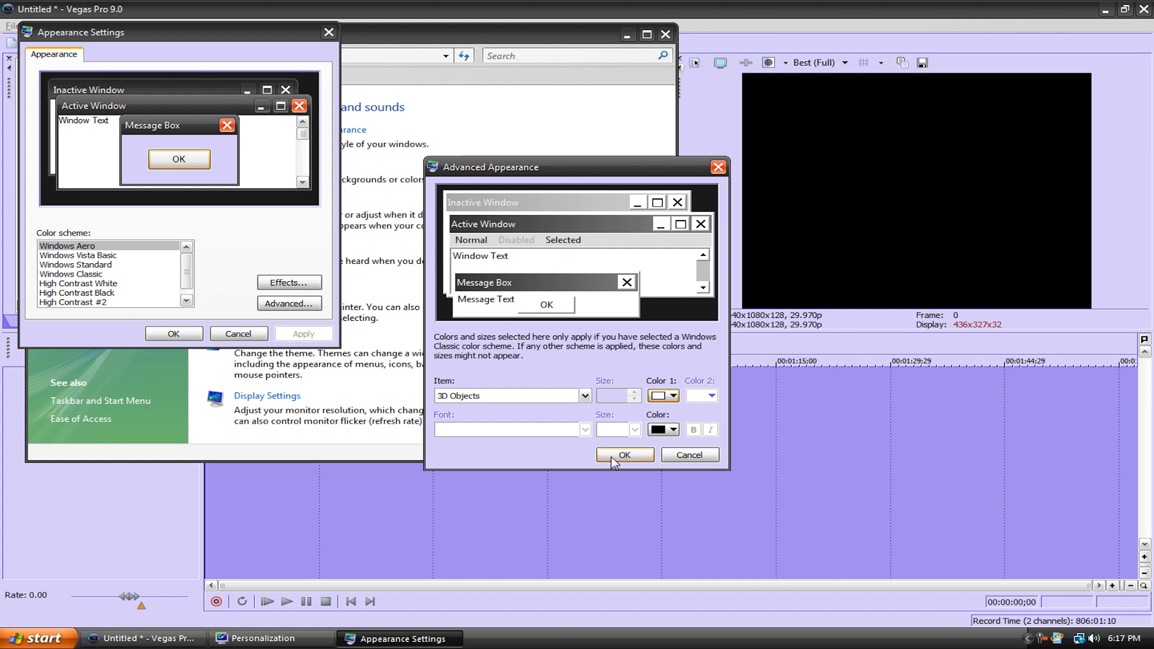
left_click(623, 454)
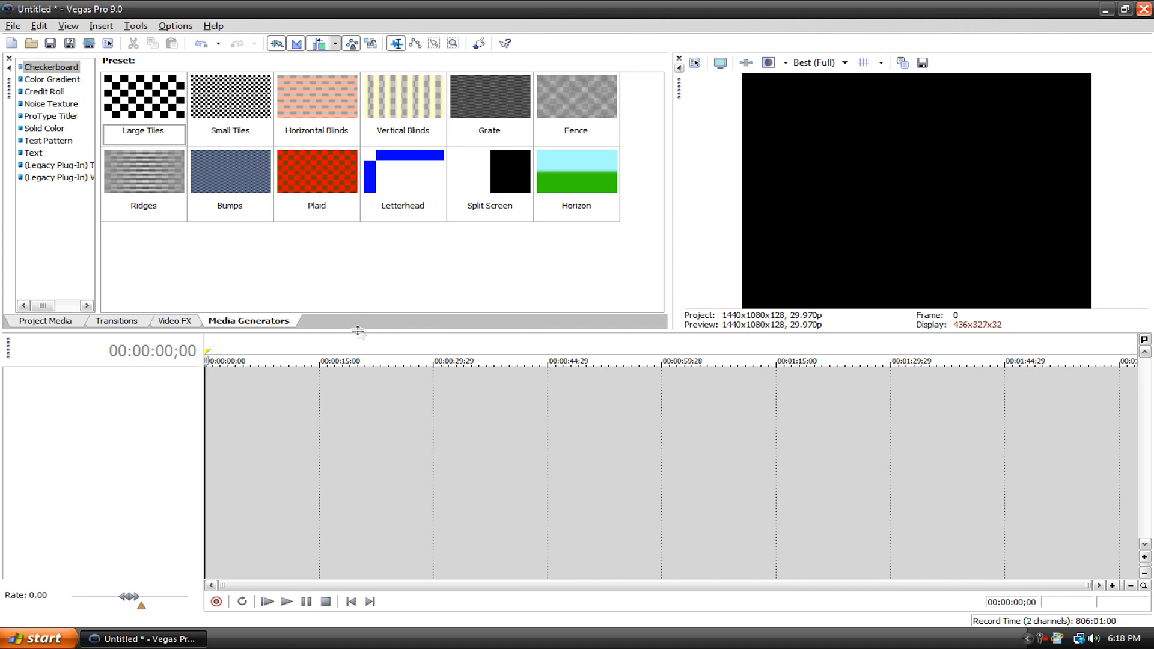
Adjust the upper docking area height and media generator list width, restoring the squeezed panel
left_click_drag(361, 331, 365, 465)
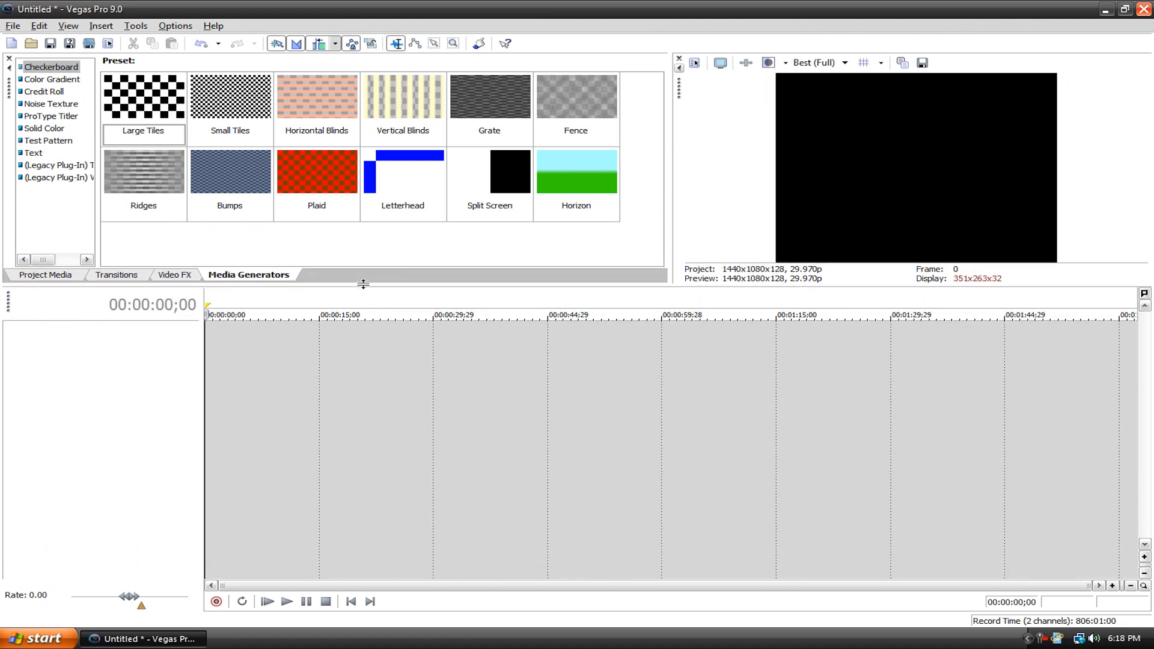
left_click_drag(363, 285, 342, 332)
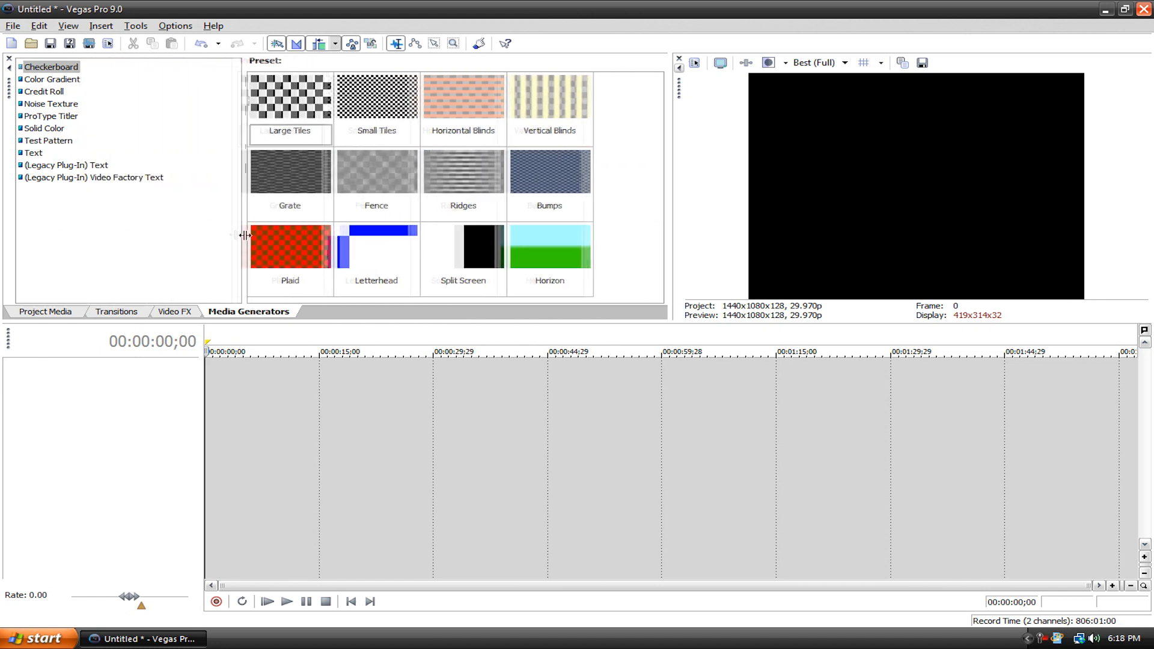
left_click_drag(241, 234, 190, 232)
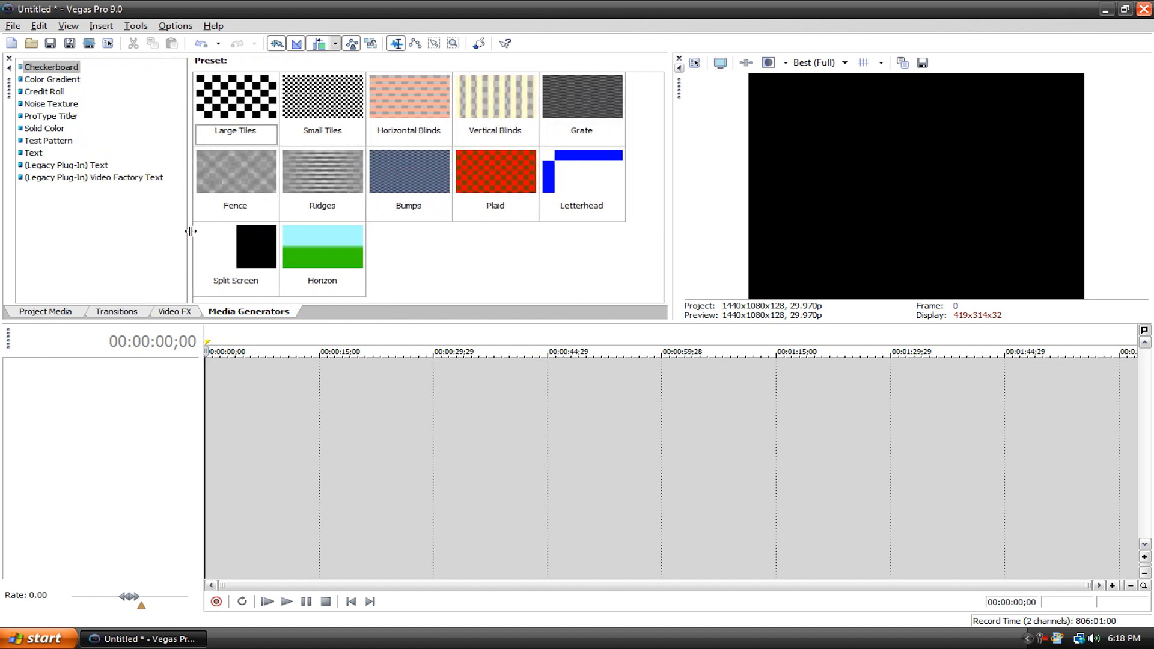
left_click_drag(190, 230, 132, 228)
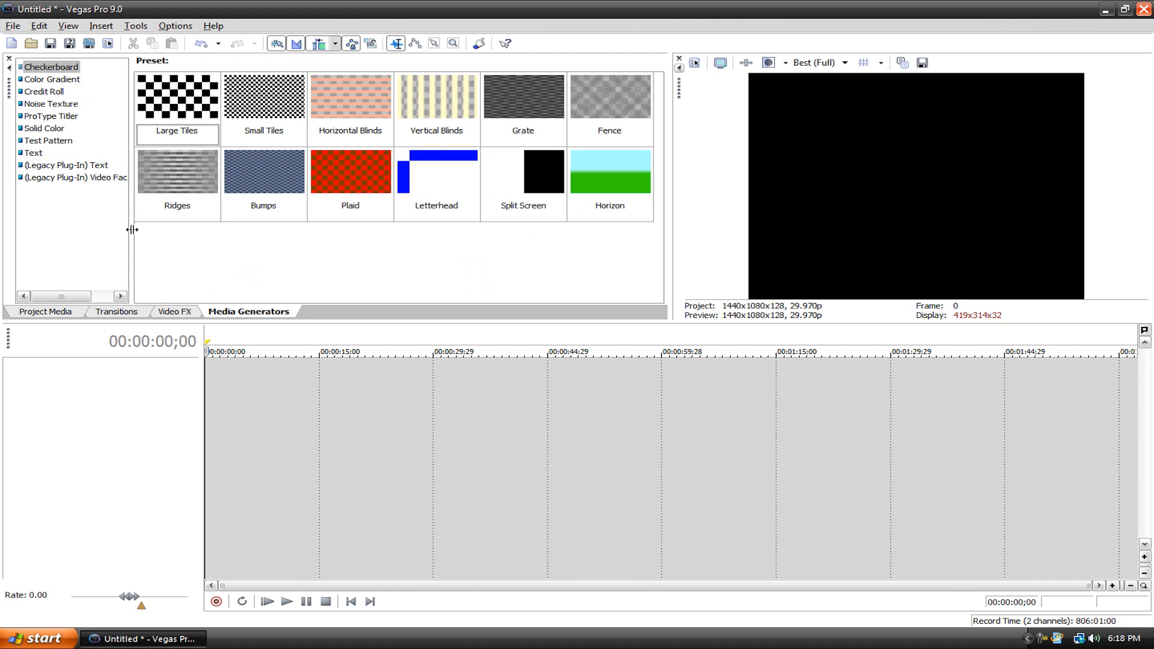
mouse_move(118, 219)
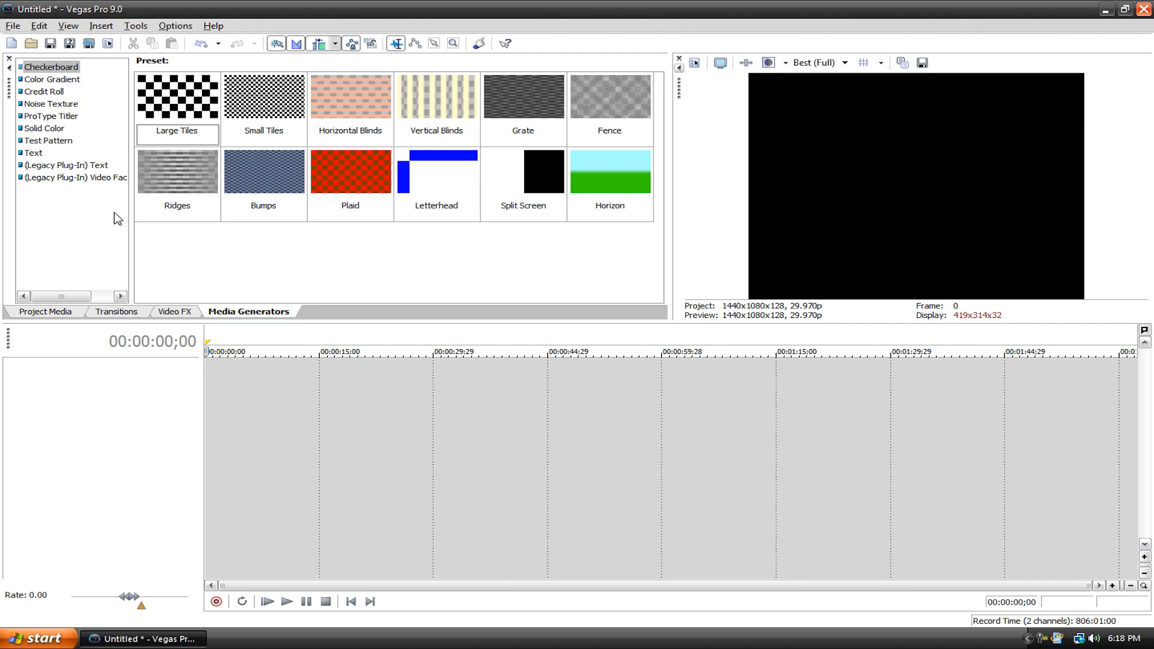
mouse_move(660, 64)
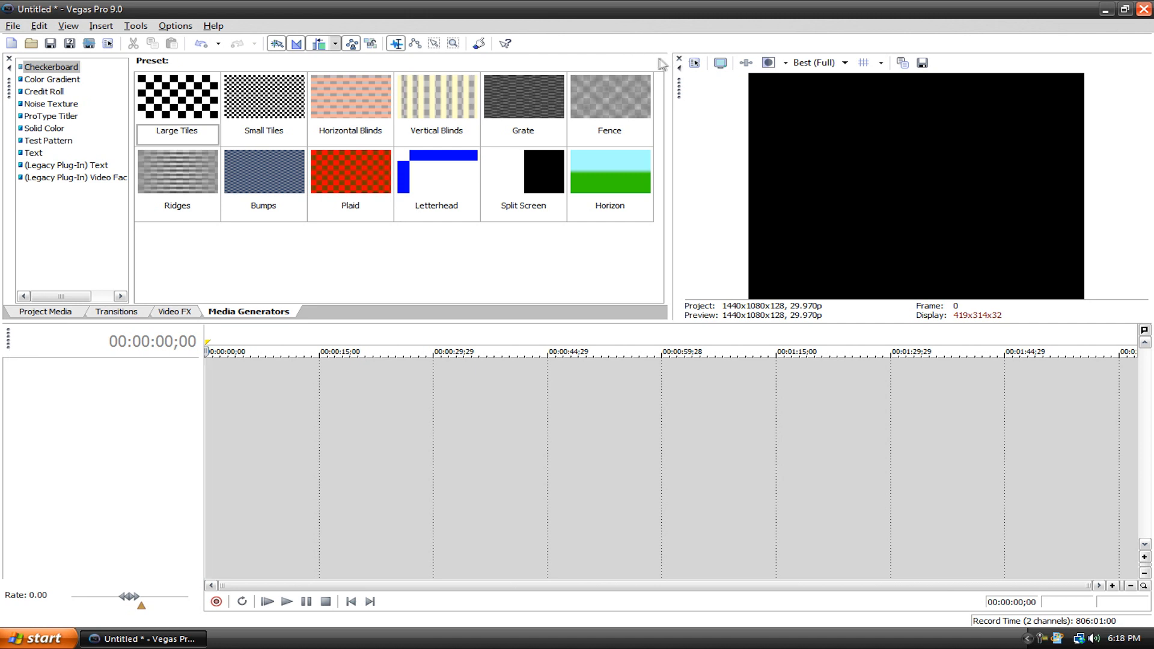
mouse_move(684, 115)
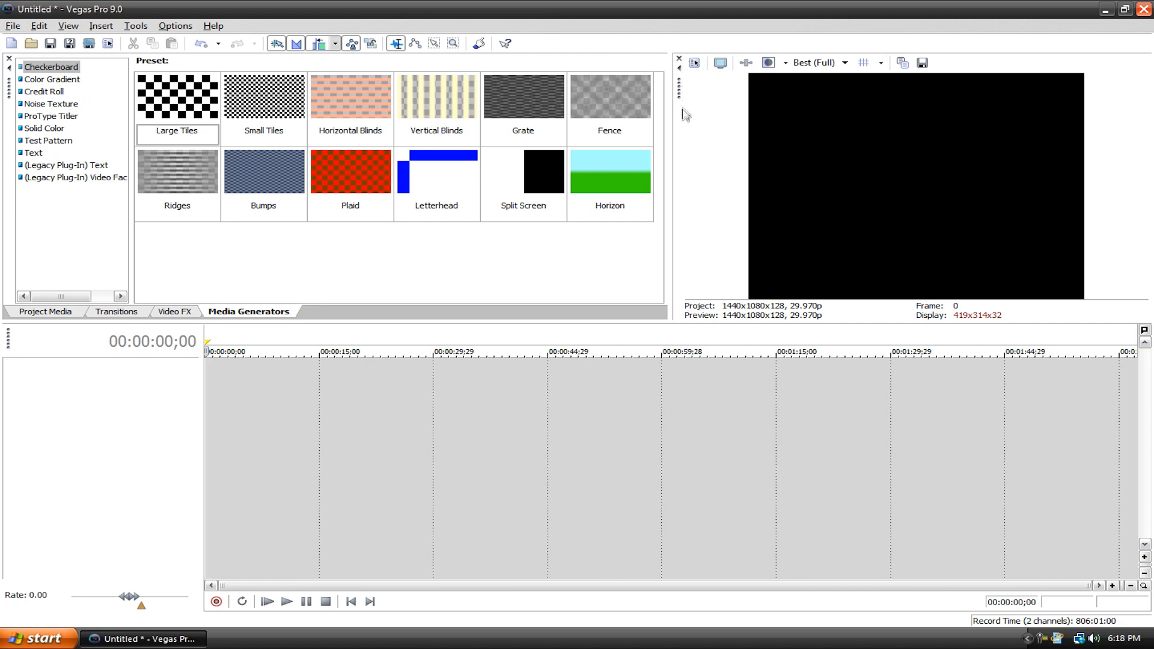
mouse_move(687, 101)
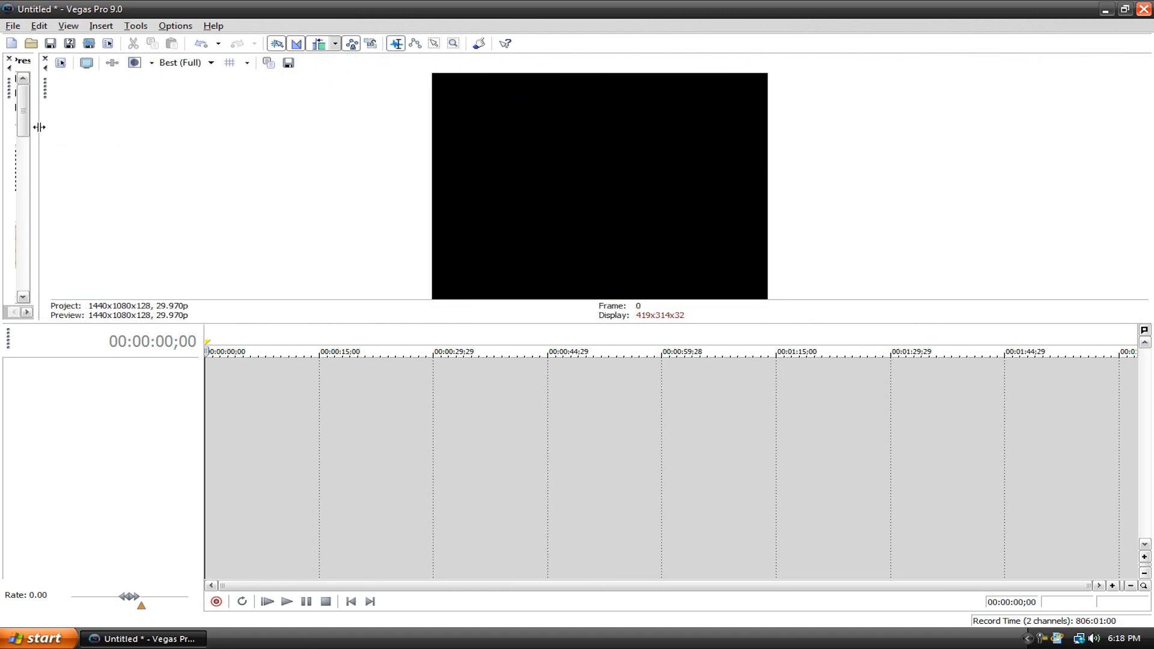
left_click(249, 311)
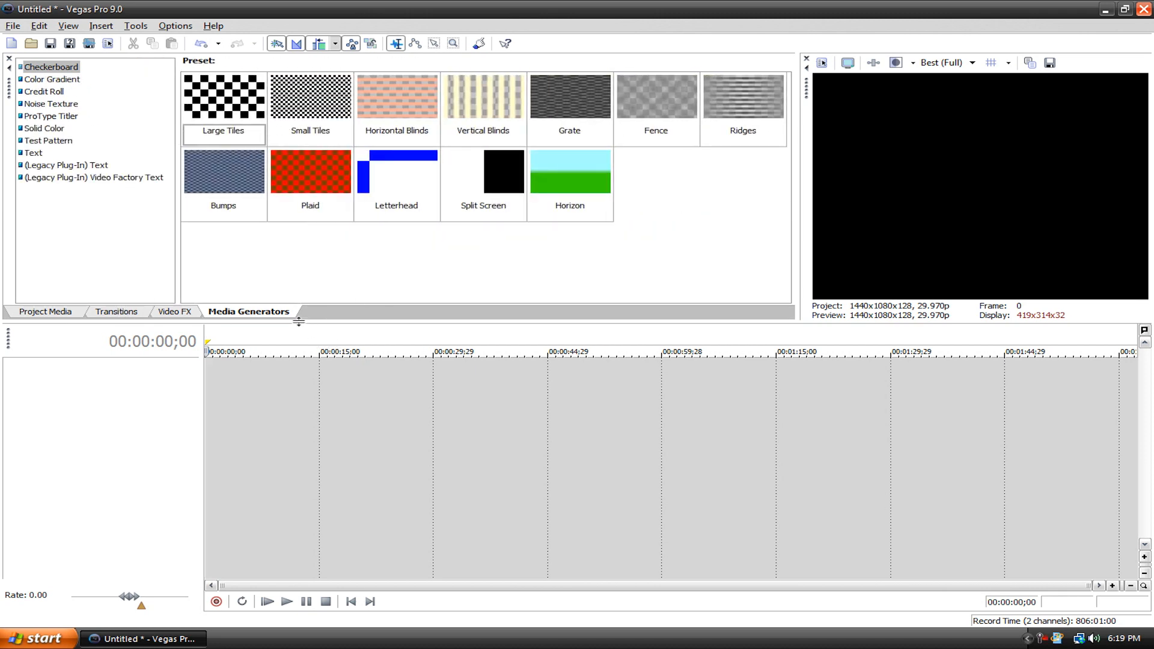
left_click_drag(298, 322, 317, 337)
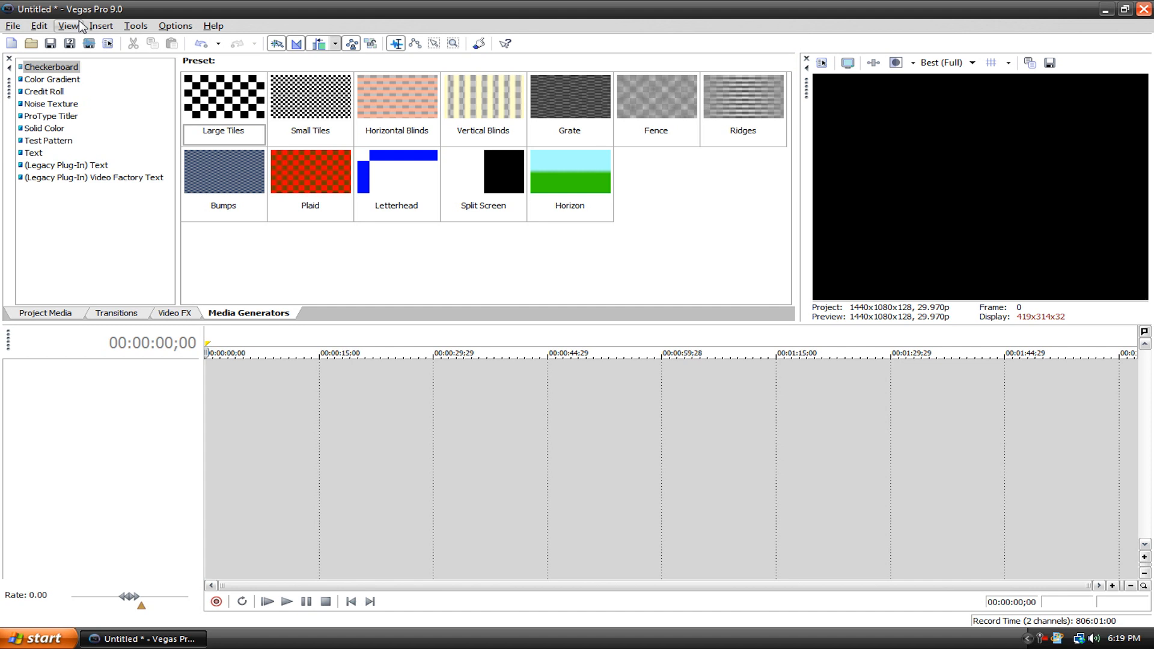
mouse_move(354, 118)
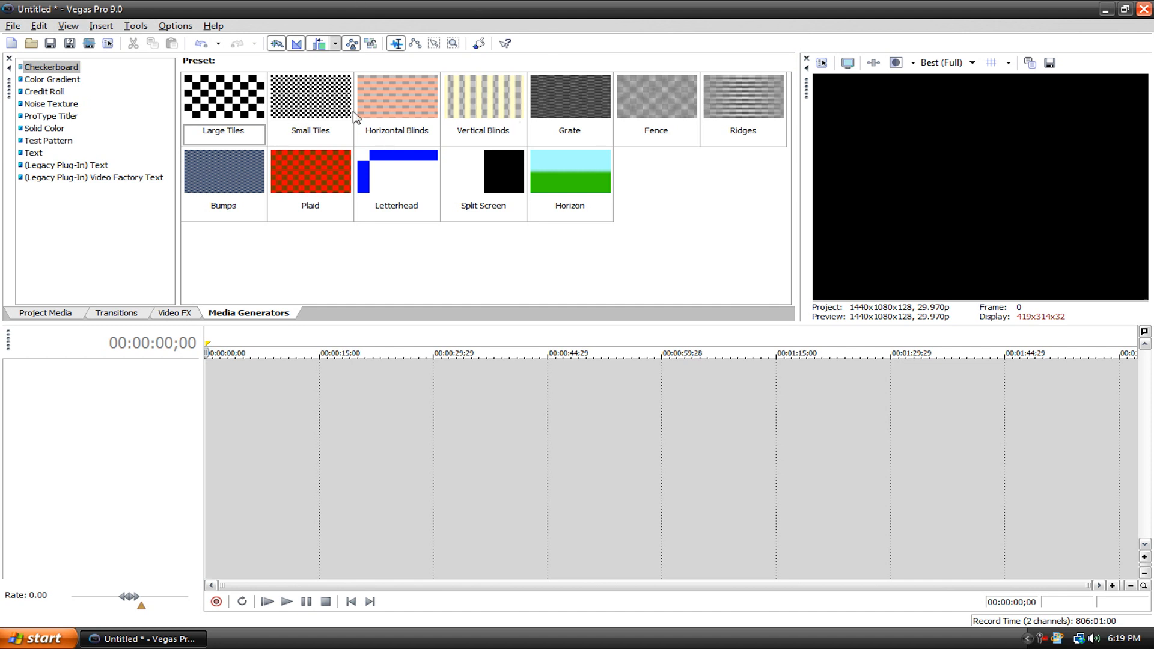
mouse_move(67, 25)
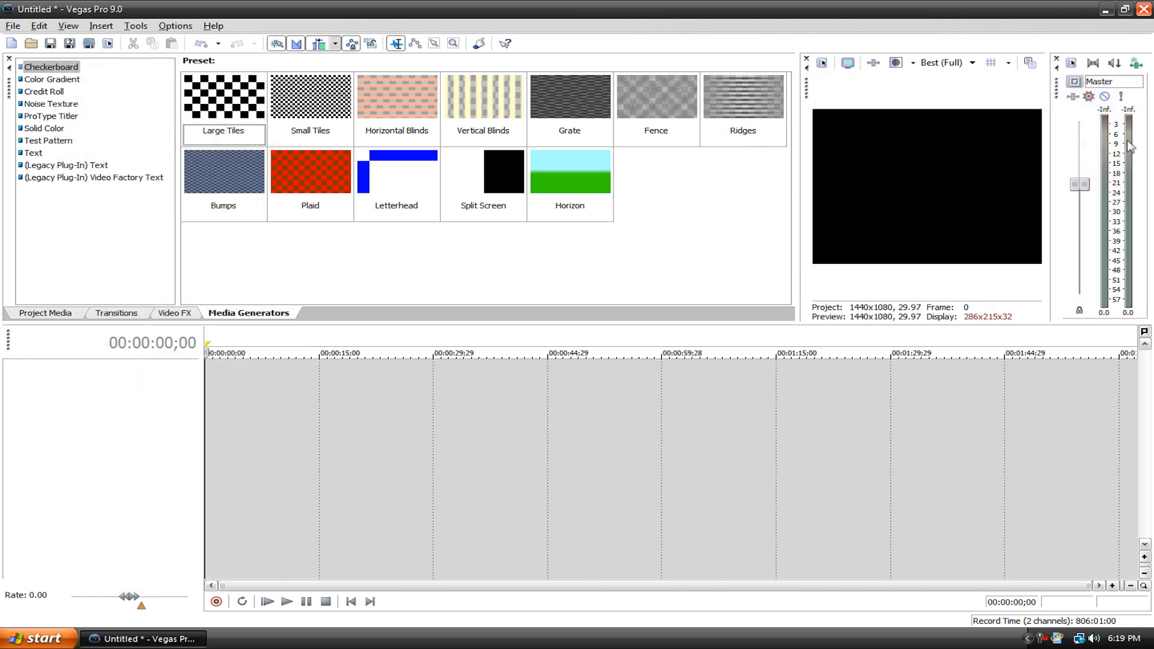
mouse_move(1055, 123)
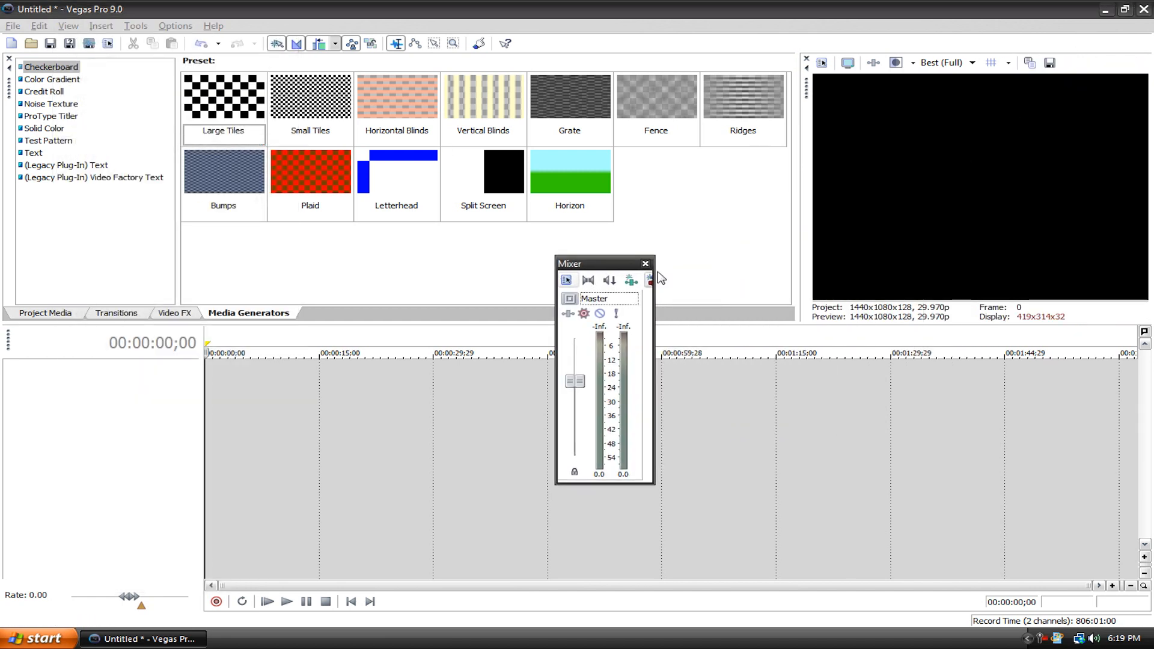
left_click(67, 26)
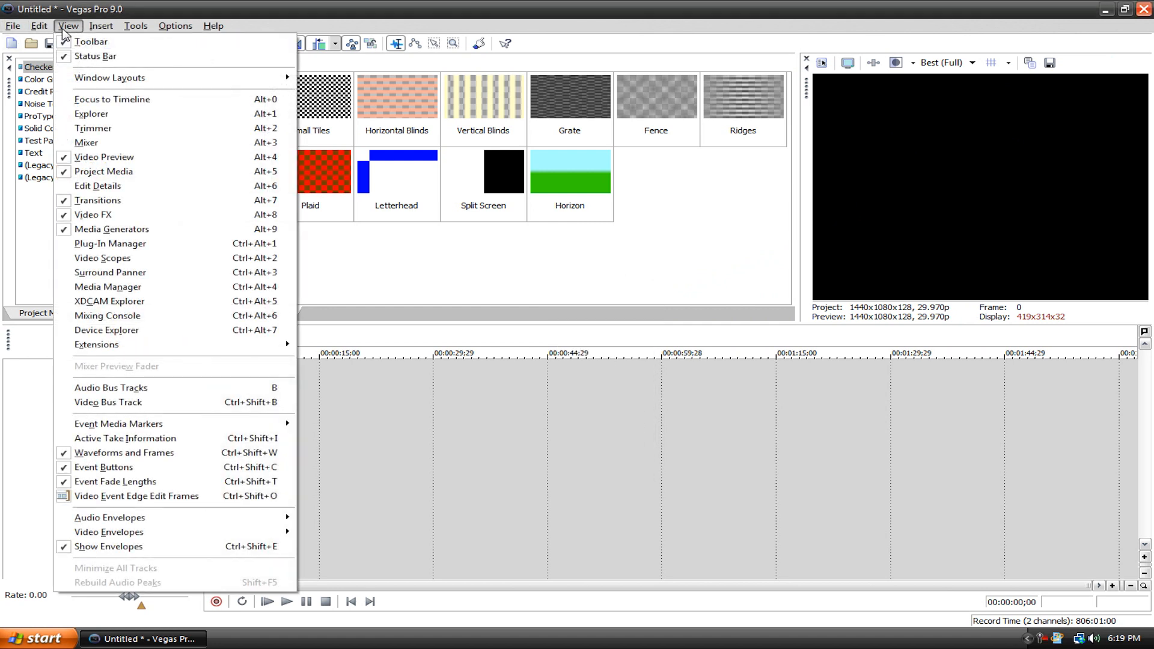
mouse_move(94, 129)
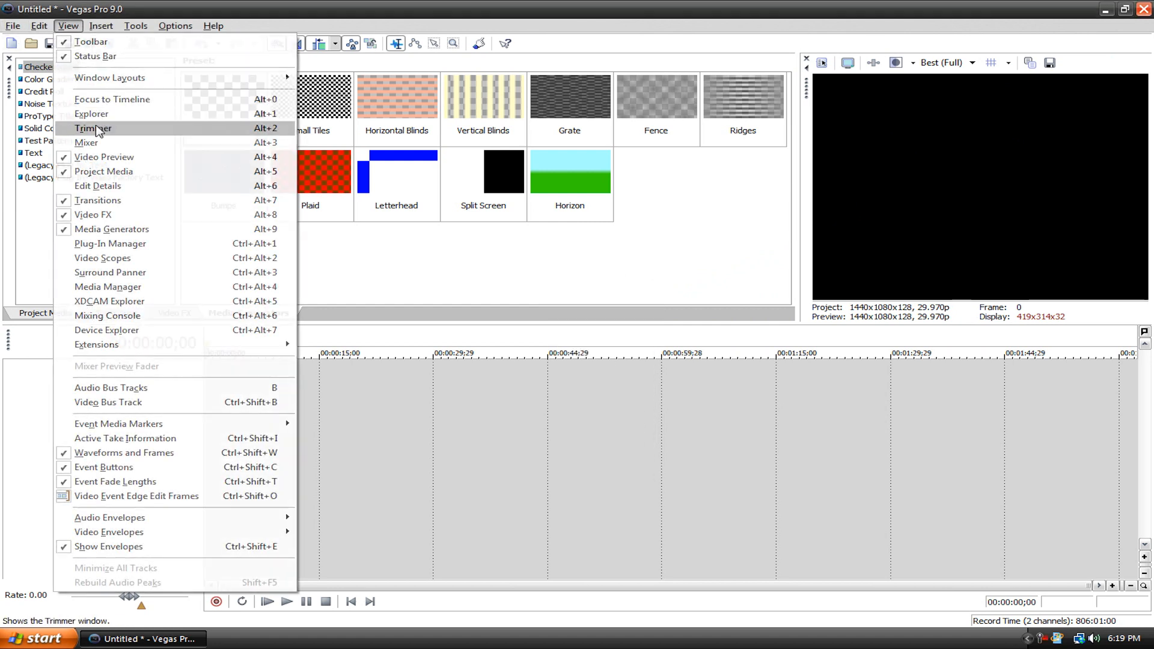
left_click(92, 129)
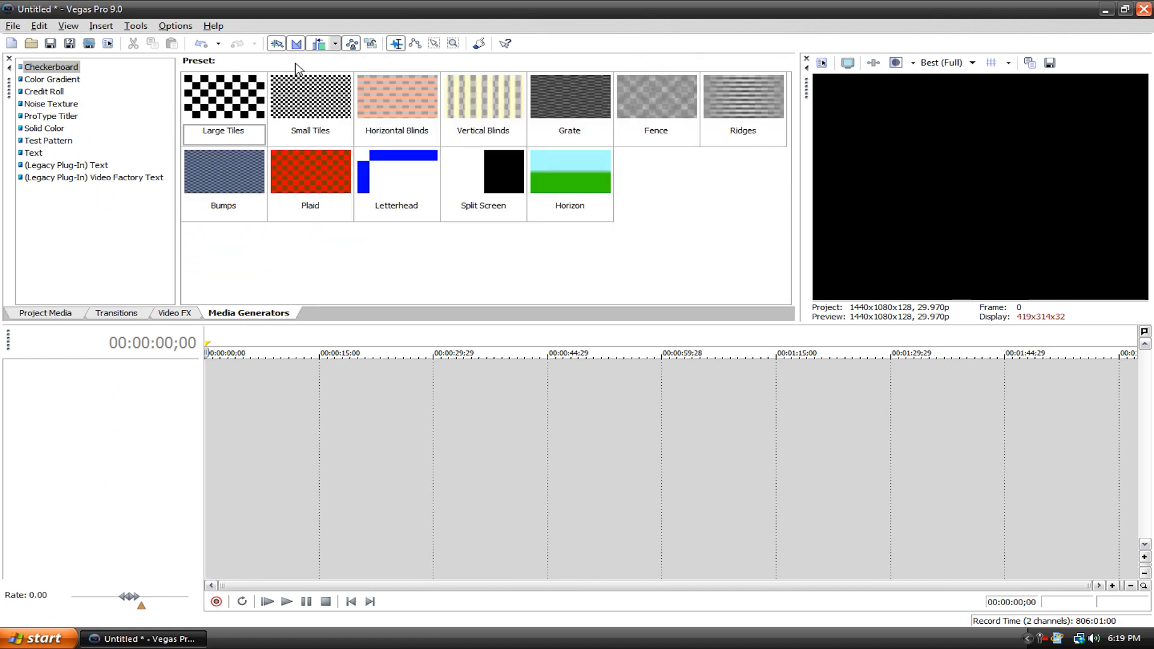
left_click(67, 25)
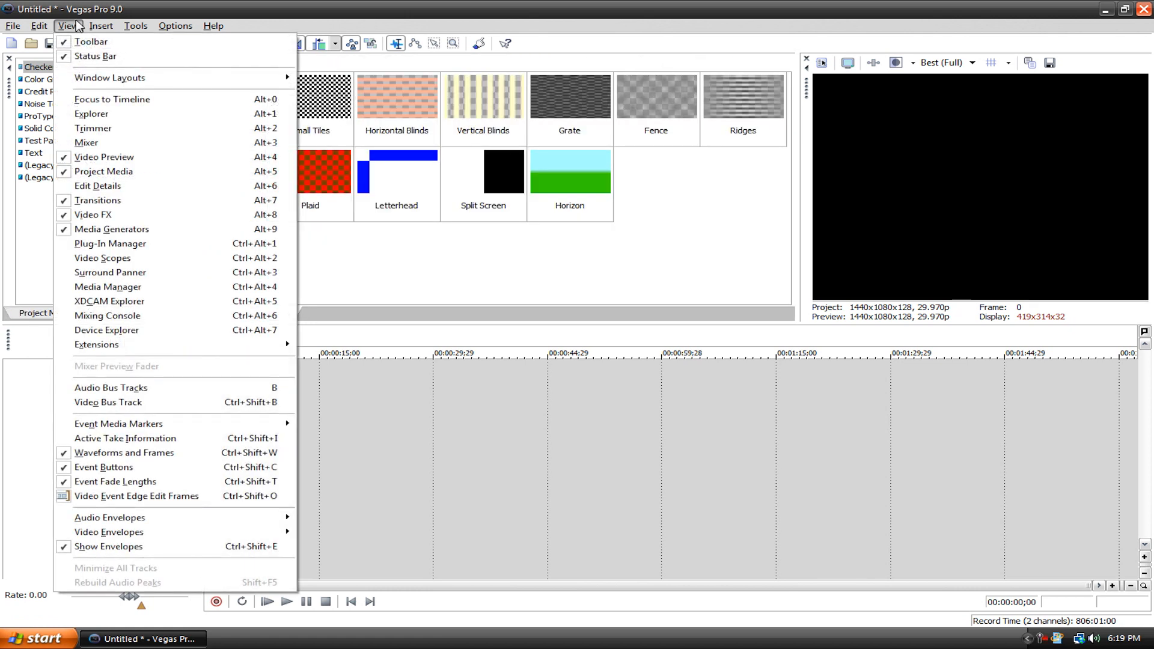
mouse_move(109, 300)
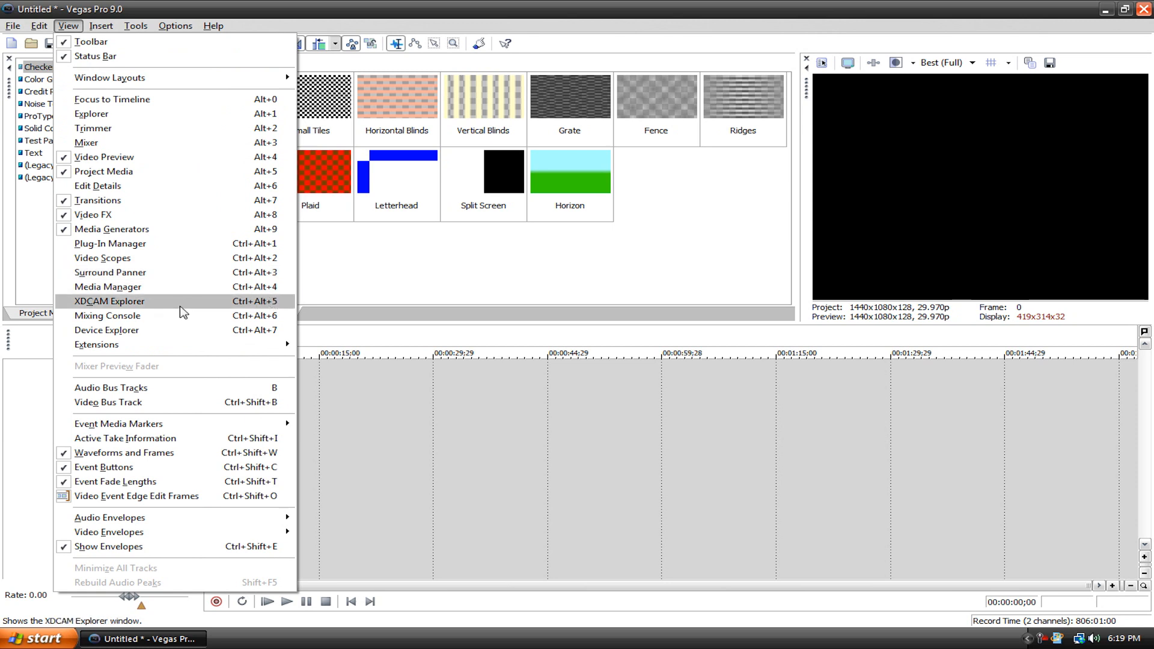
left_click(102, 257)
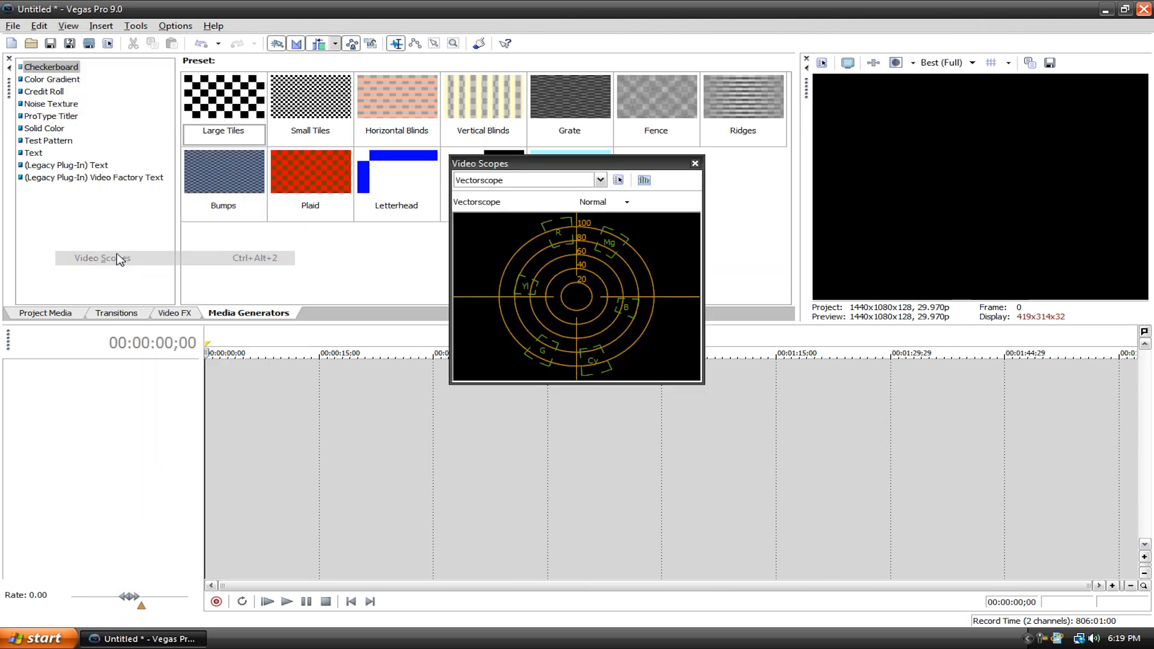
mouse_move(576, 299)
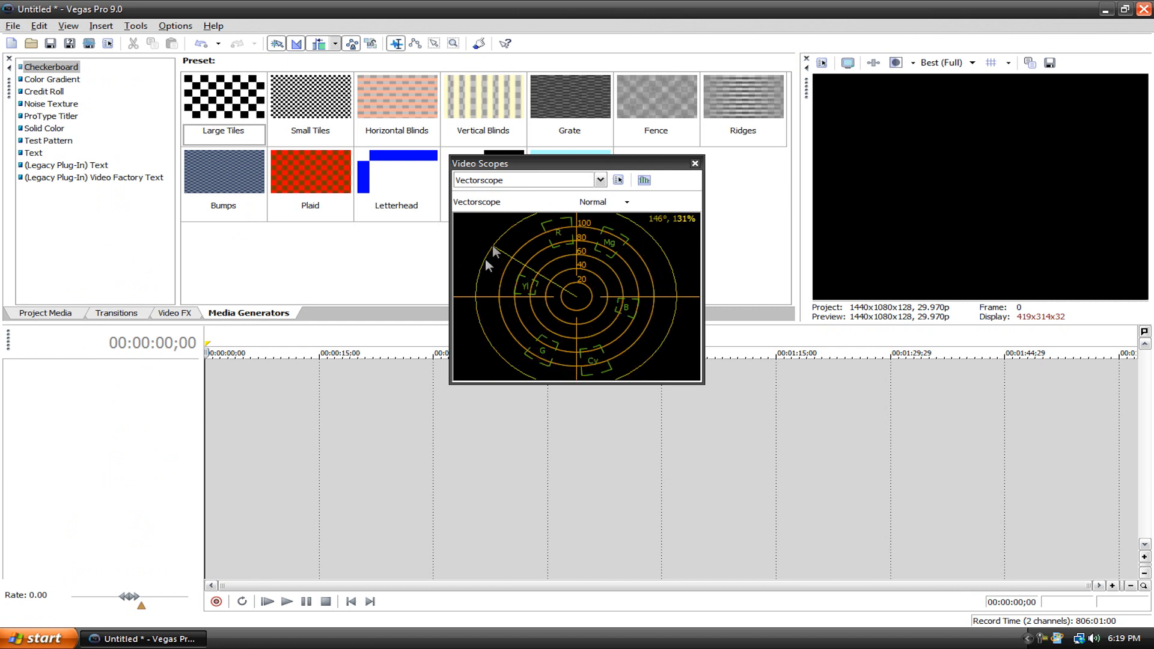
left_click(692, 162)
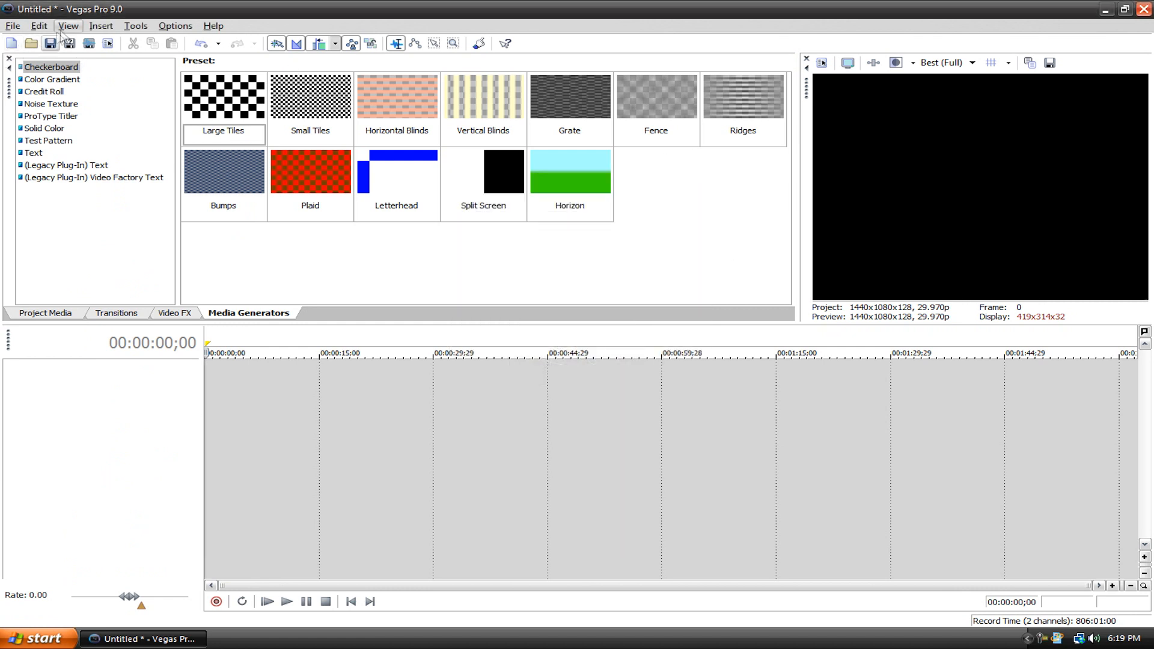
left_click(68, 25)
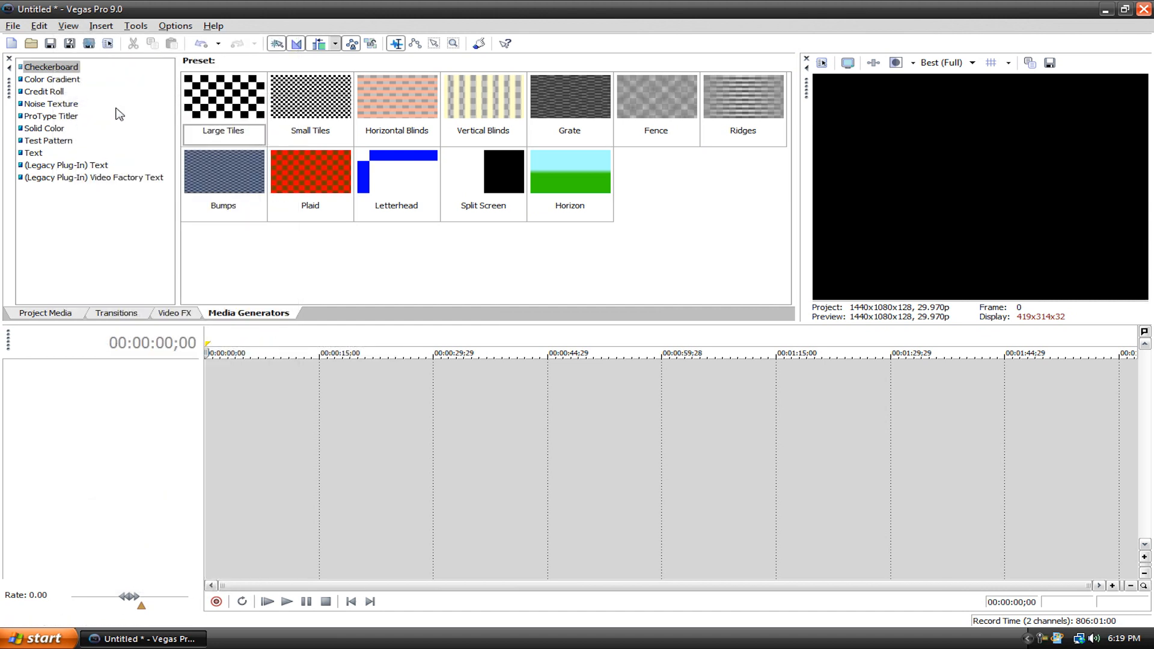
left_click(68, 26)
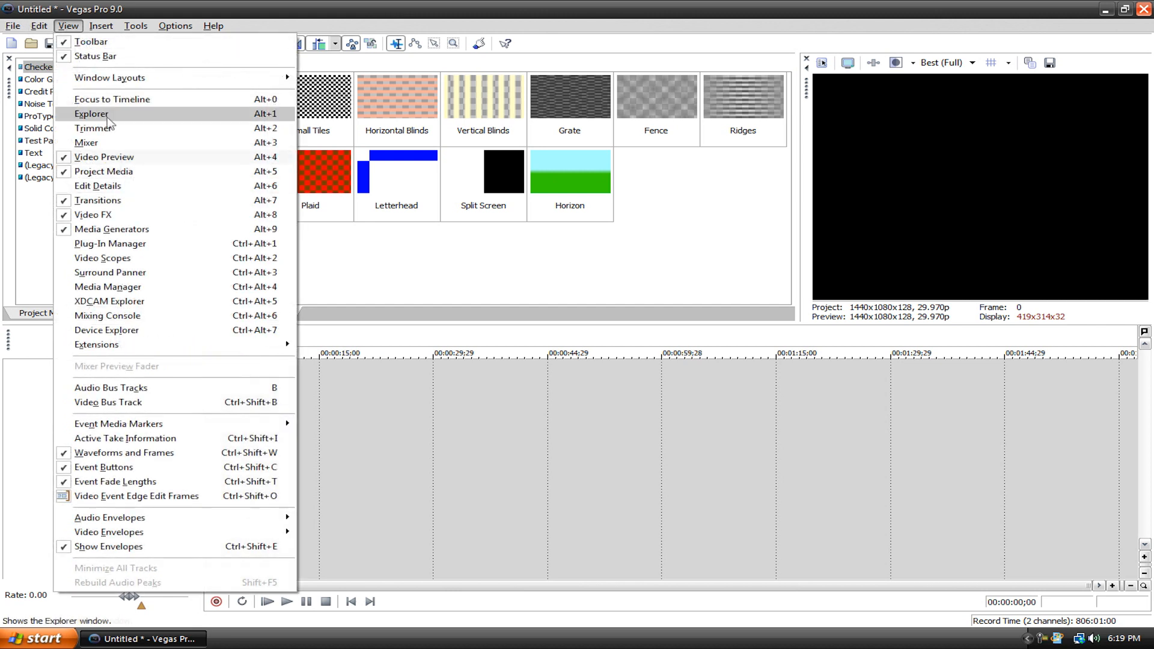
mouse_move(111, 100)
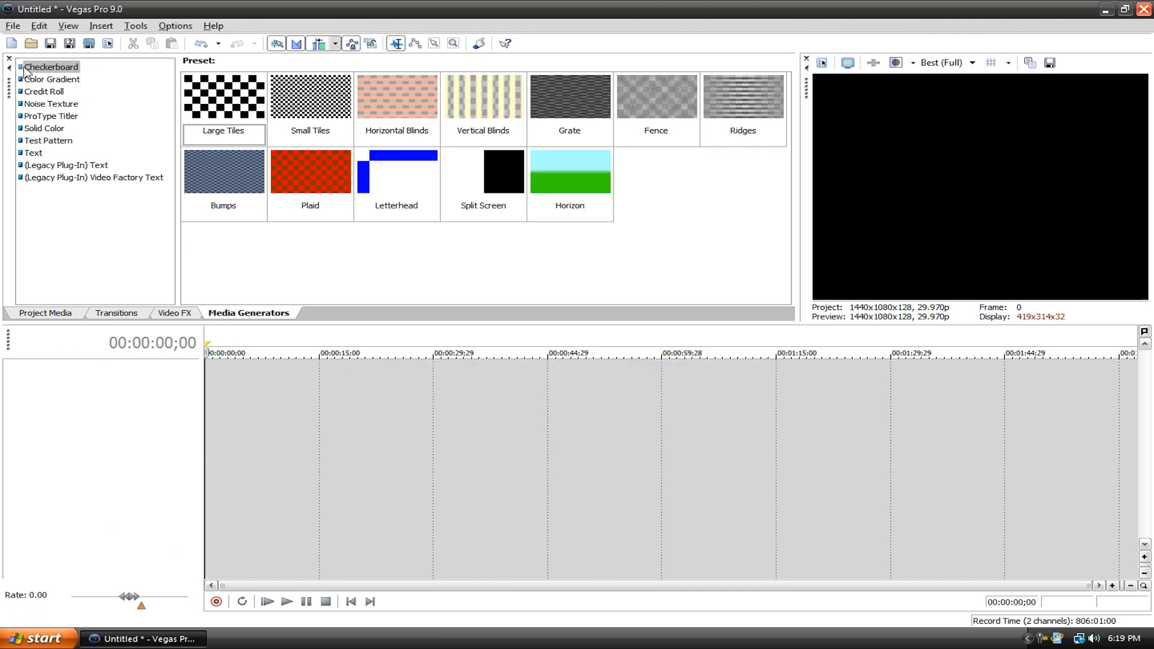
left_click(67, 26)
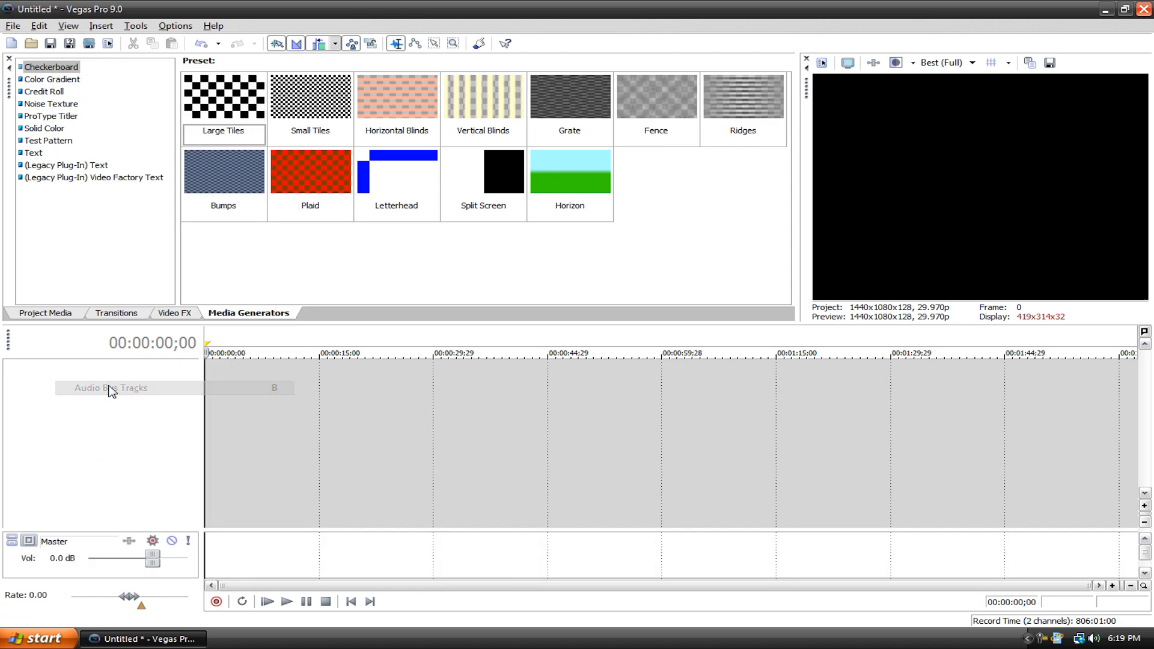
left_click(68, 25)
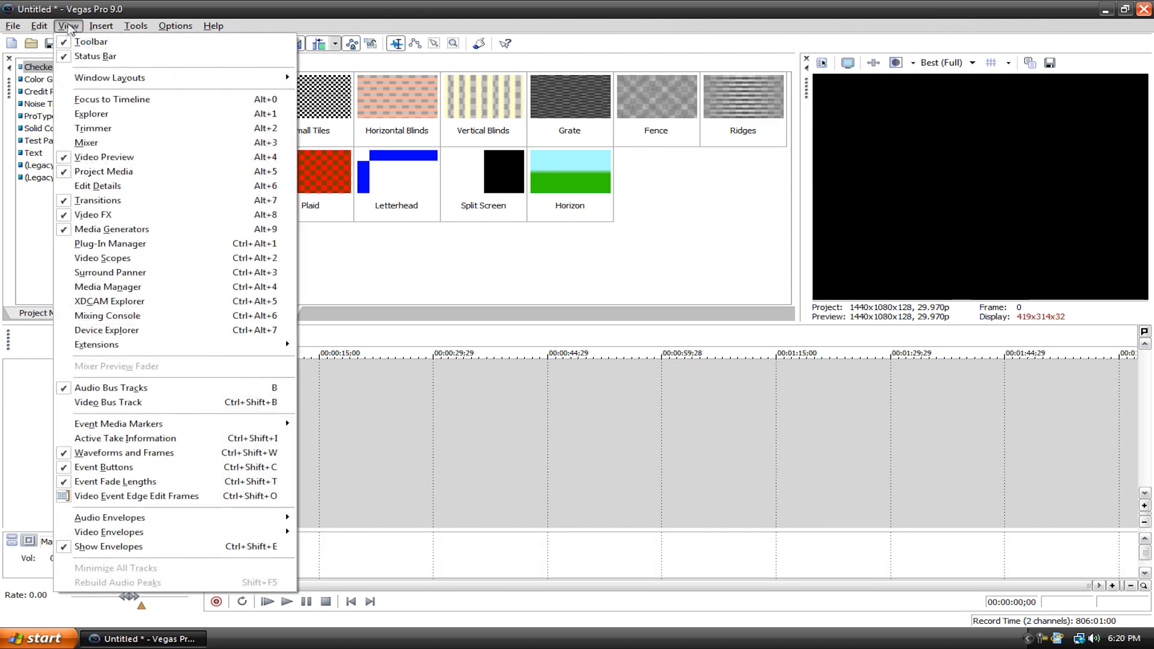
left_click(67, 25)
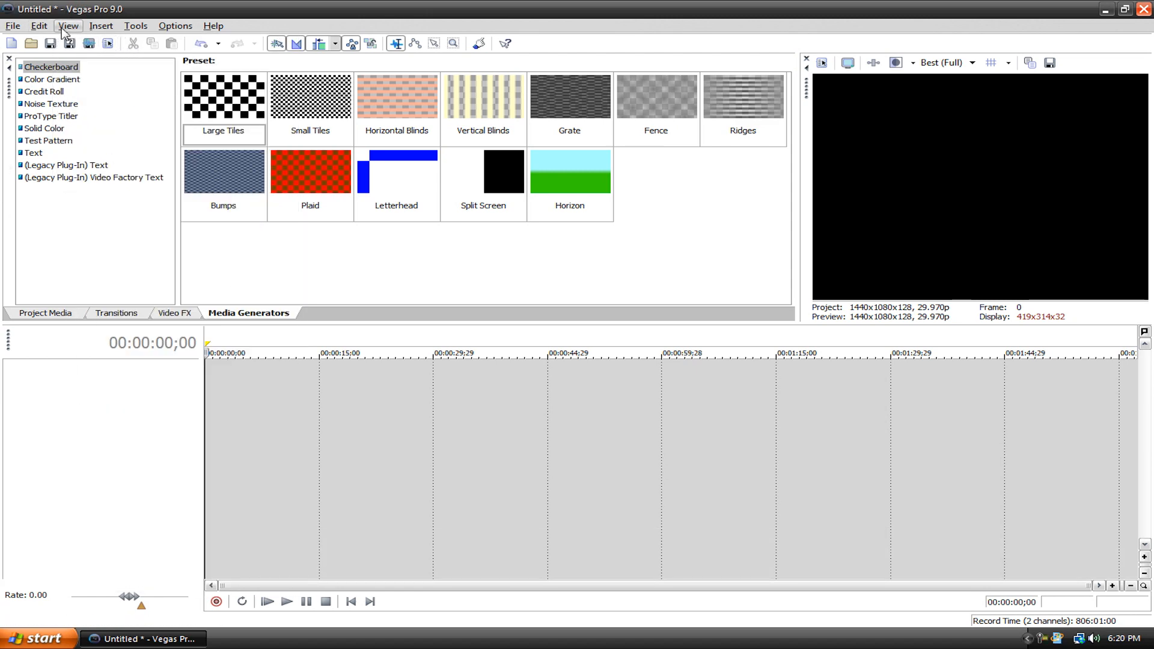
left_click(67, 25)
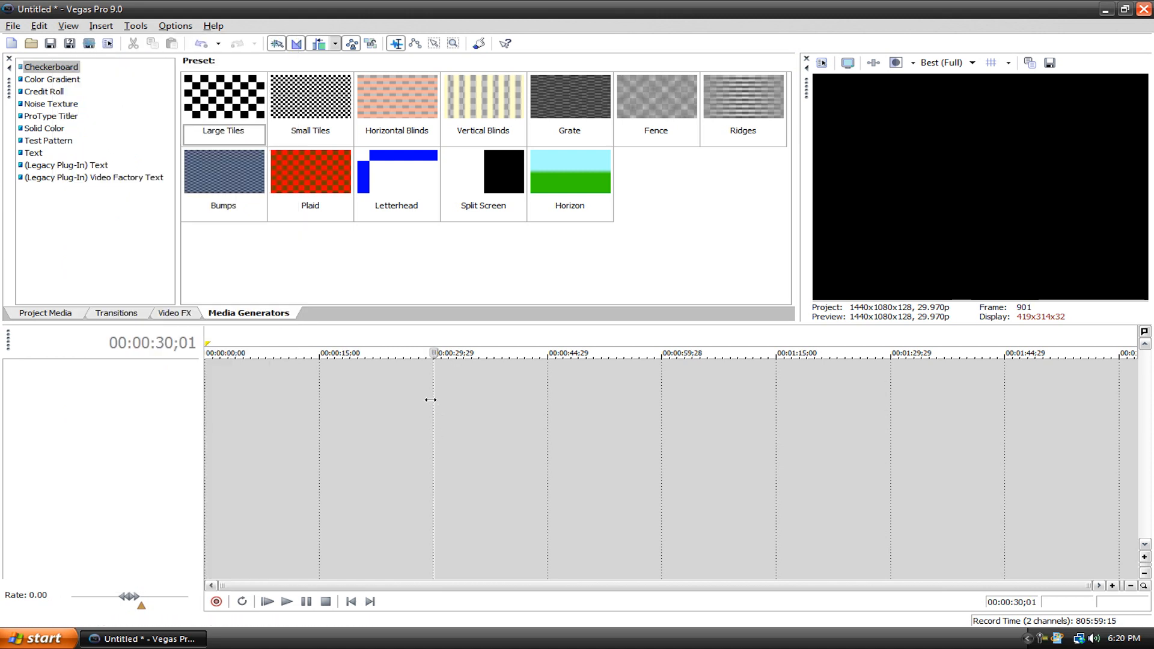
left_click(351, 601)
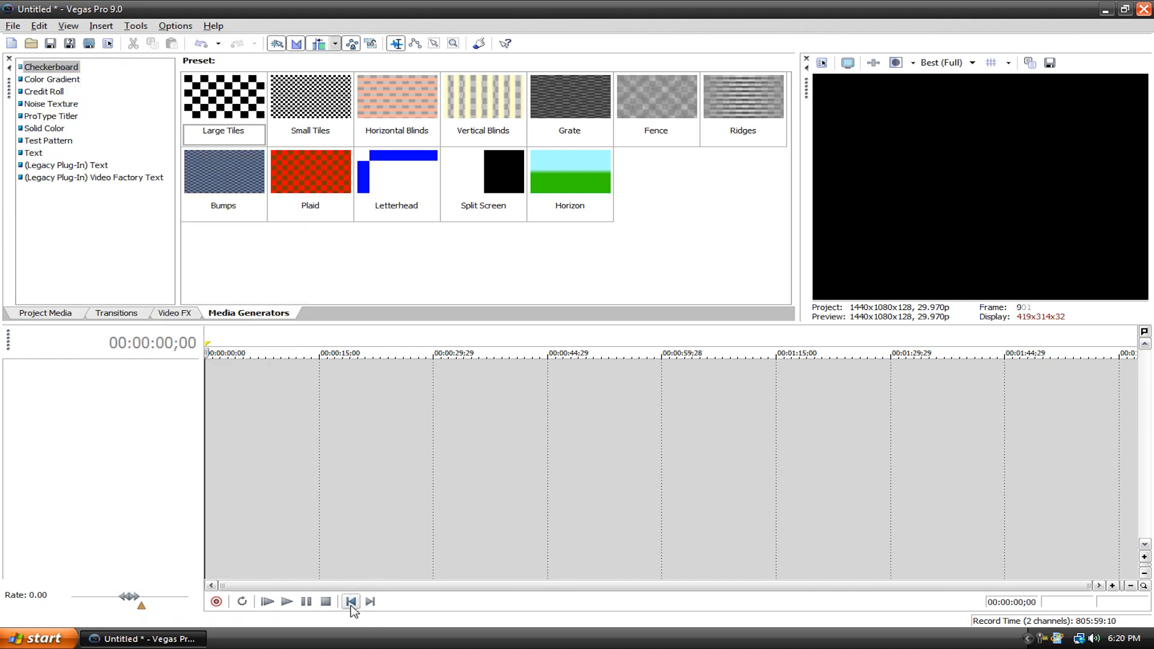
left_click(351, 601)
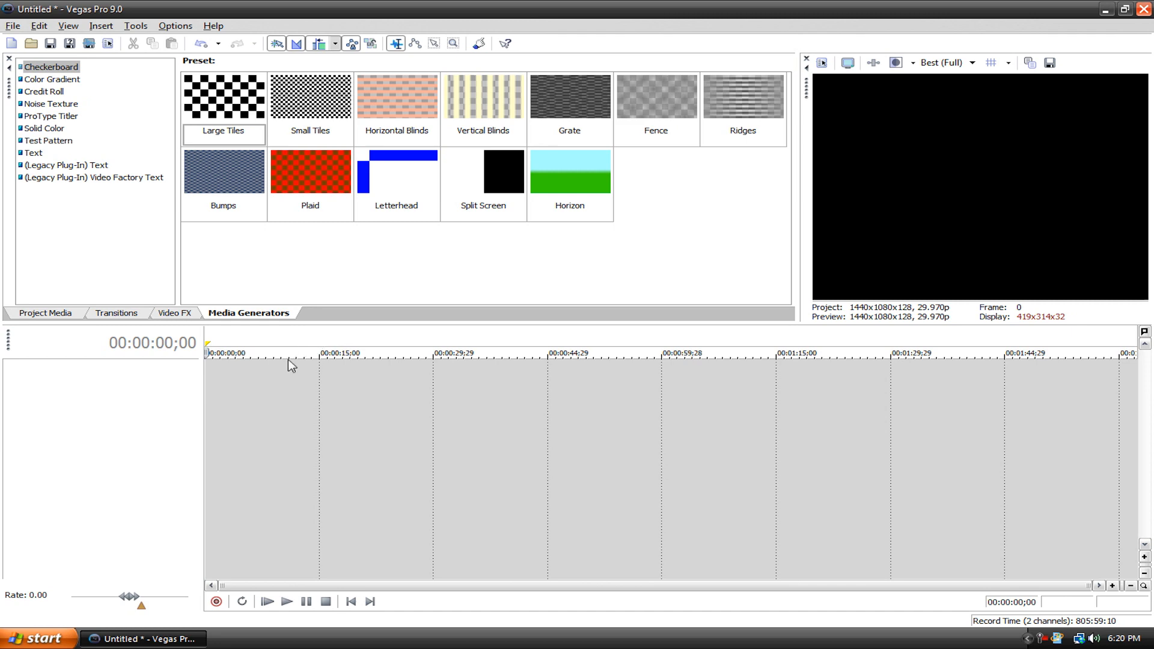
left_click(68, 25)
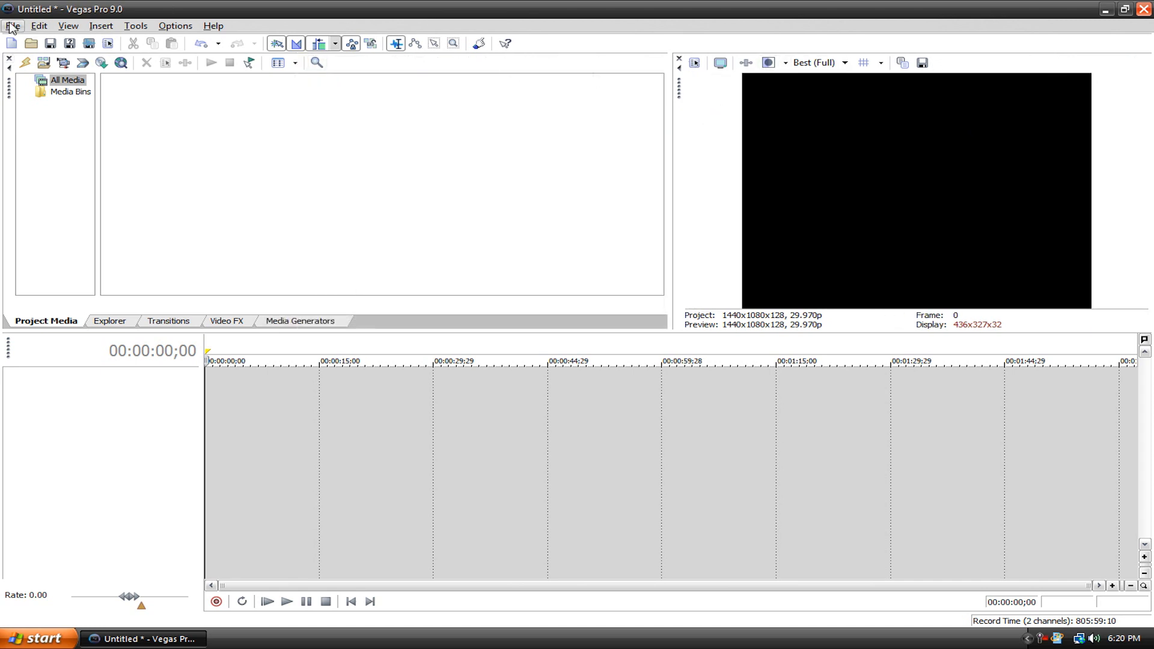
Pick the HDV 1080-24p (1440x1080, 23.976 fps) template in the project properties
left_click(46, 250)
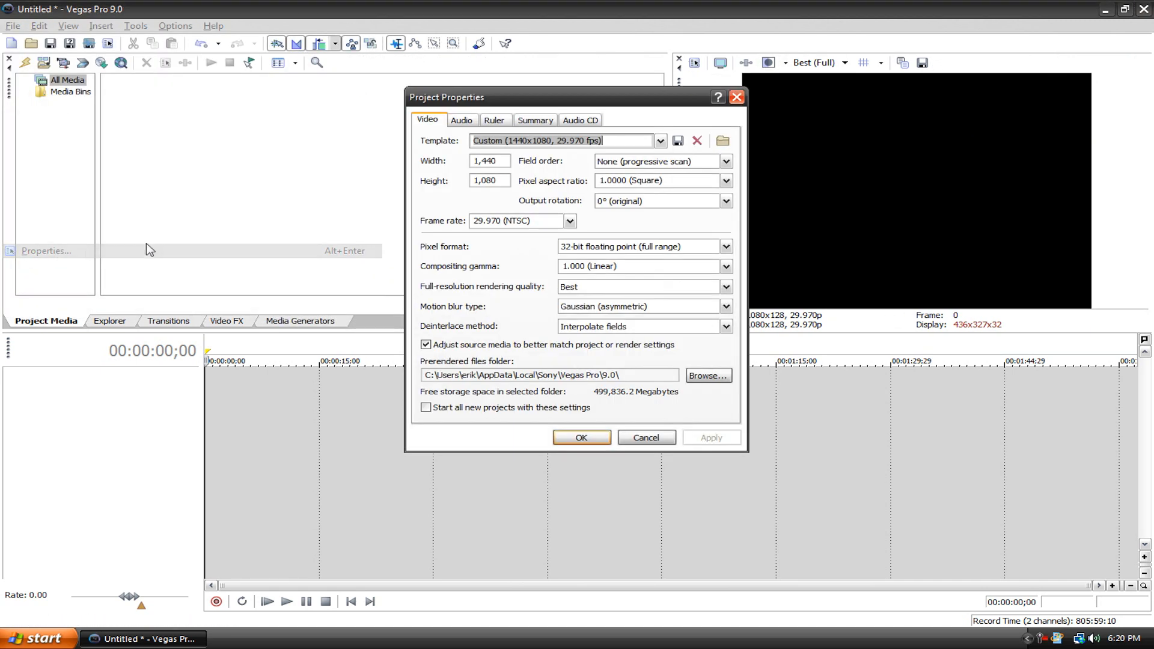
left_click(659, 141)
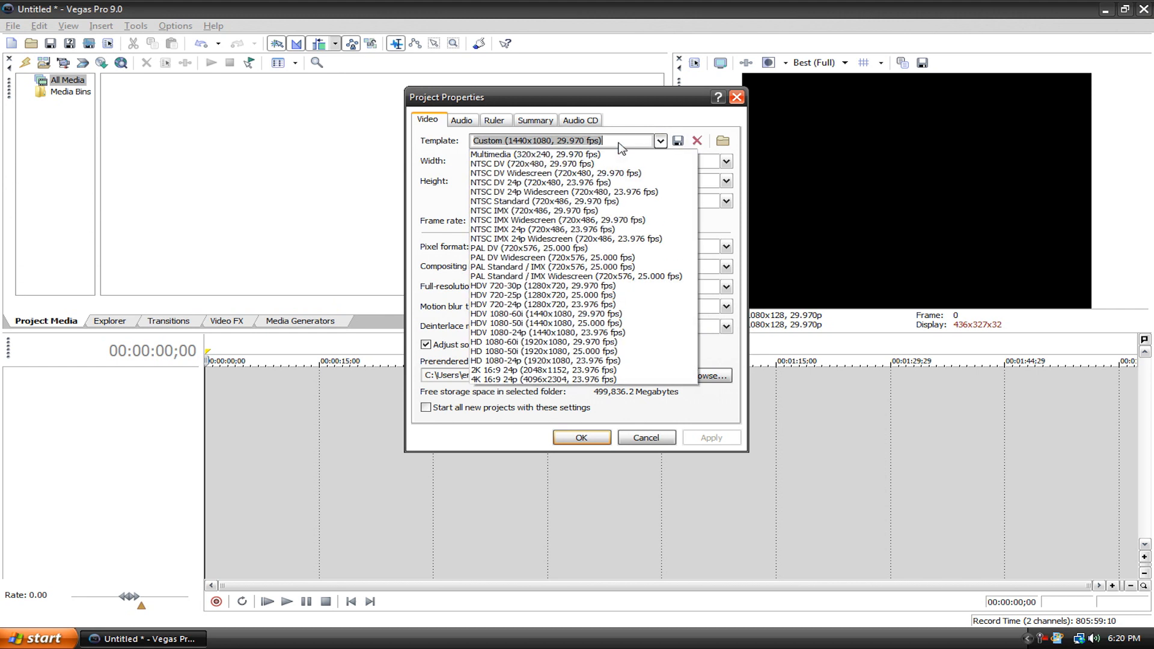
mouse_move(562, 286)
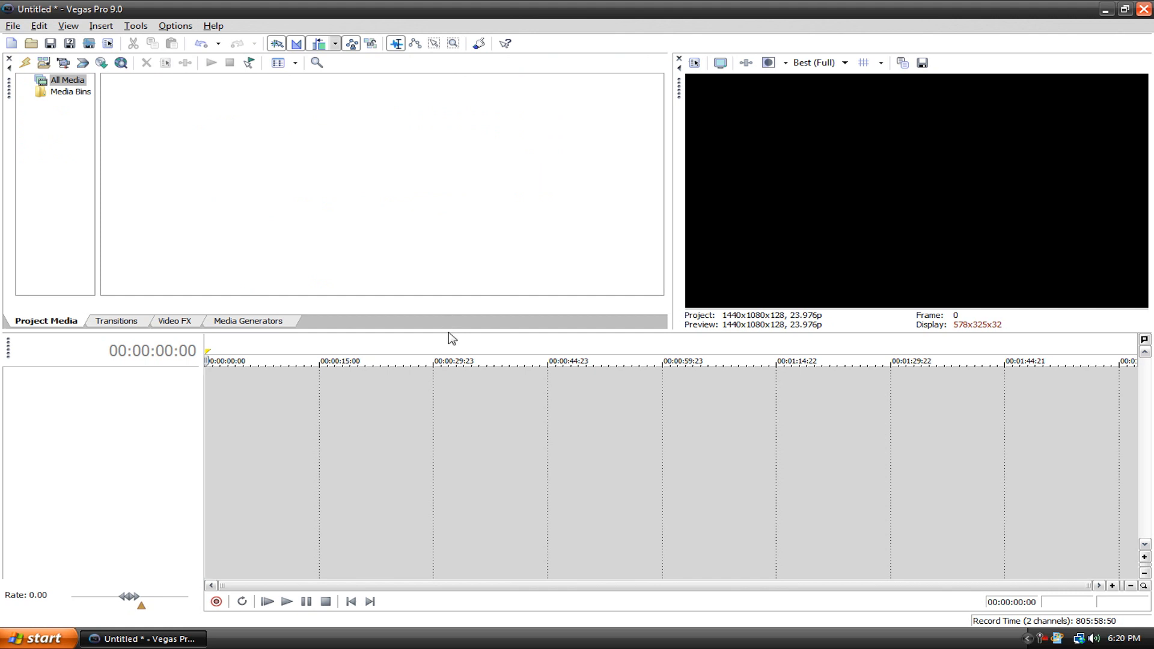
left_click_drag(450, 333, 467, 335)
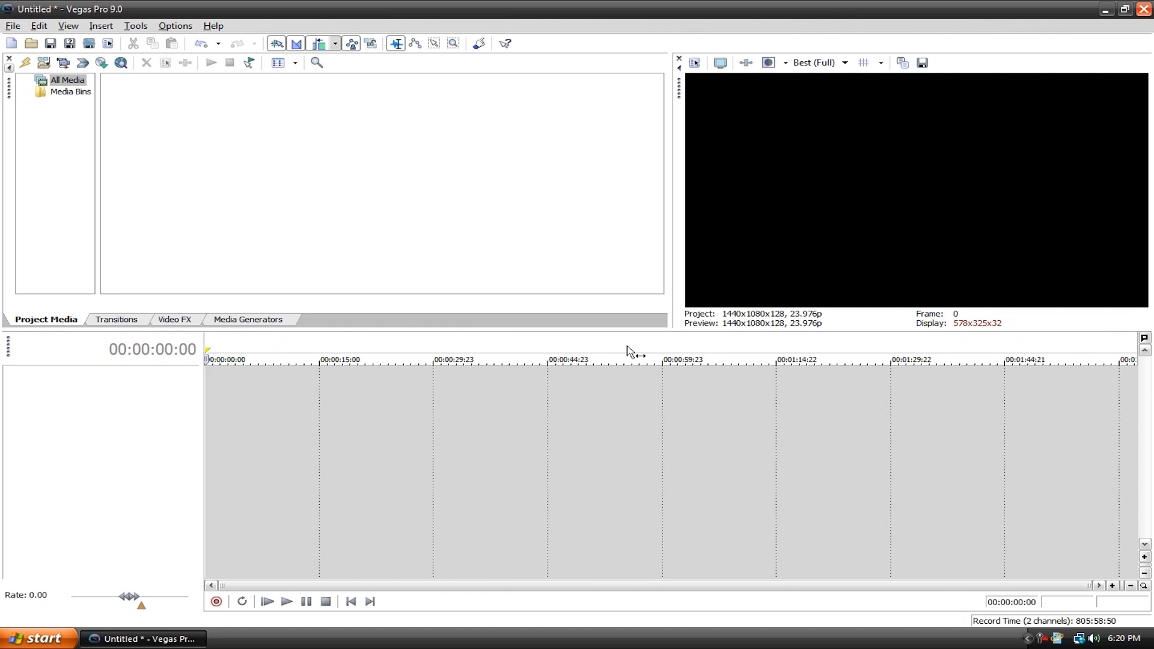
mouse_move(594, 325)
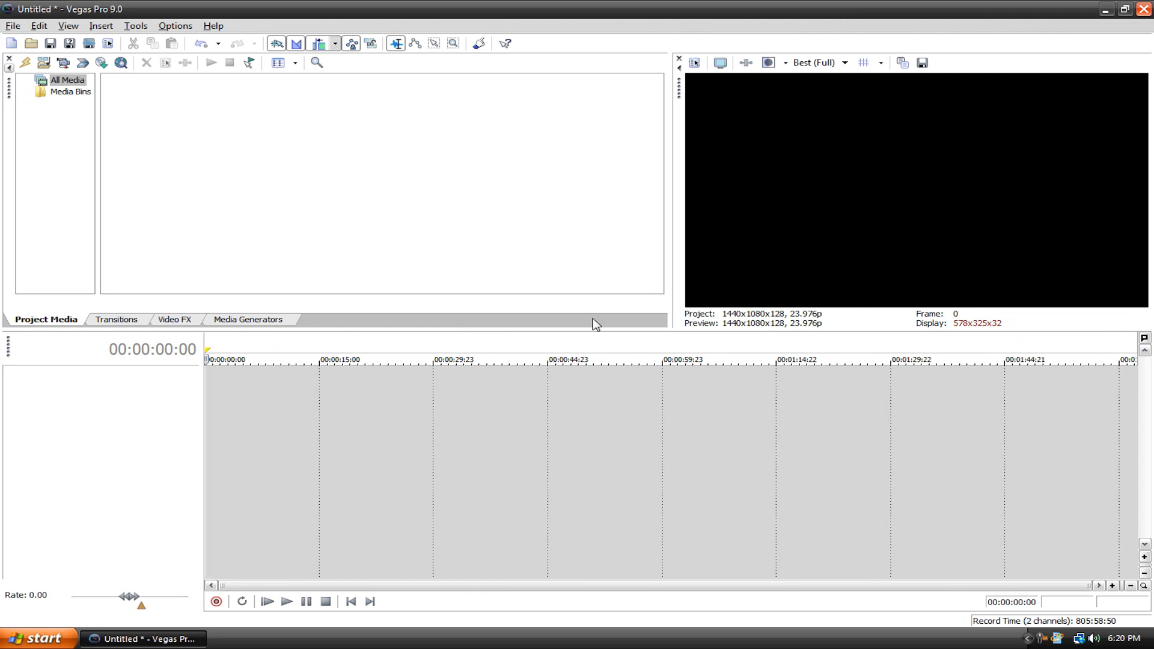
Save the current window arrangement as the layout 'BLAH BLAH BLAH'
left_click(67, 25)
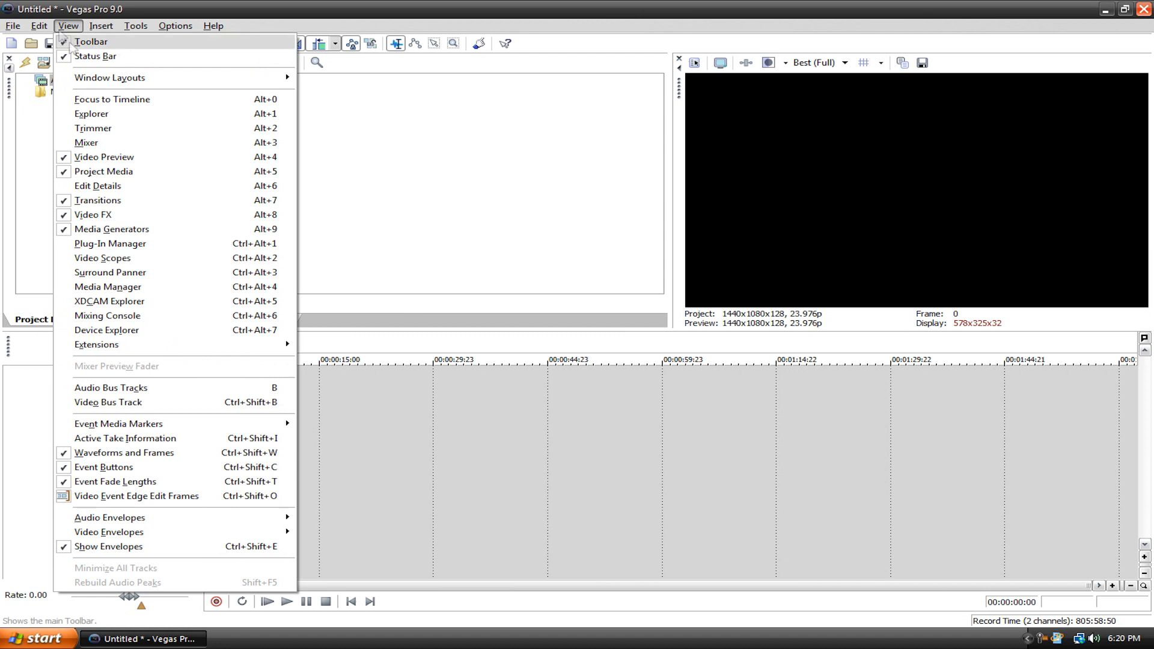
mouse_move(109, 77)
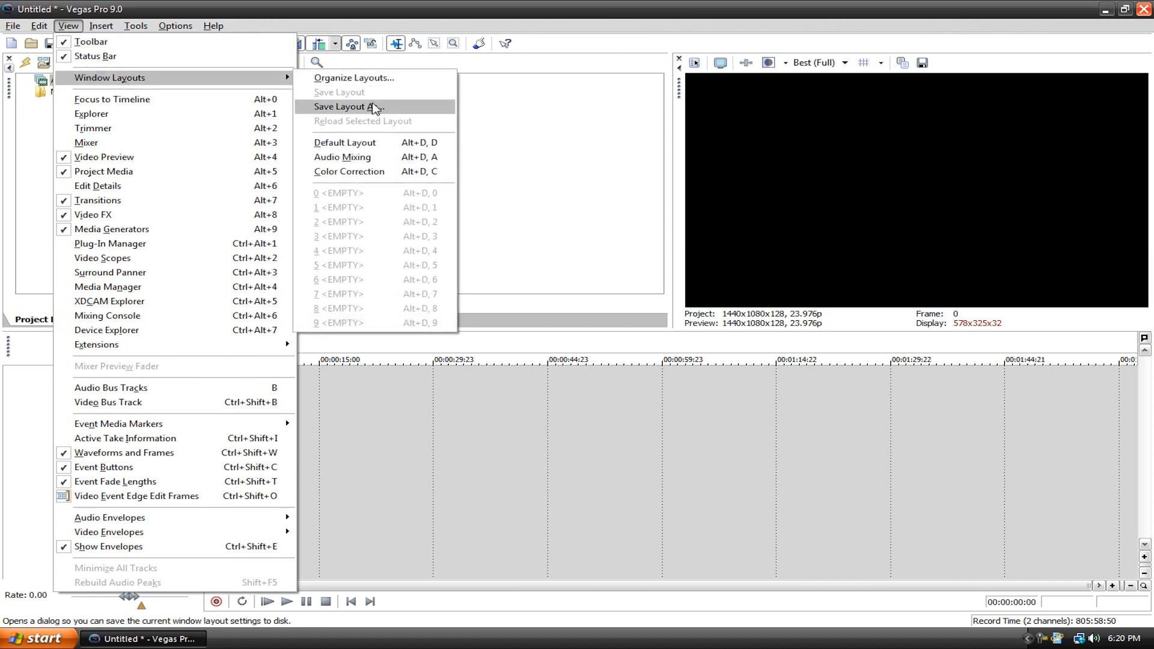
left_click(345, 106)
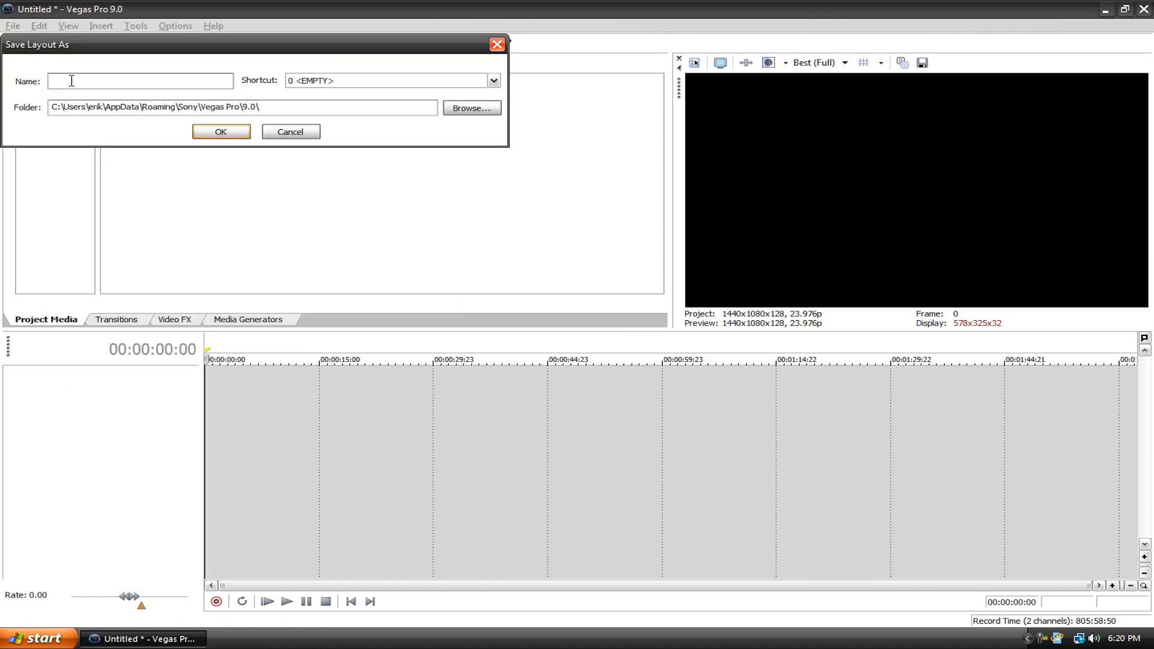
type("BLAH")
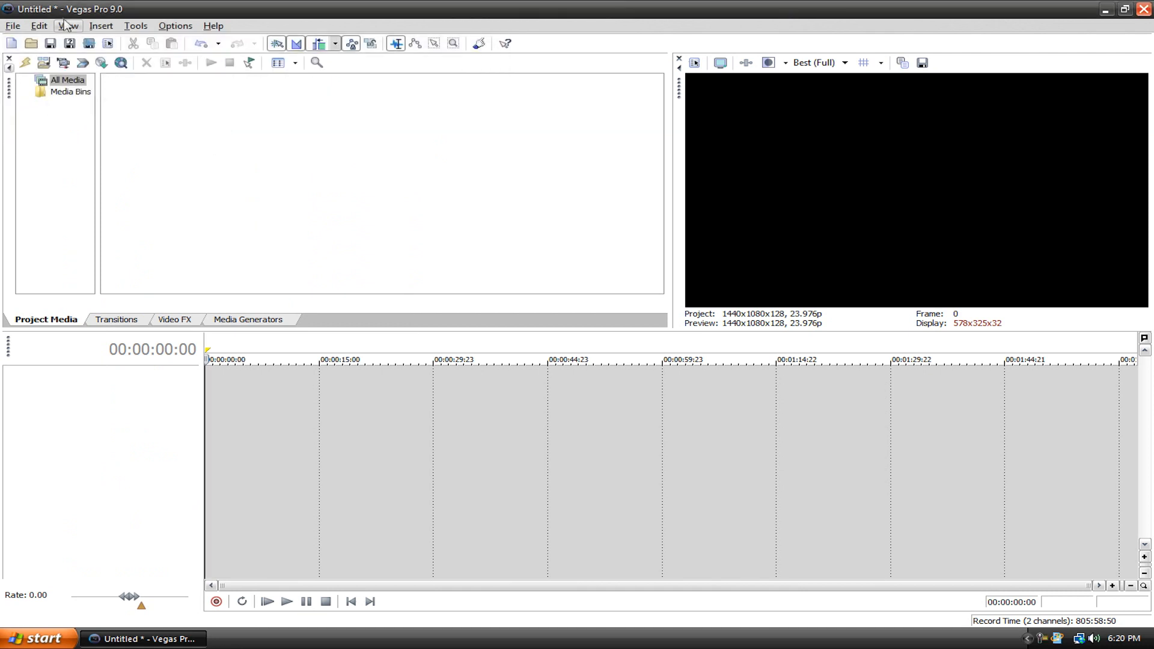
Switch to the Default Layout, then reload the saved BLAH BLAH BLAH layout
left_click(67, 25)
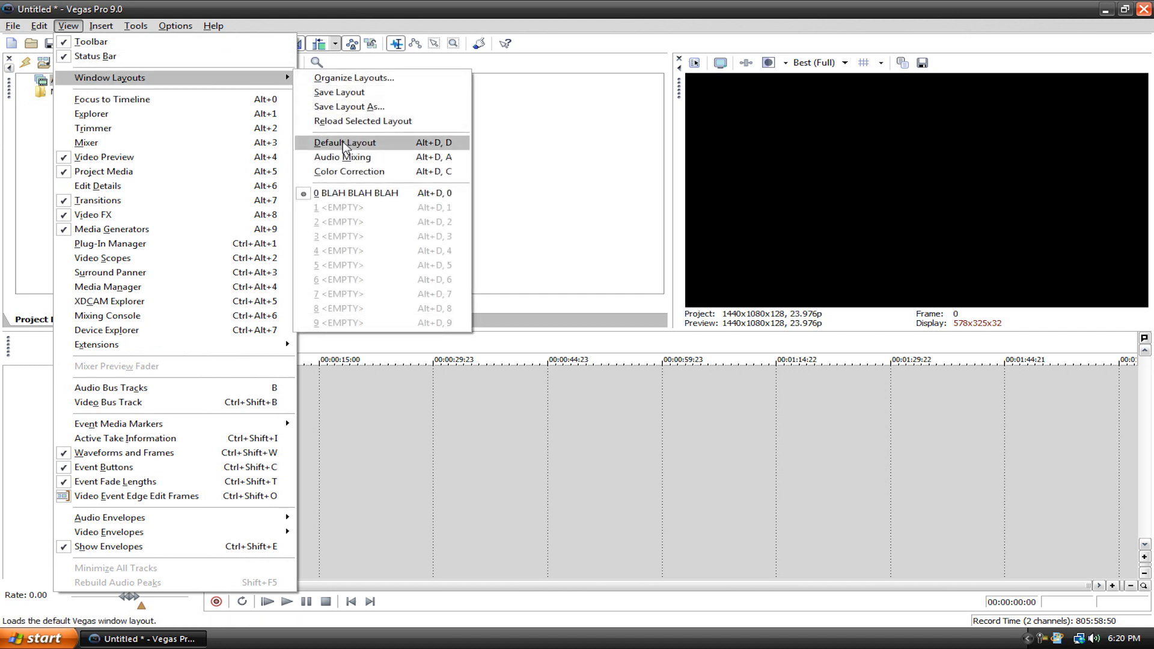
left_click(344, 142)
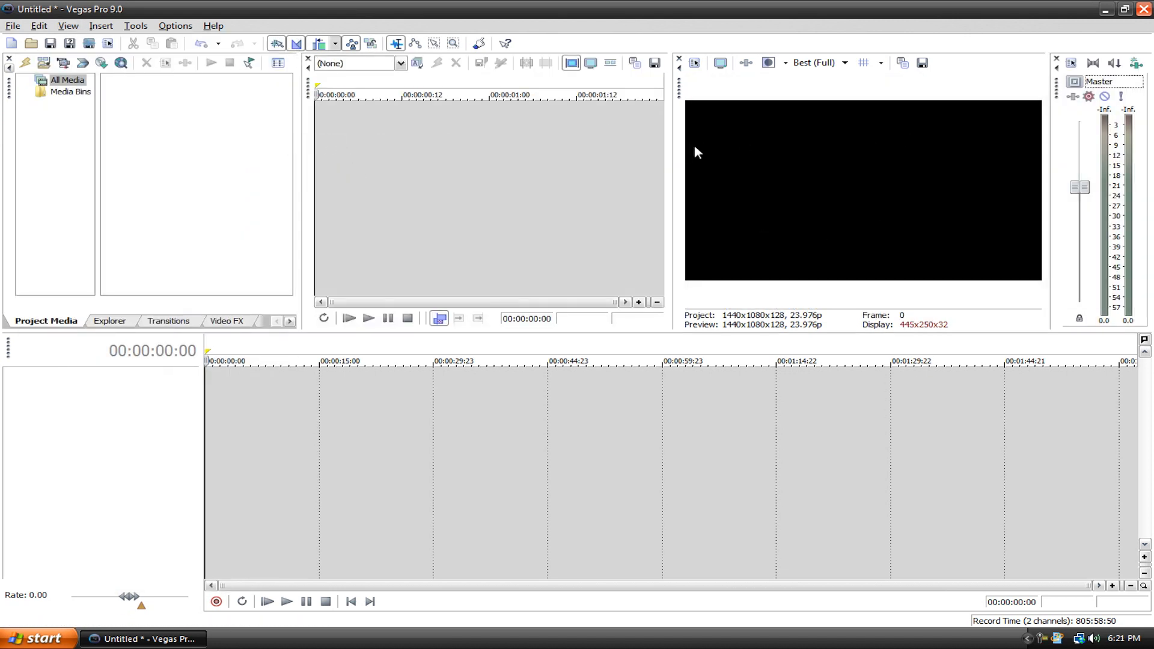
left_click(68, 25)
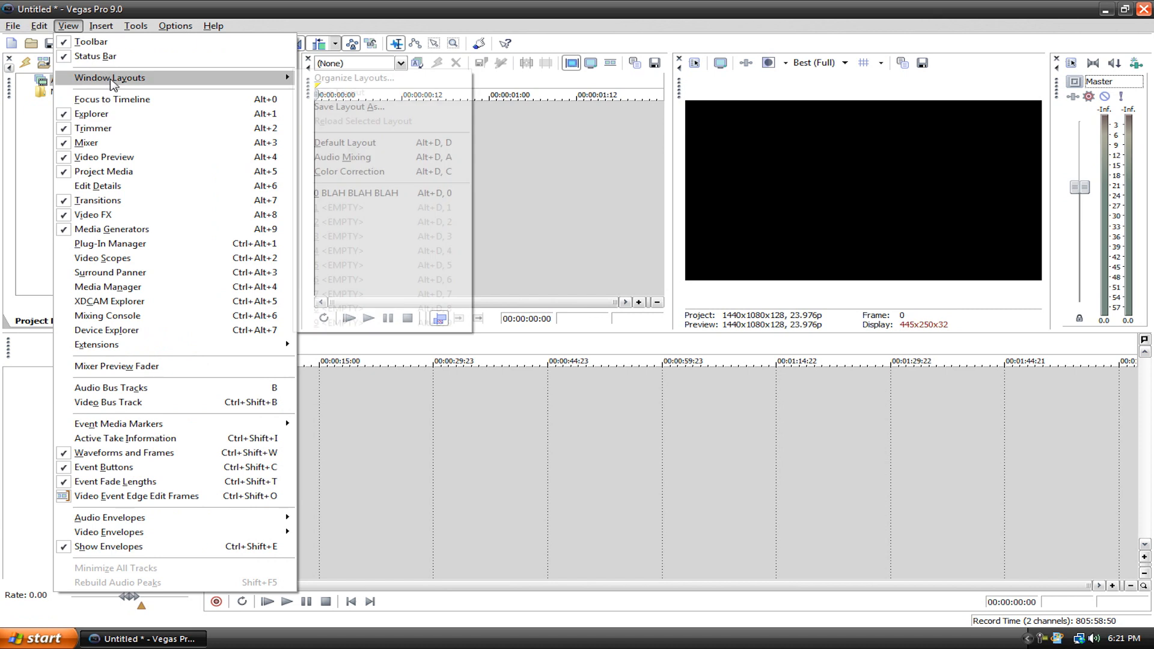
left_click(345, 142)
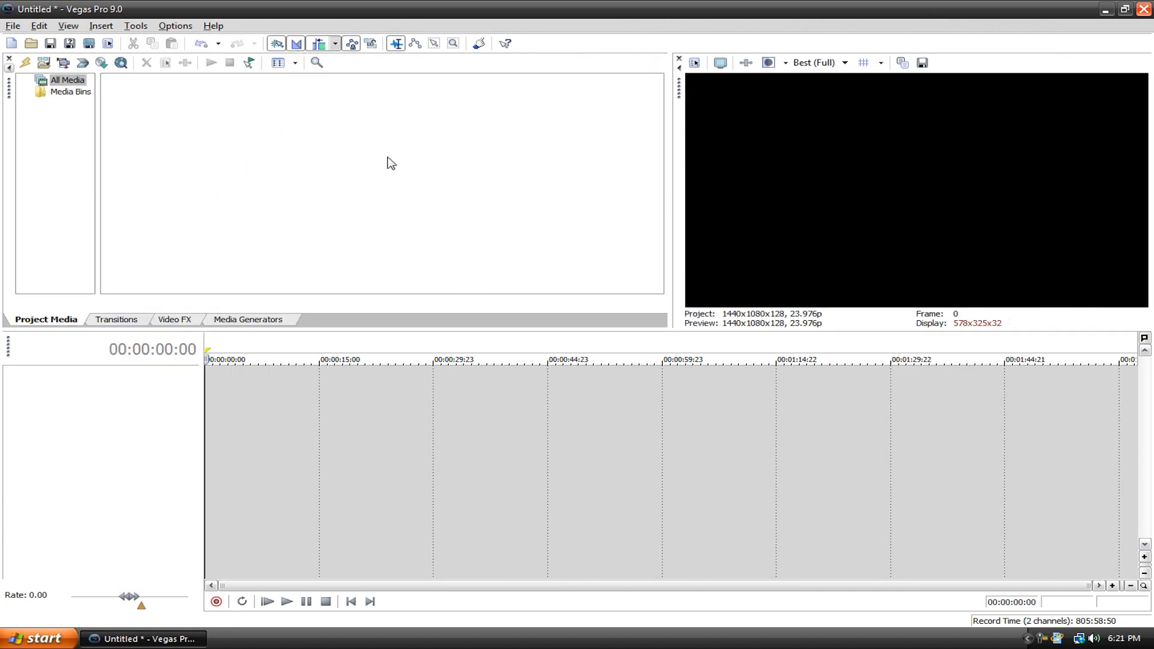